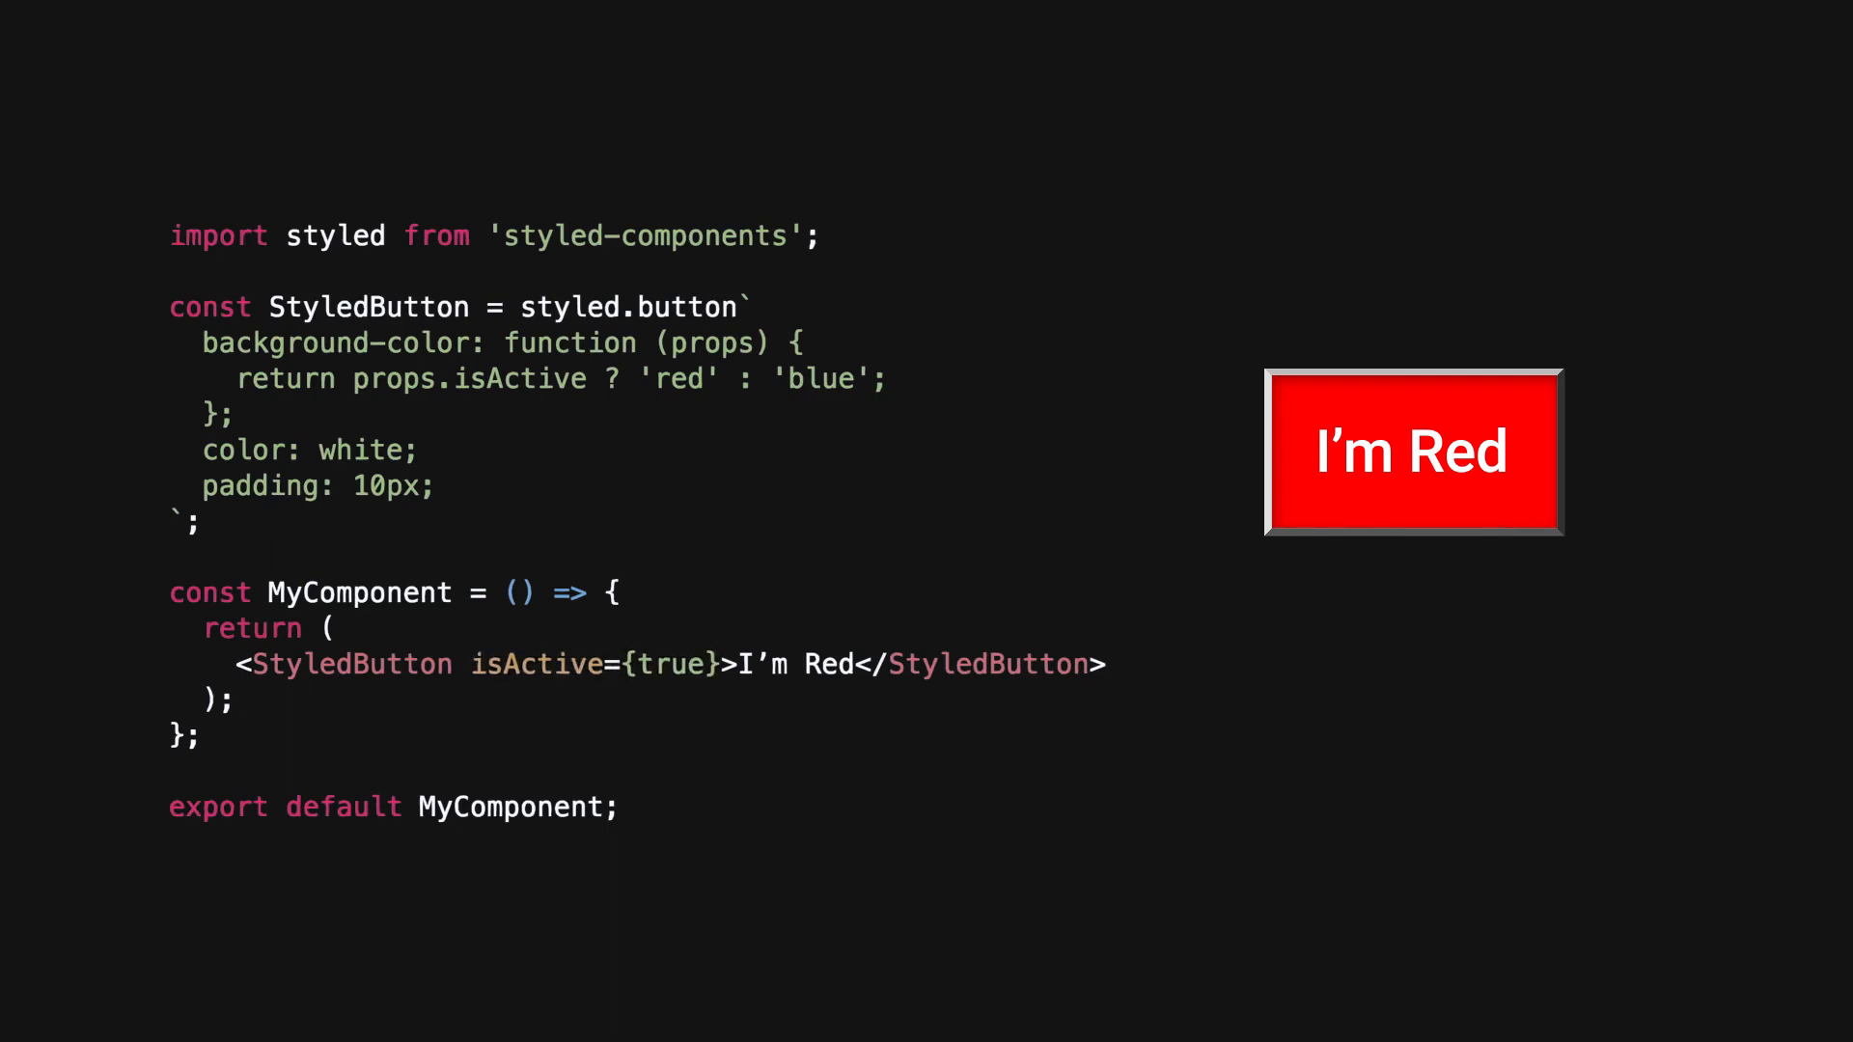
Step: Run npm install in the client terminal to add the styled-components dependency
{"action": "double_click", "coordinate": [520, 379]}
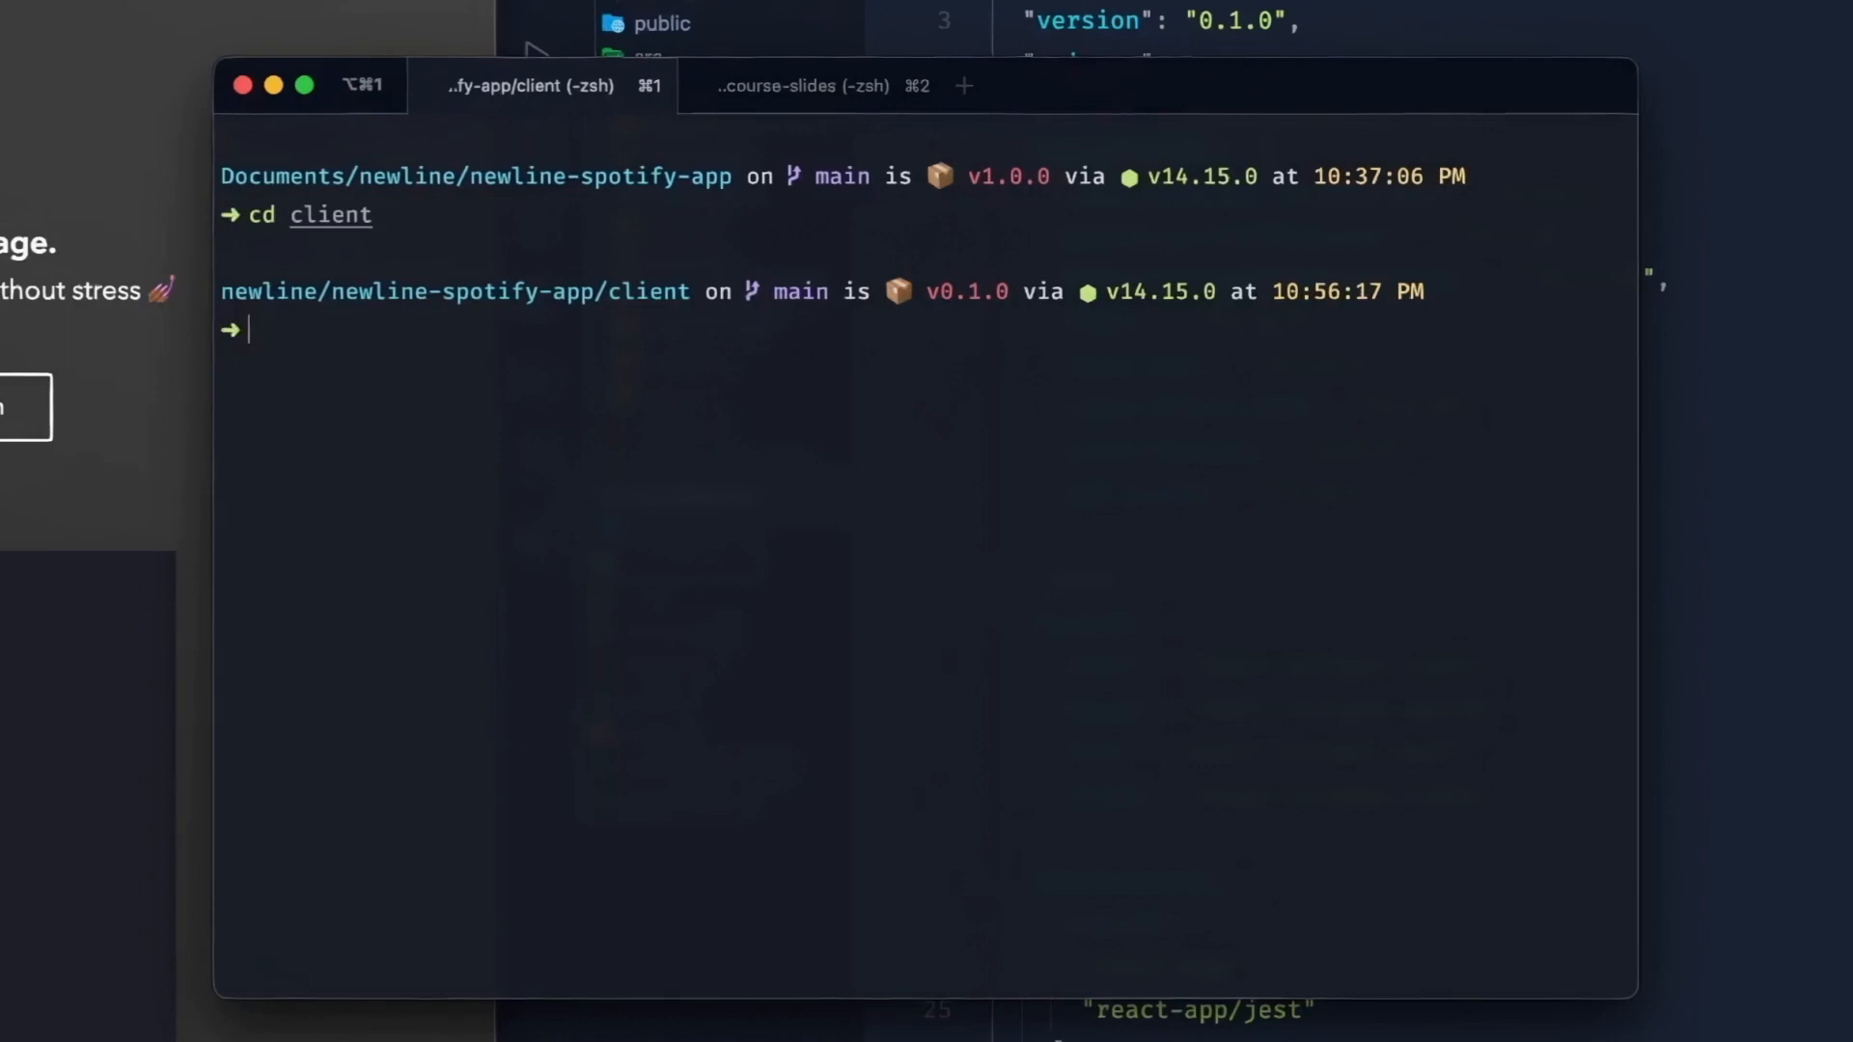
{"action": "type", "text": "npm install --save-dev nodemon"}
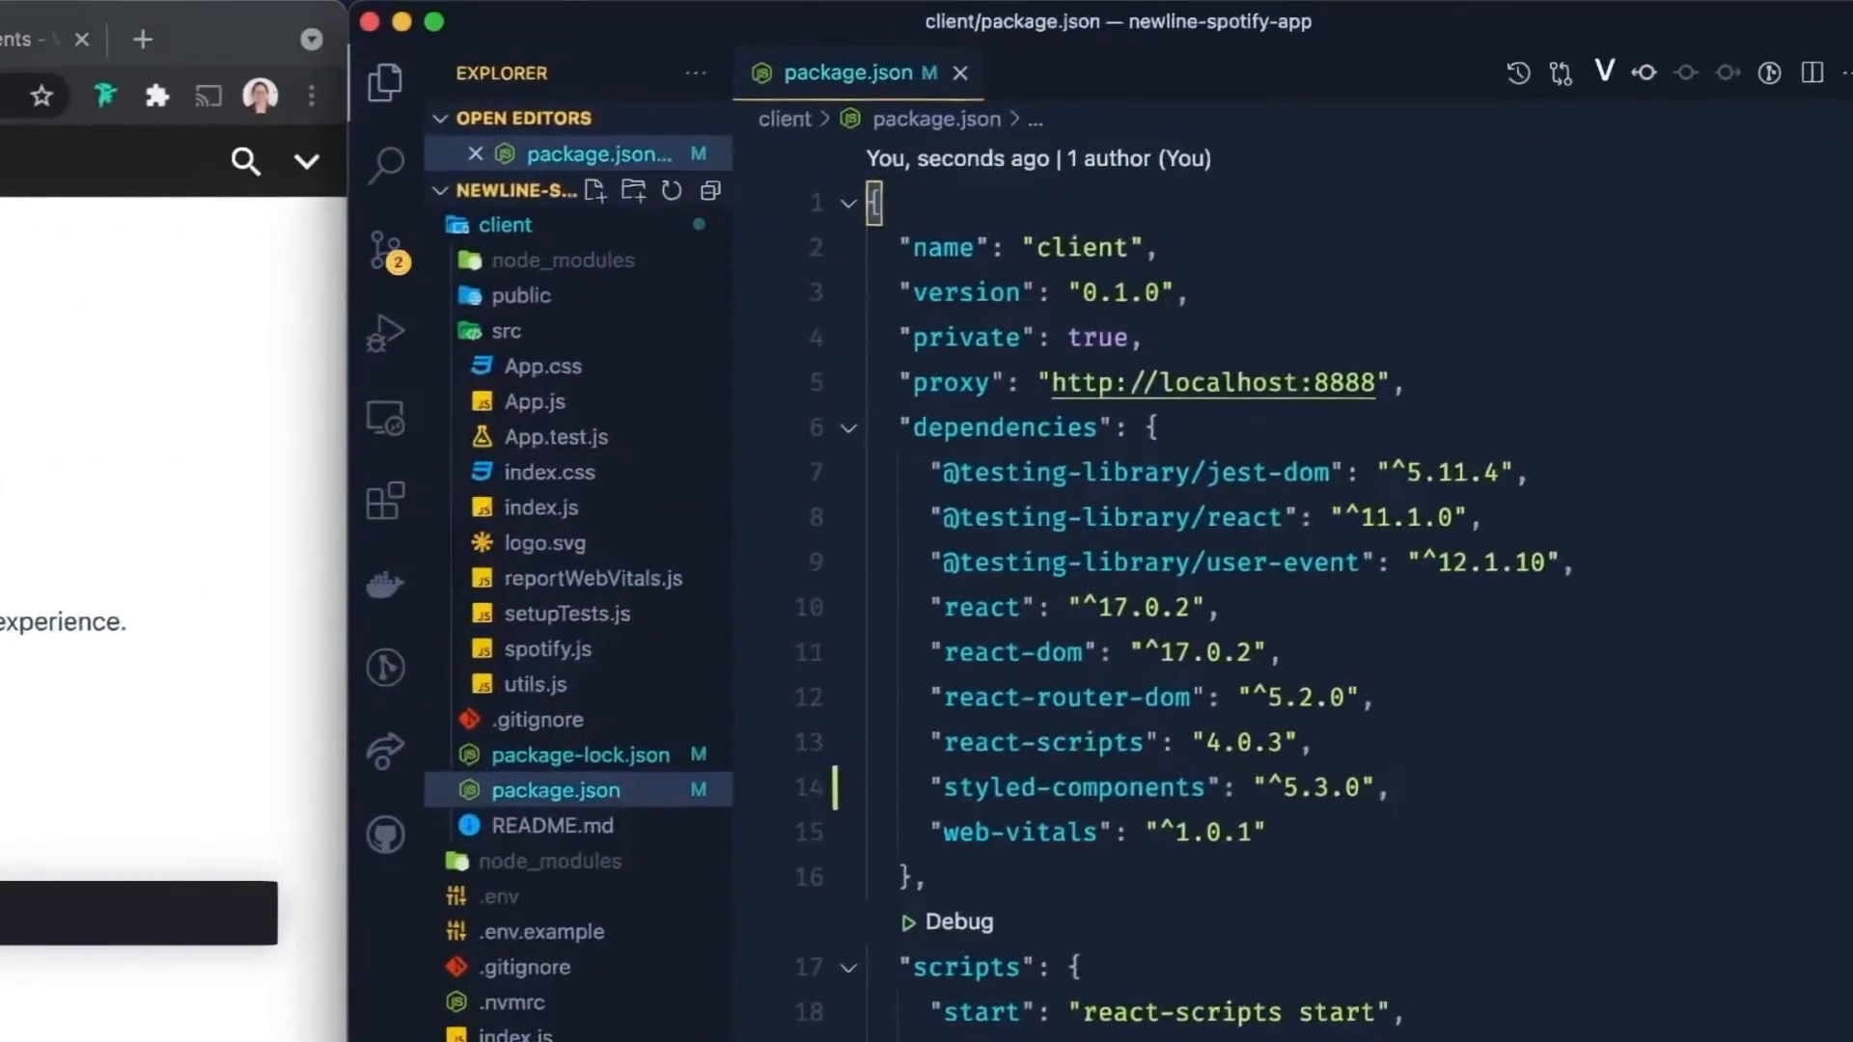
Step: Create .babelrc in client with the macros plugin config and install babel-plugin-macros as a dev dependency
{"action": "right_click", "coordinate": [504, 224]}
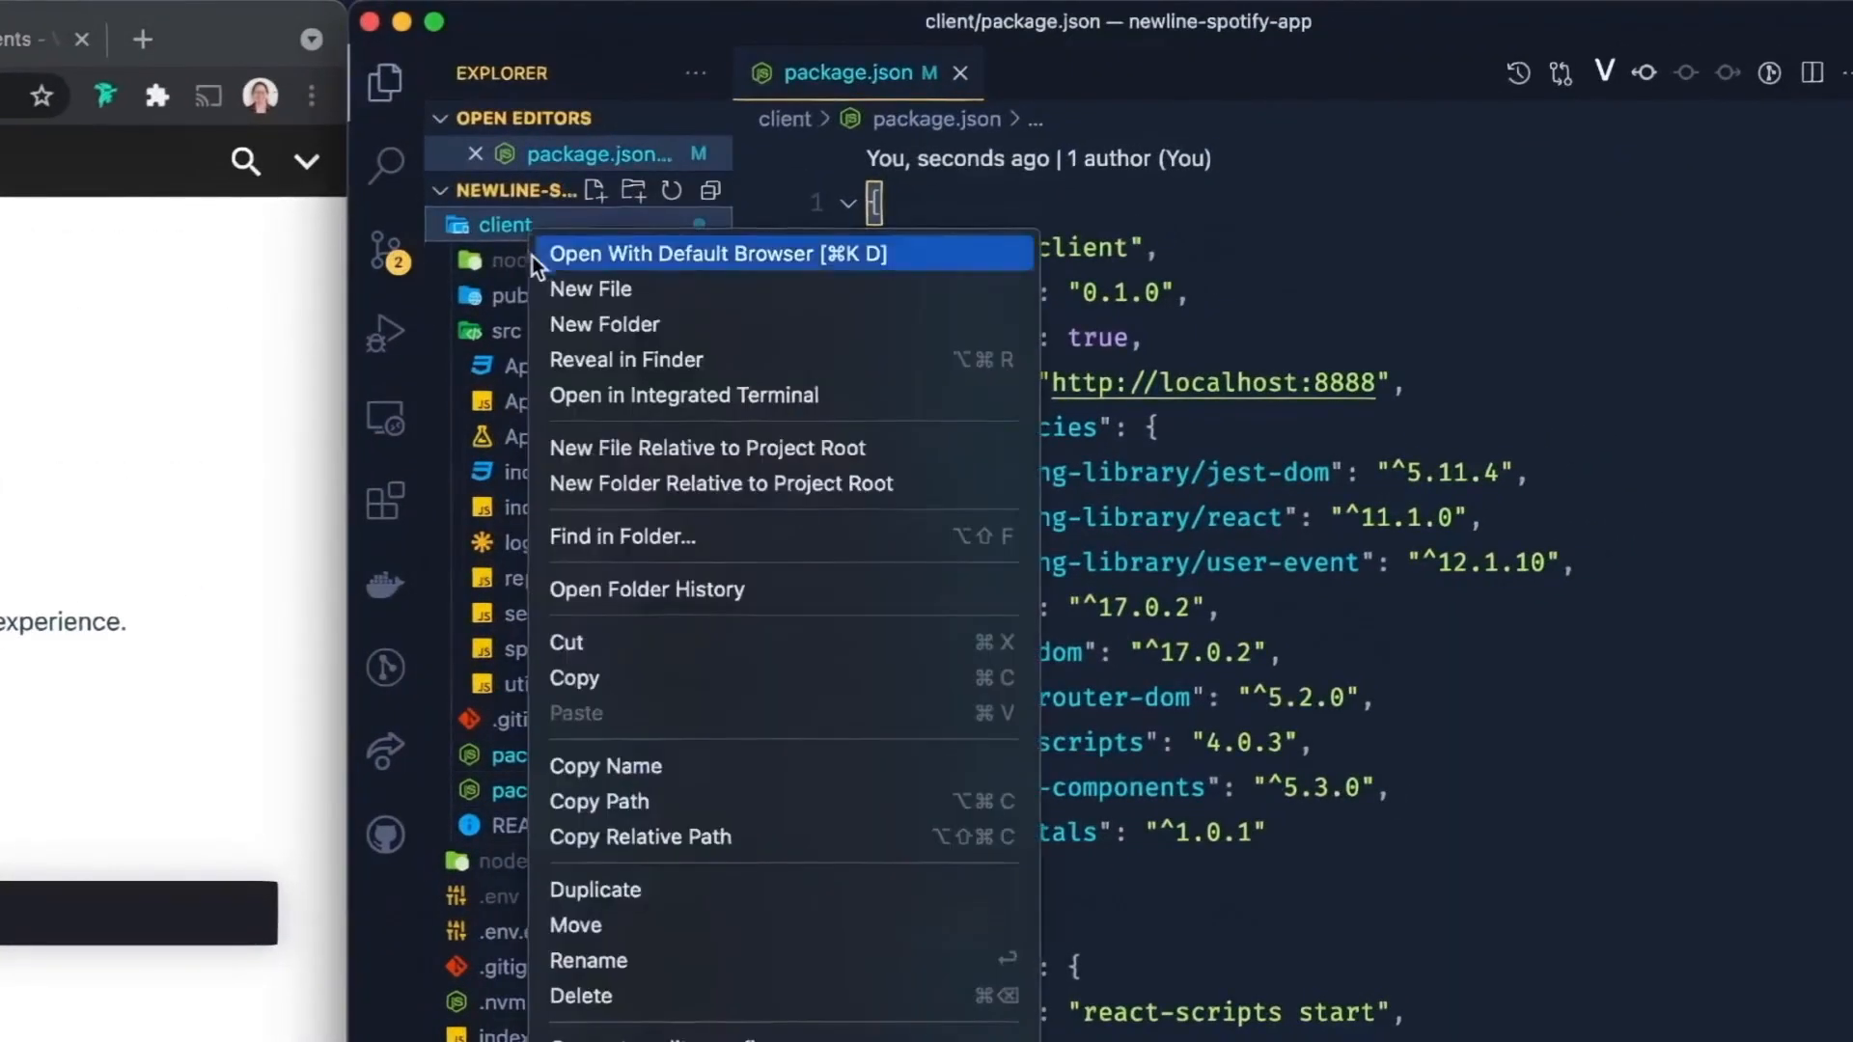
{"action": "type", "text": ".b"}
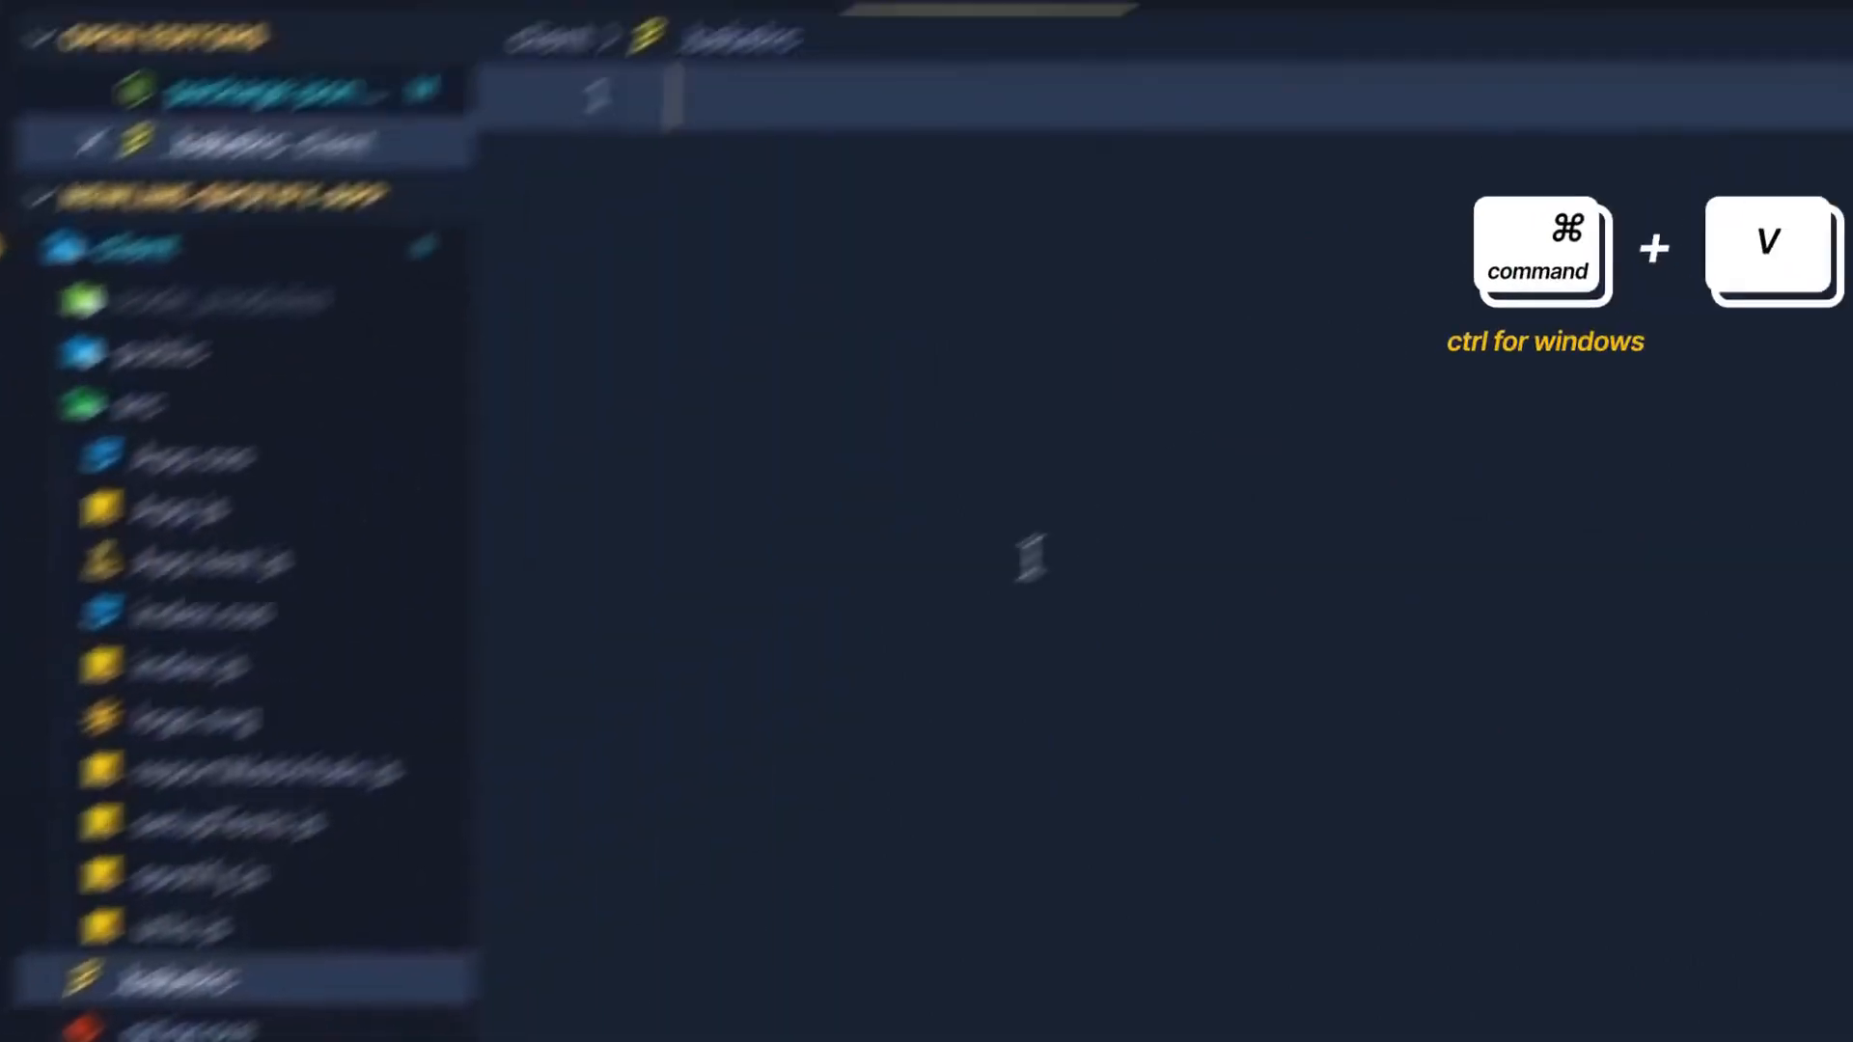
{"action": "key", "text": "cmd+v"}
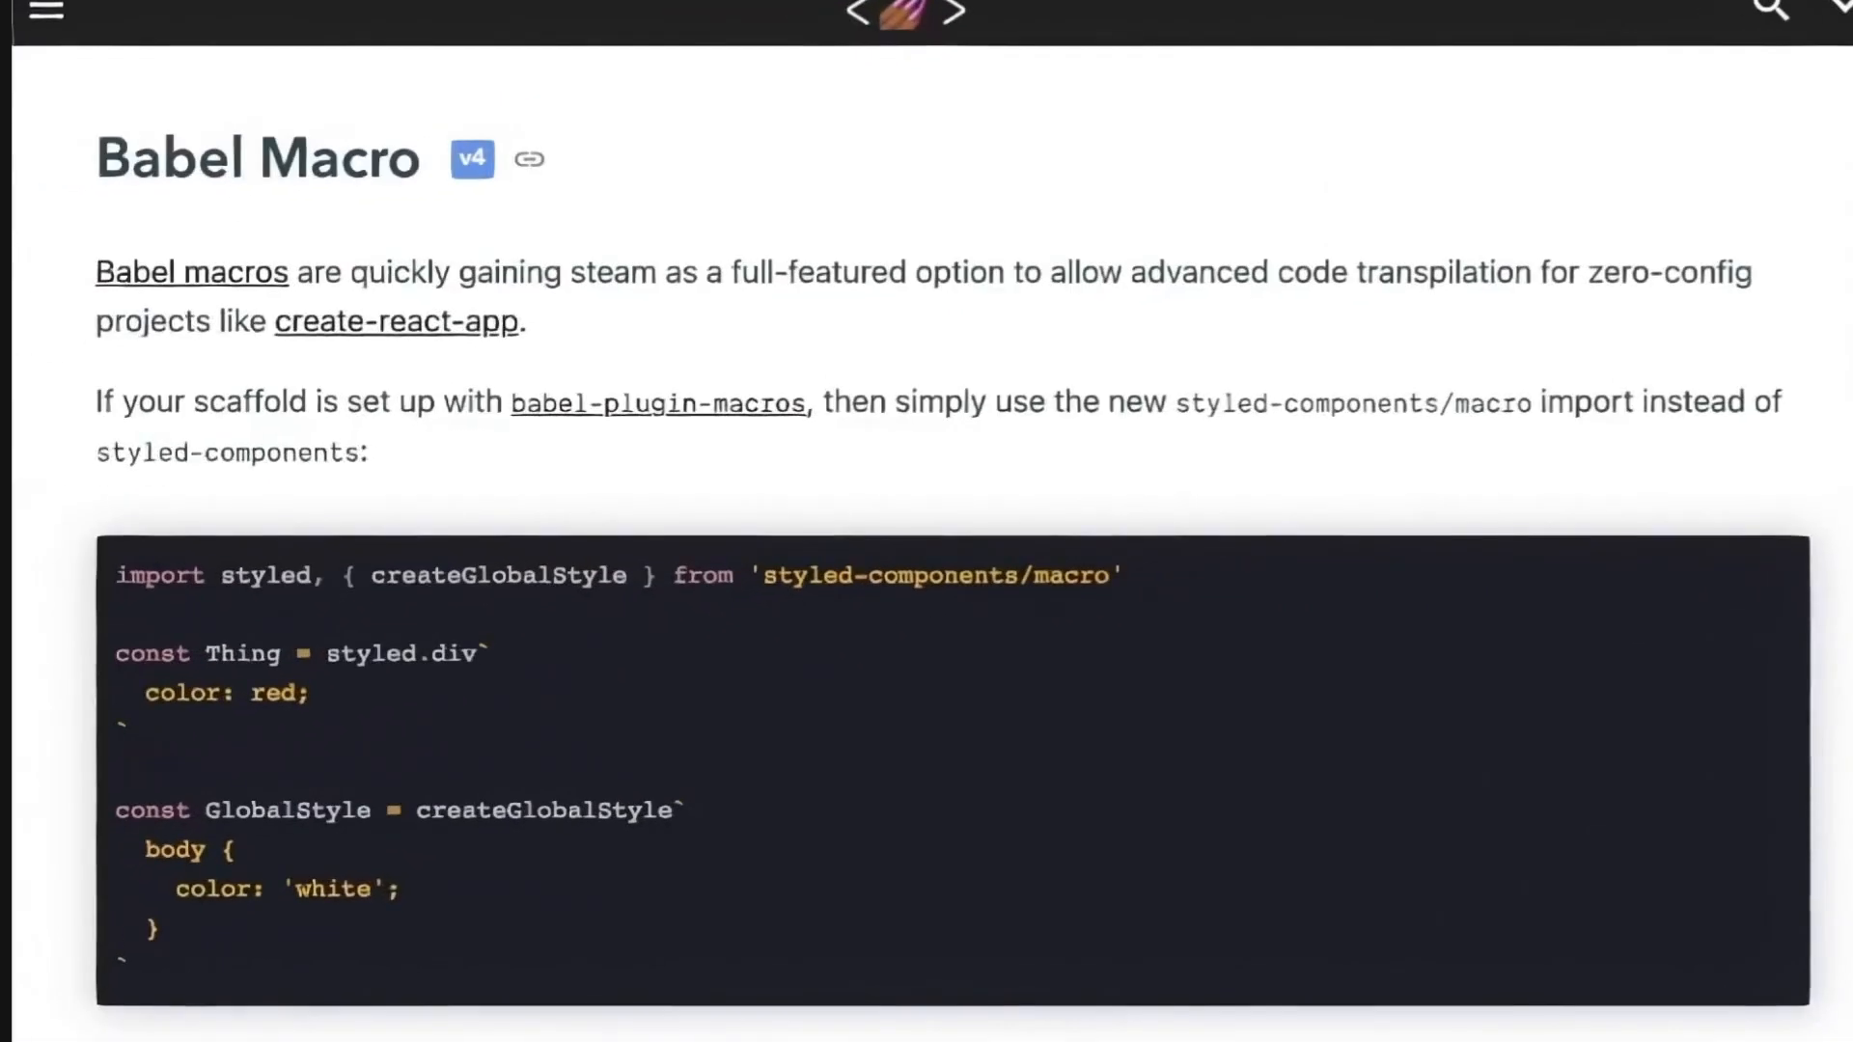
{"action": "mouse_move", "coordinate": [1361, 982]}
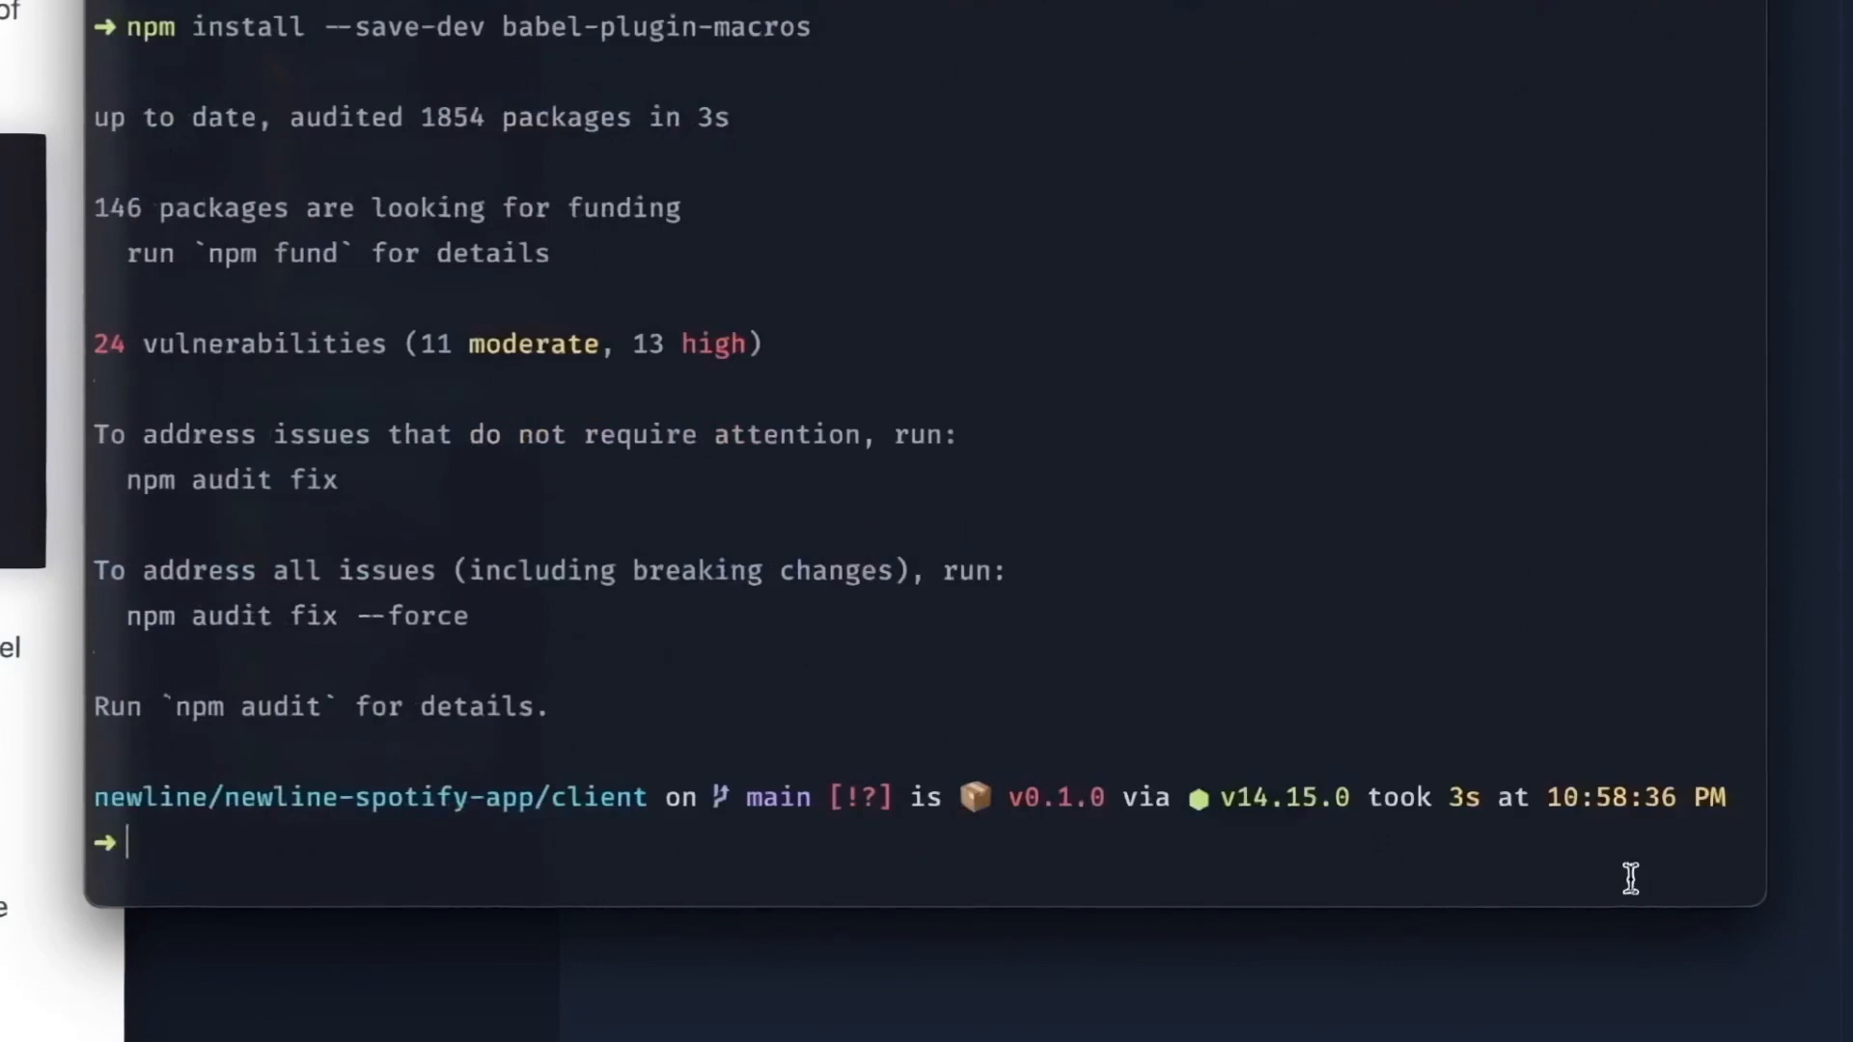
{"action": "scroll", "scroll_direction": "down", "scroll_amount": 3}
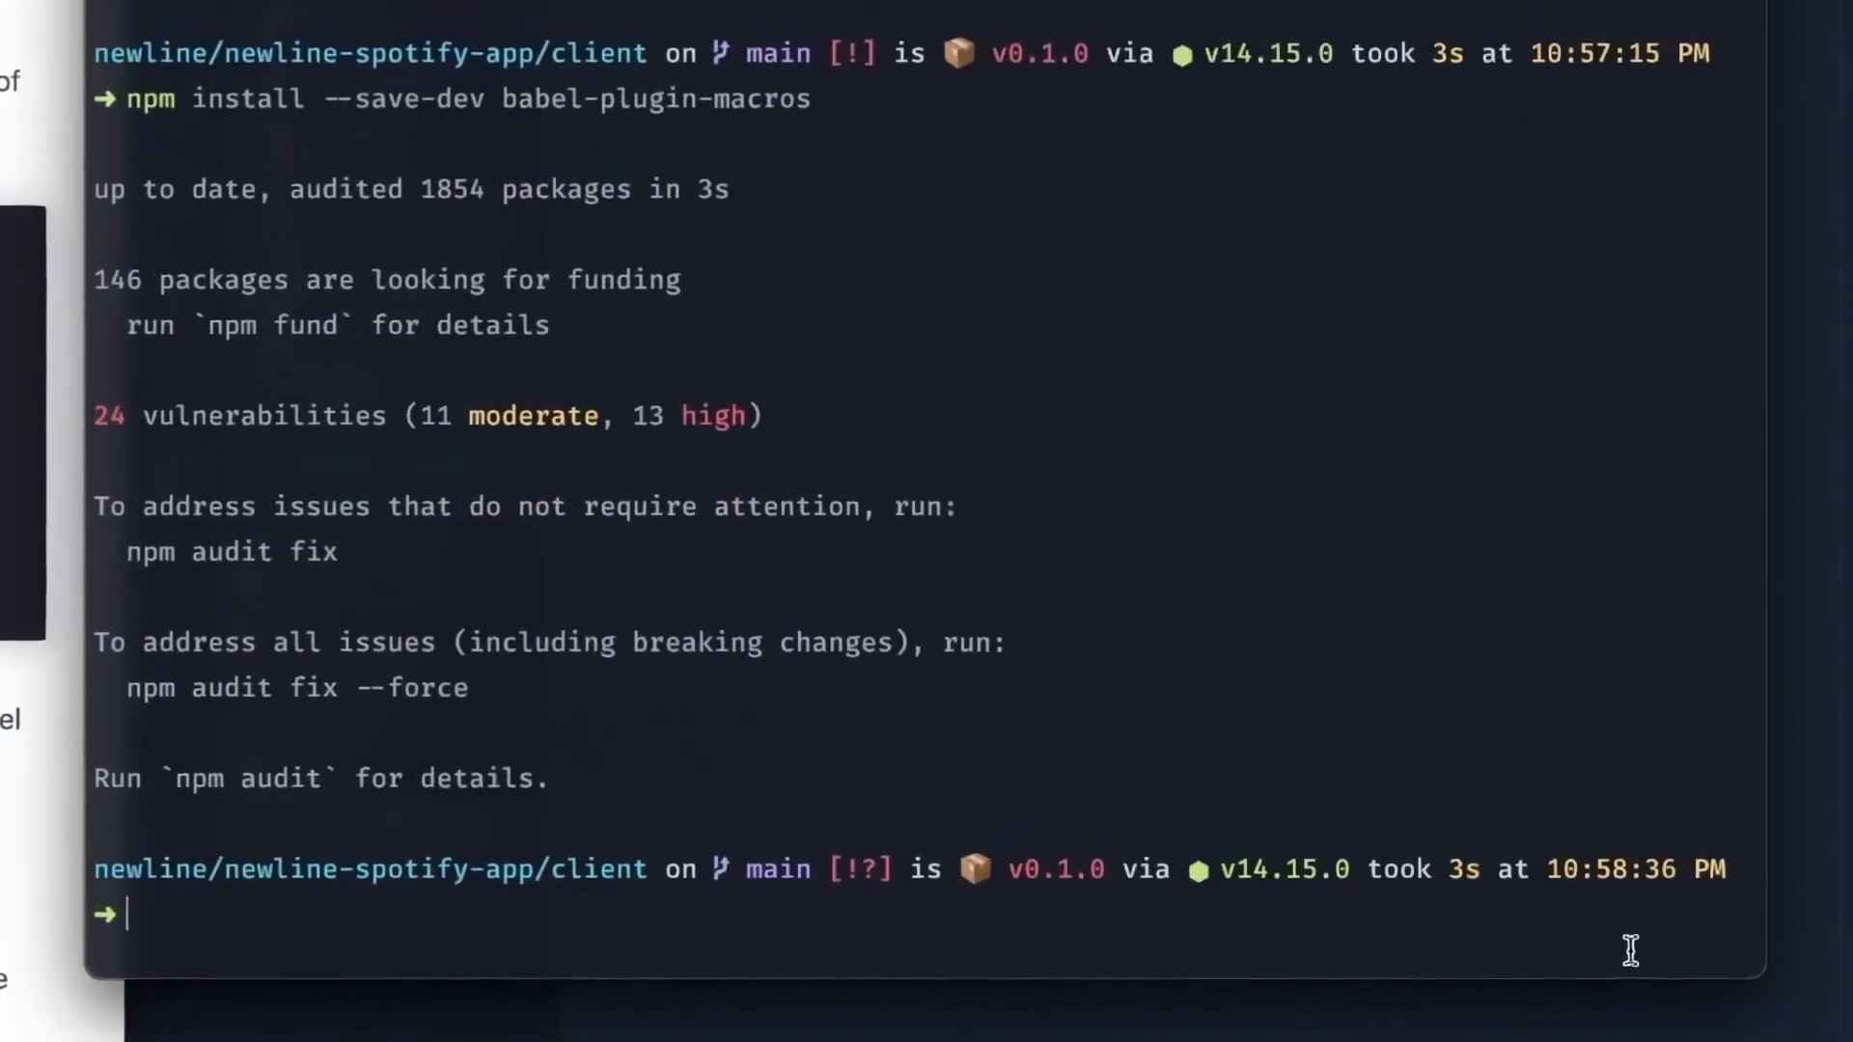
Step: Restart the dev server with npm start and view the vscode-styled-components extension page in Chrome
{"action": "type", "text": "cd ../"}
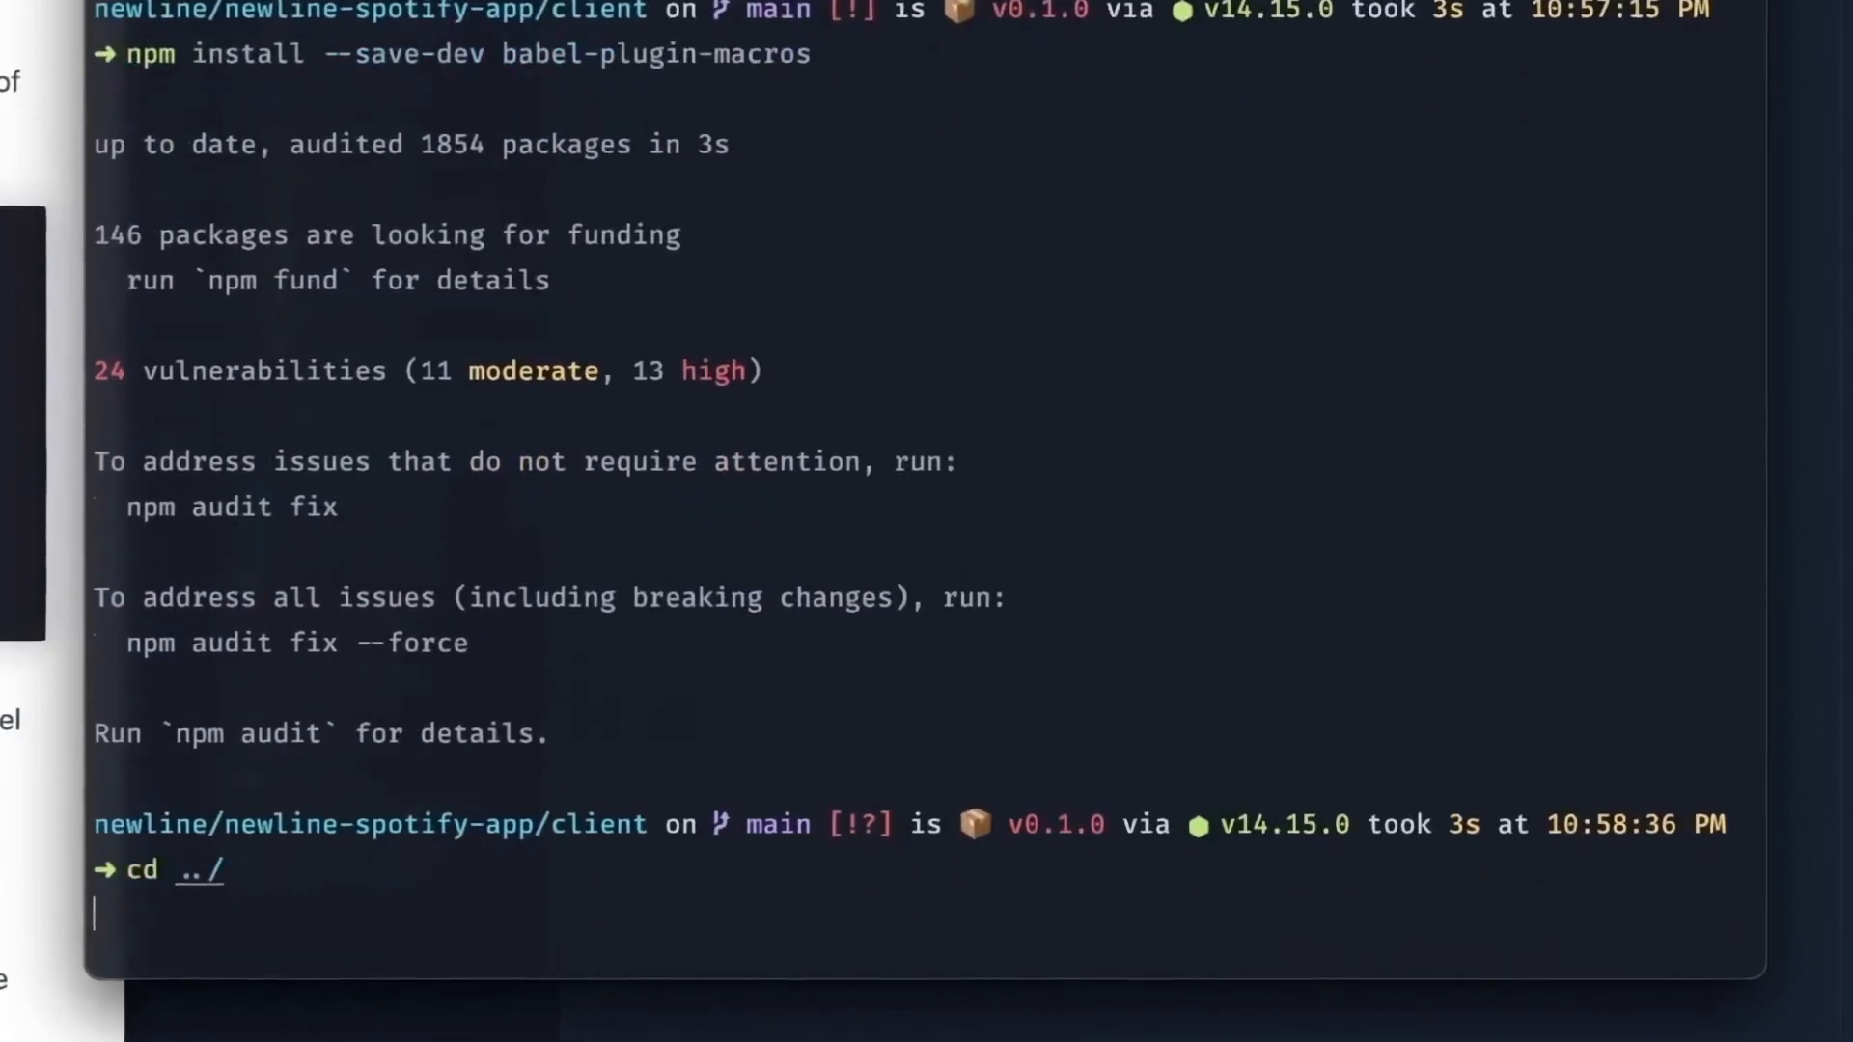
{"action": "type", "text": "npm start"}
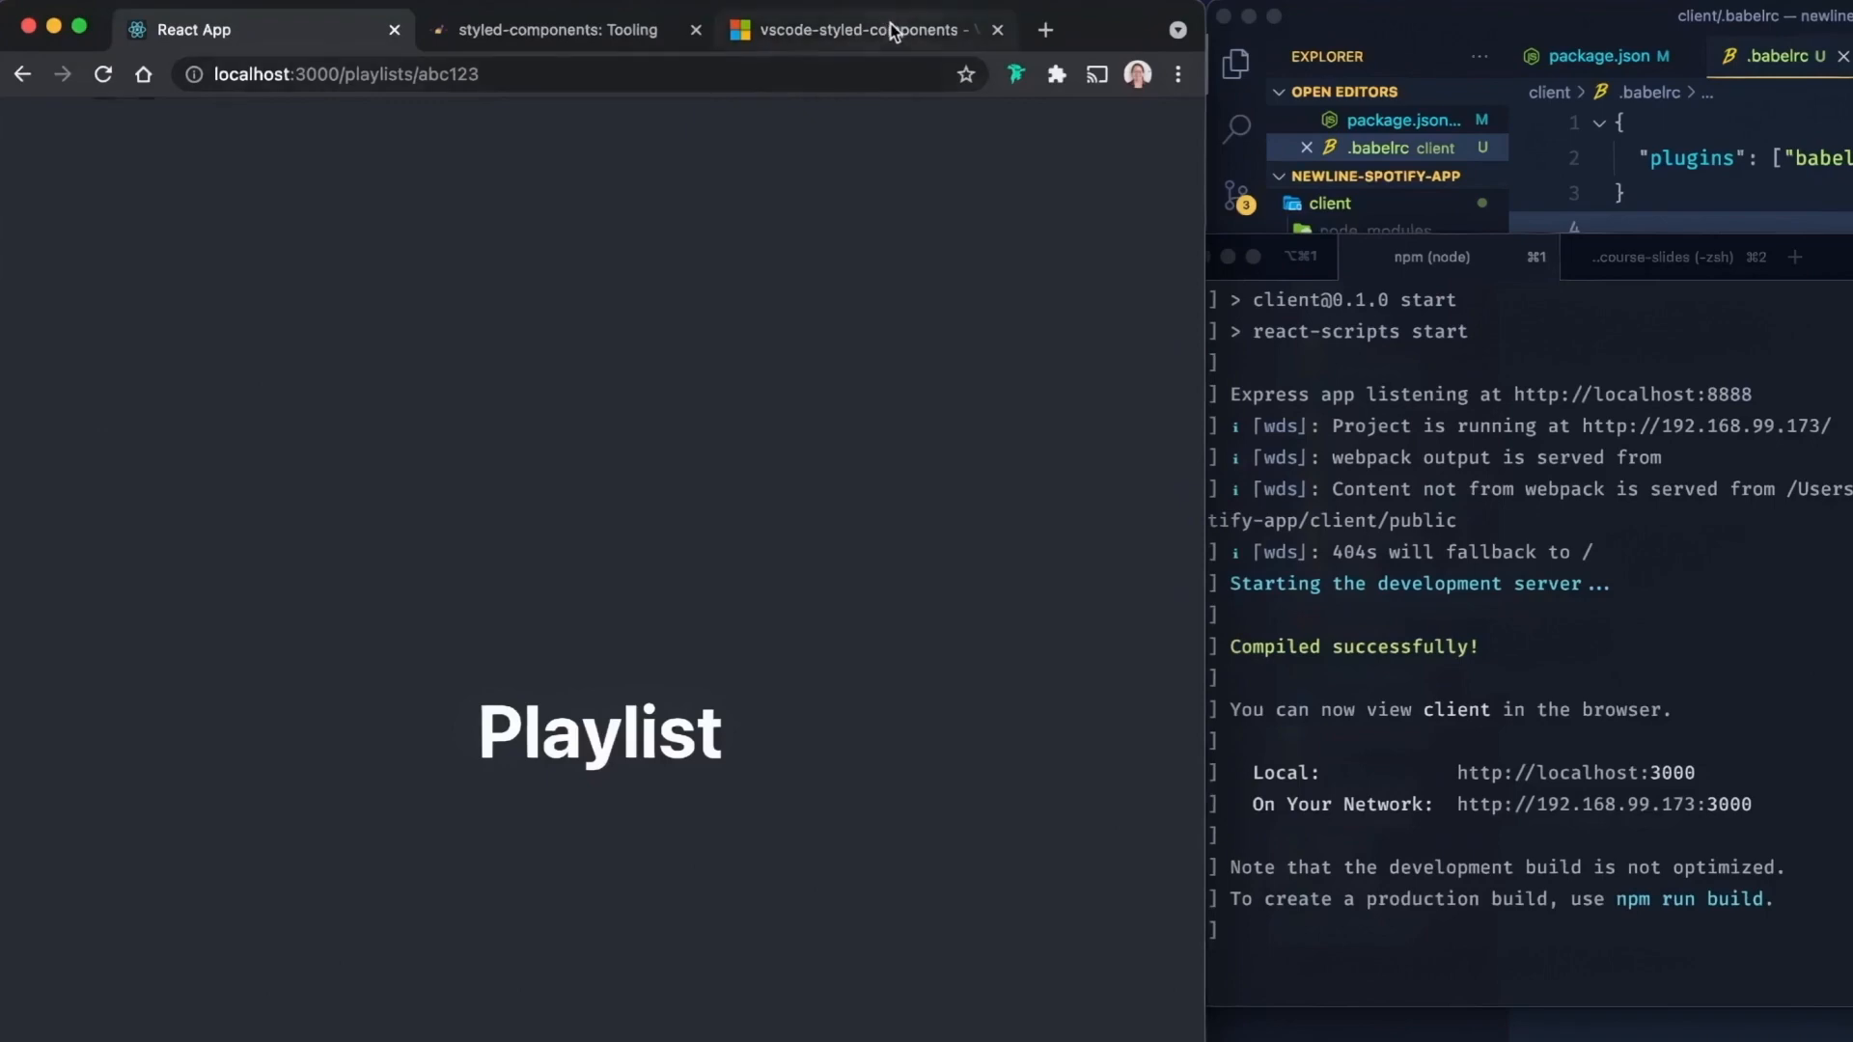
{"action": "left_click", "coordinate": [863, 29]}
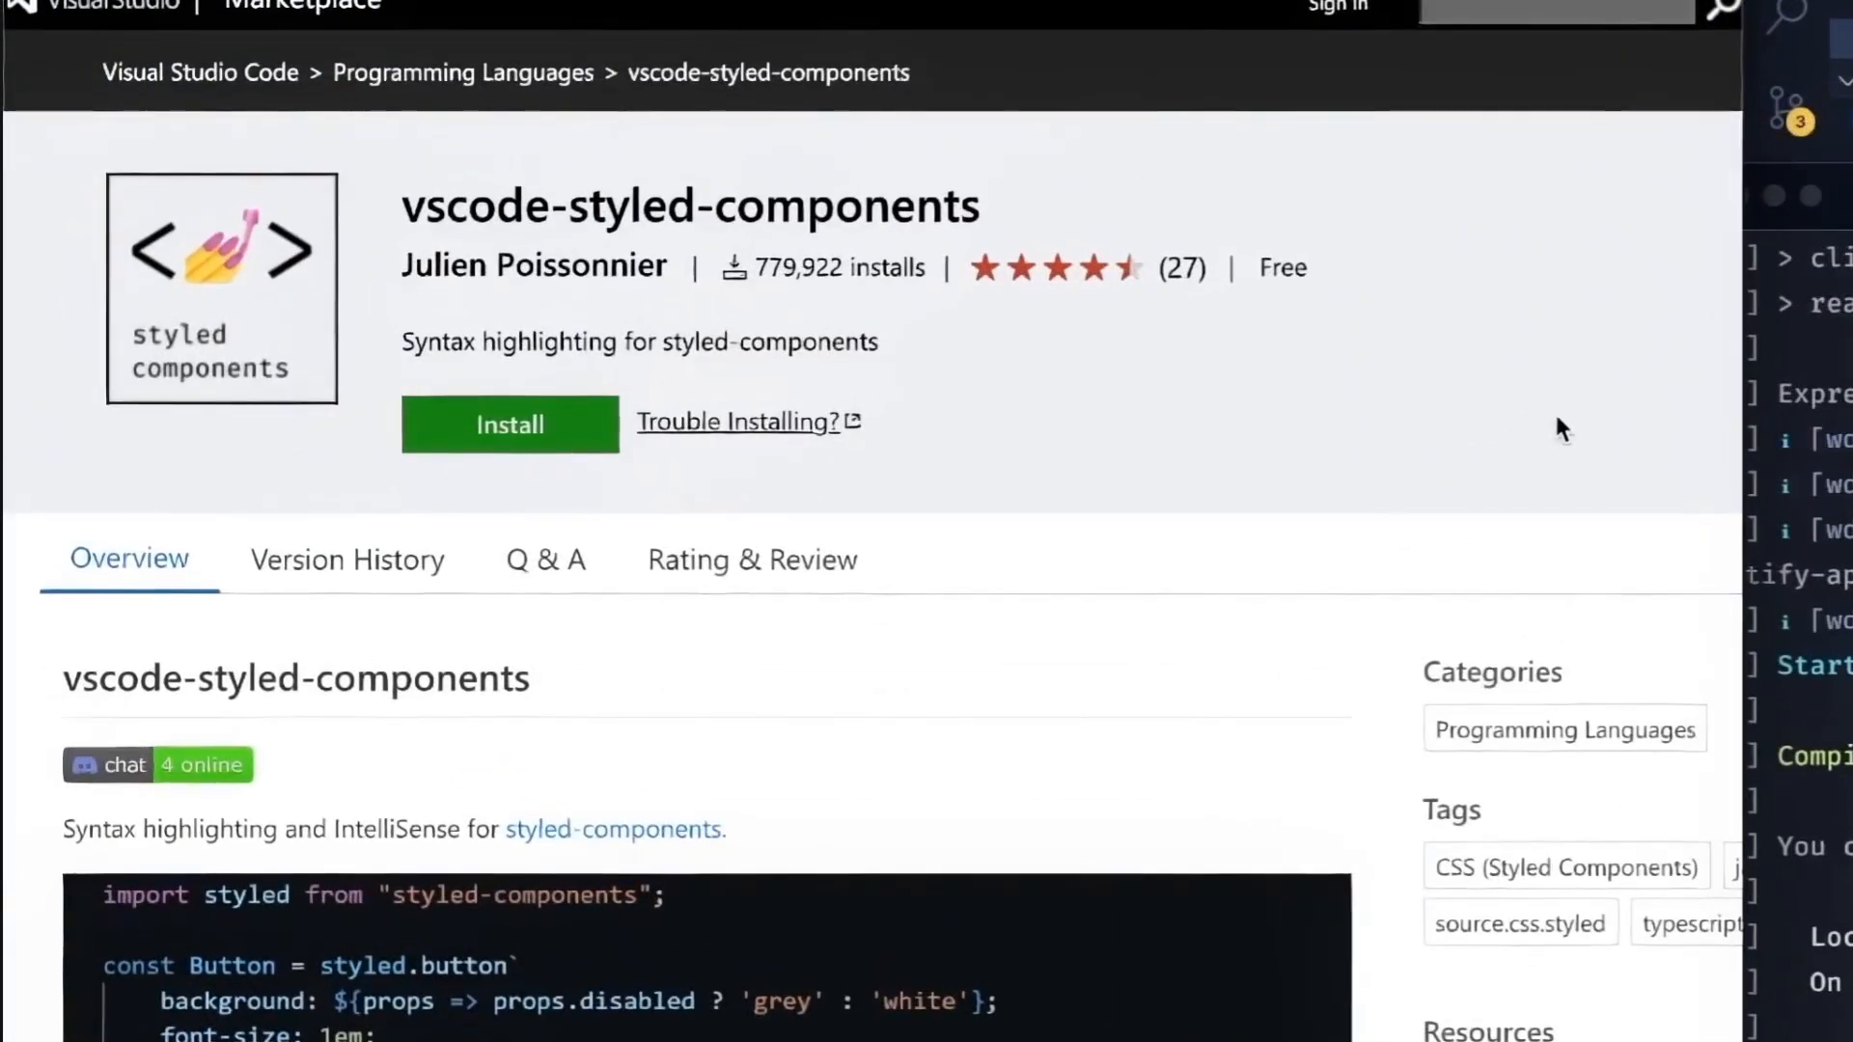
{"action": "mouse_move", "coordinate": [960, 760]}
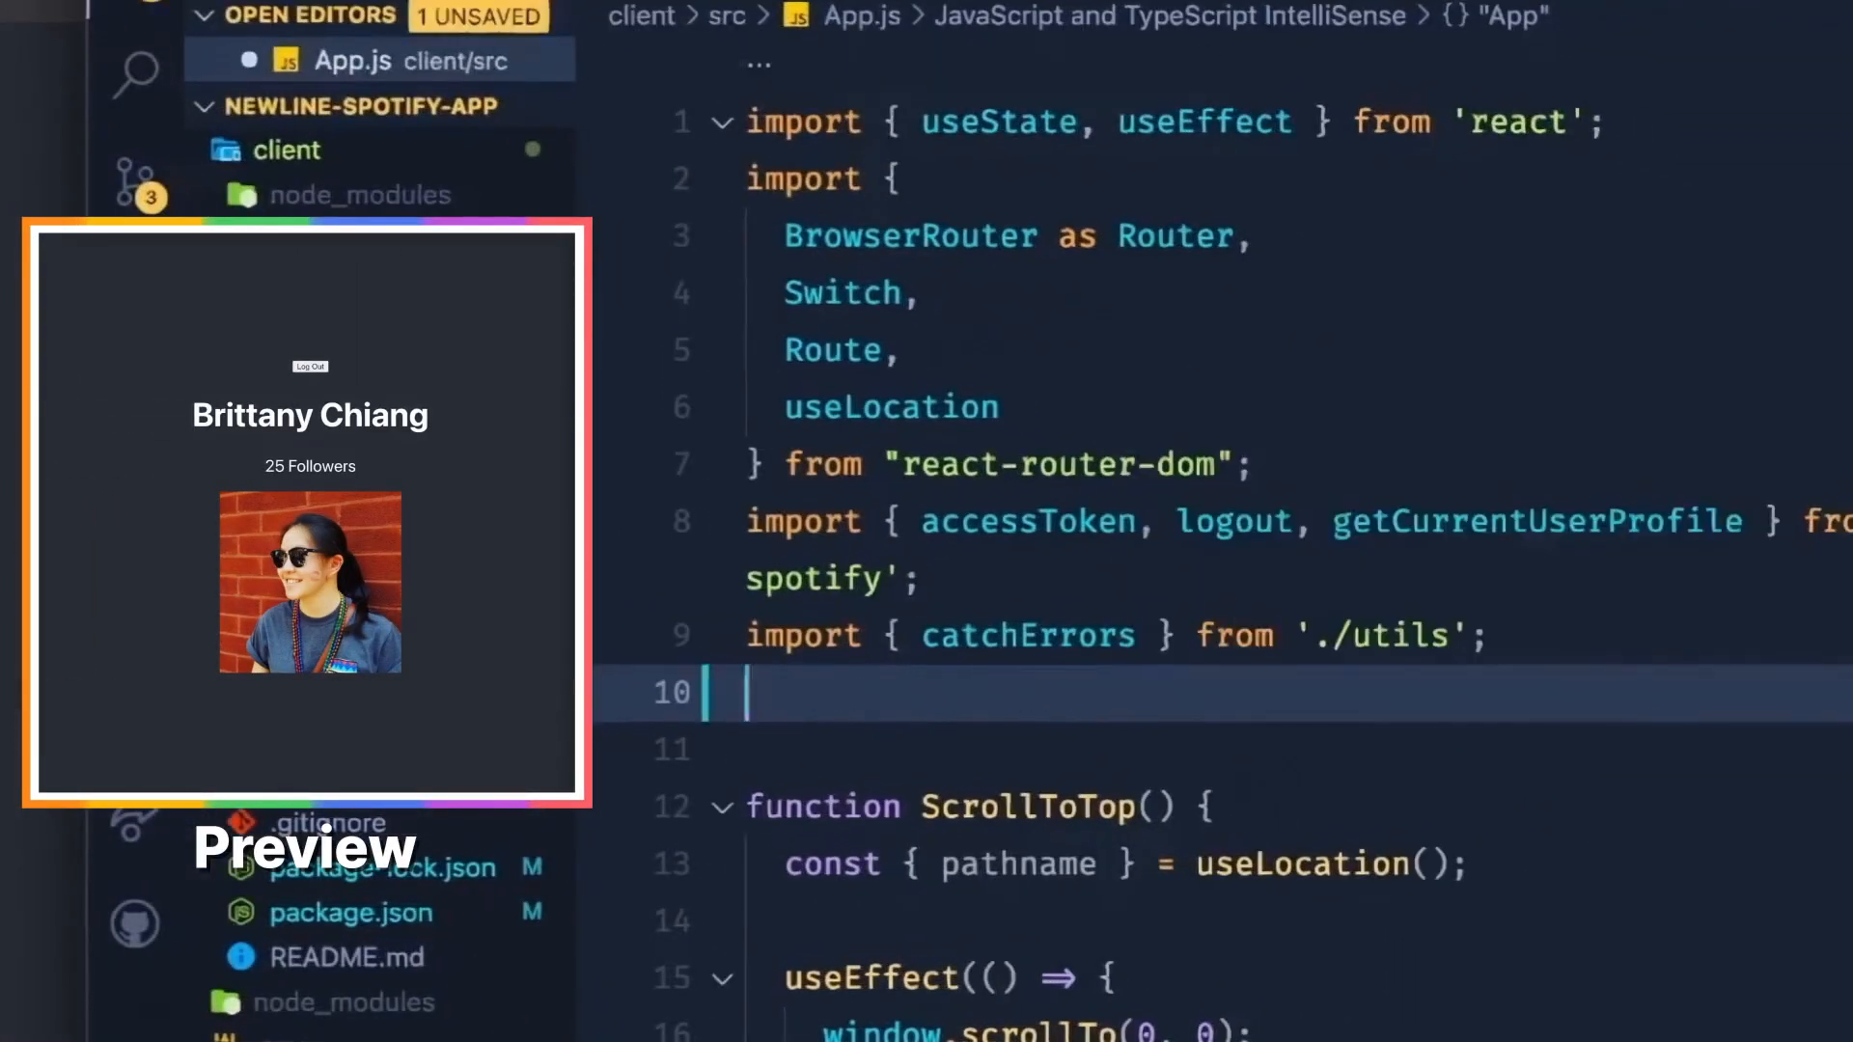
Step: Import styled from 'styled-components/macro' and define StyledLoginButton as a styled.a with green background
{"action": "type", "text": "import"}
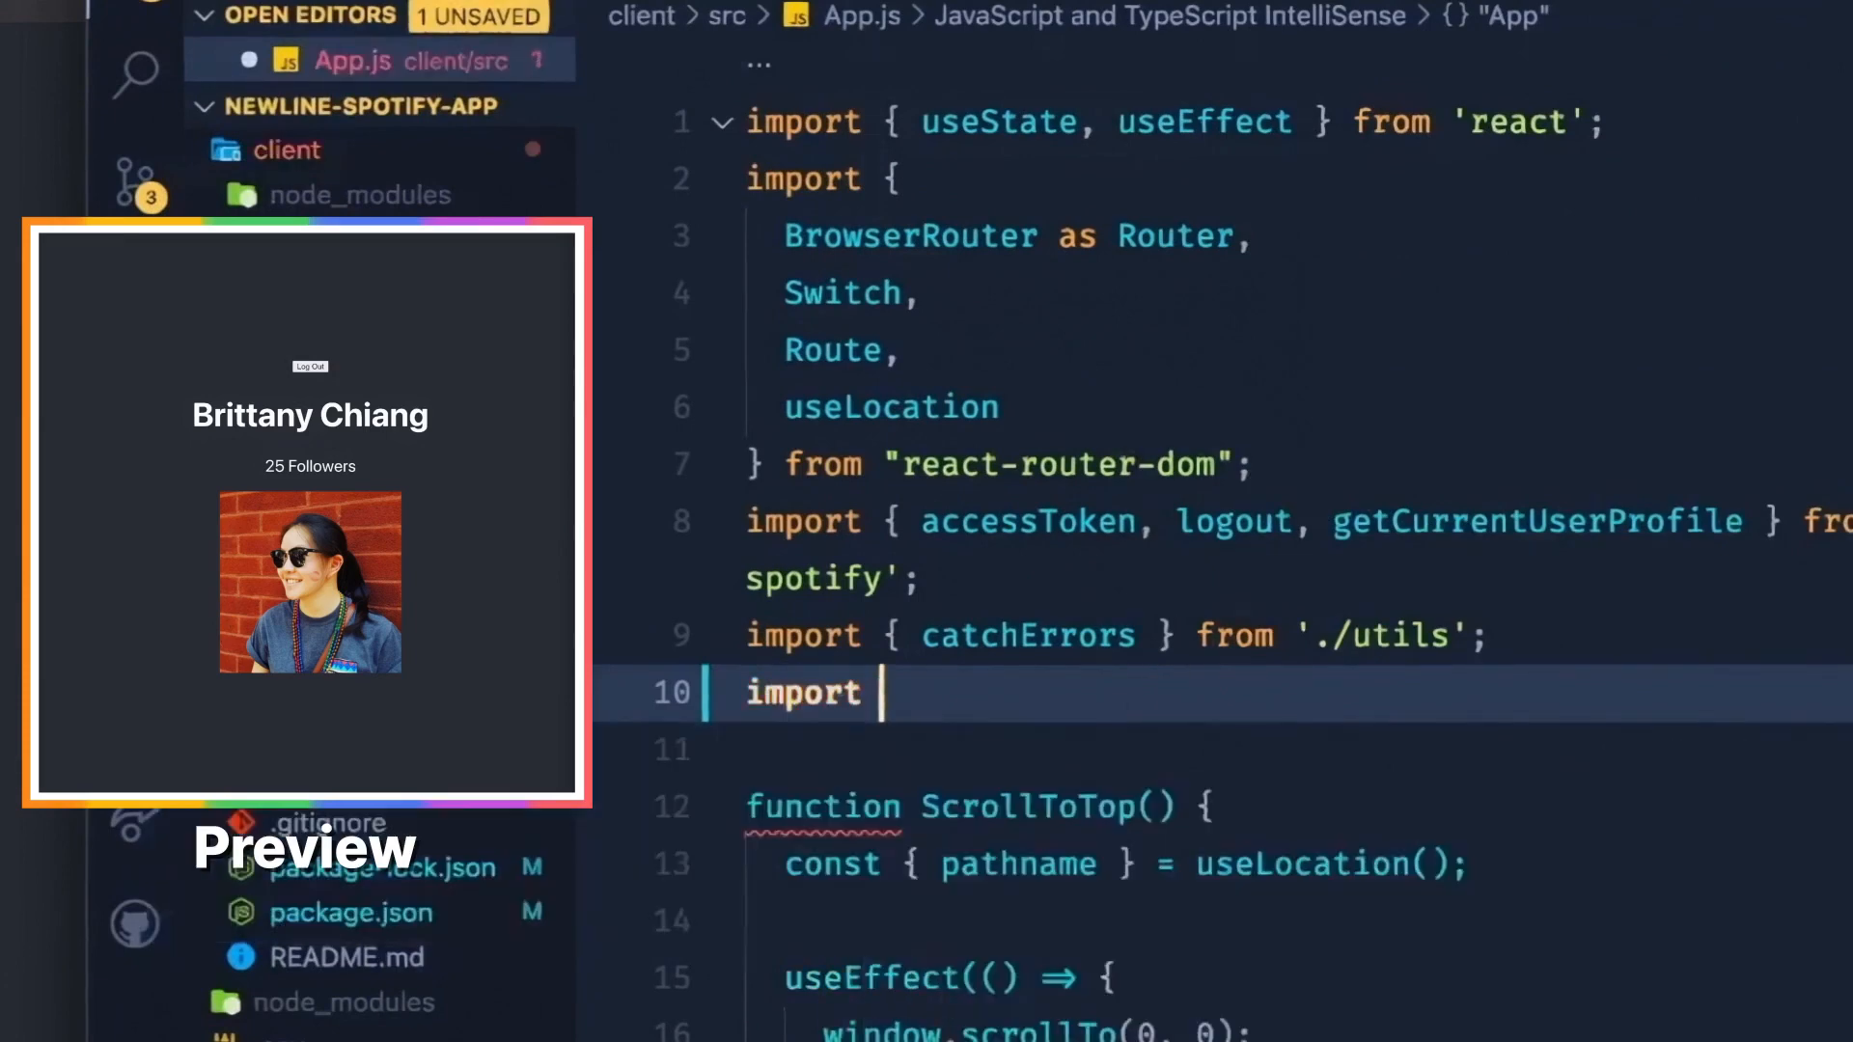
{"action": "type", "text": "styled from"}
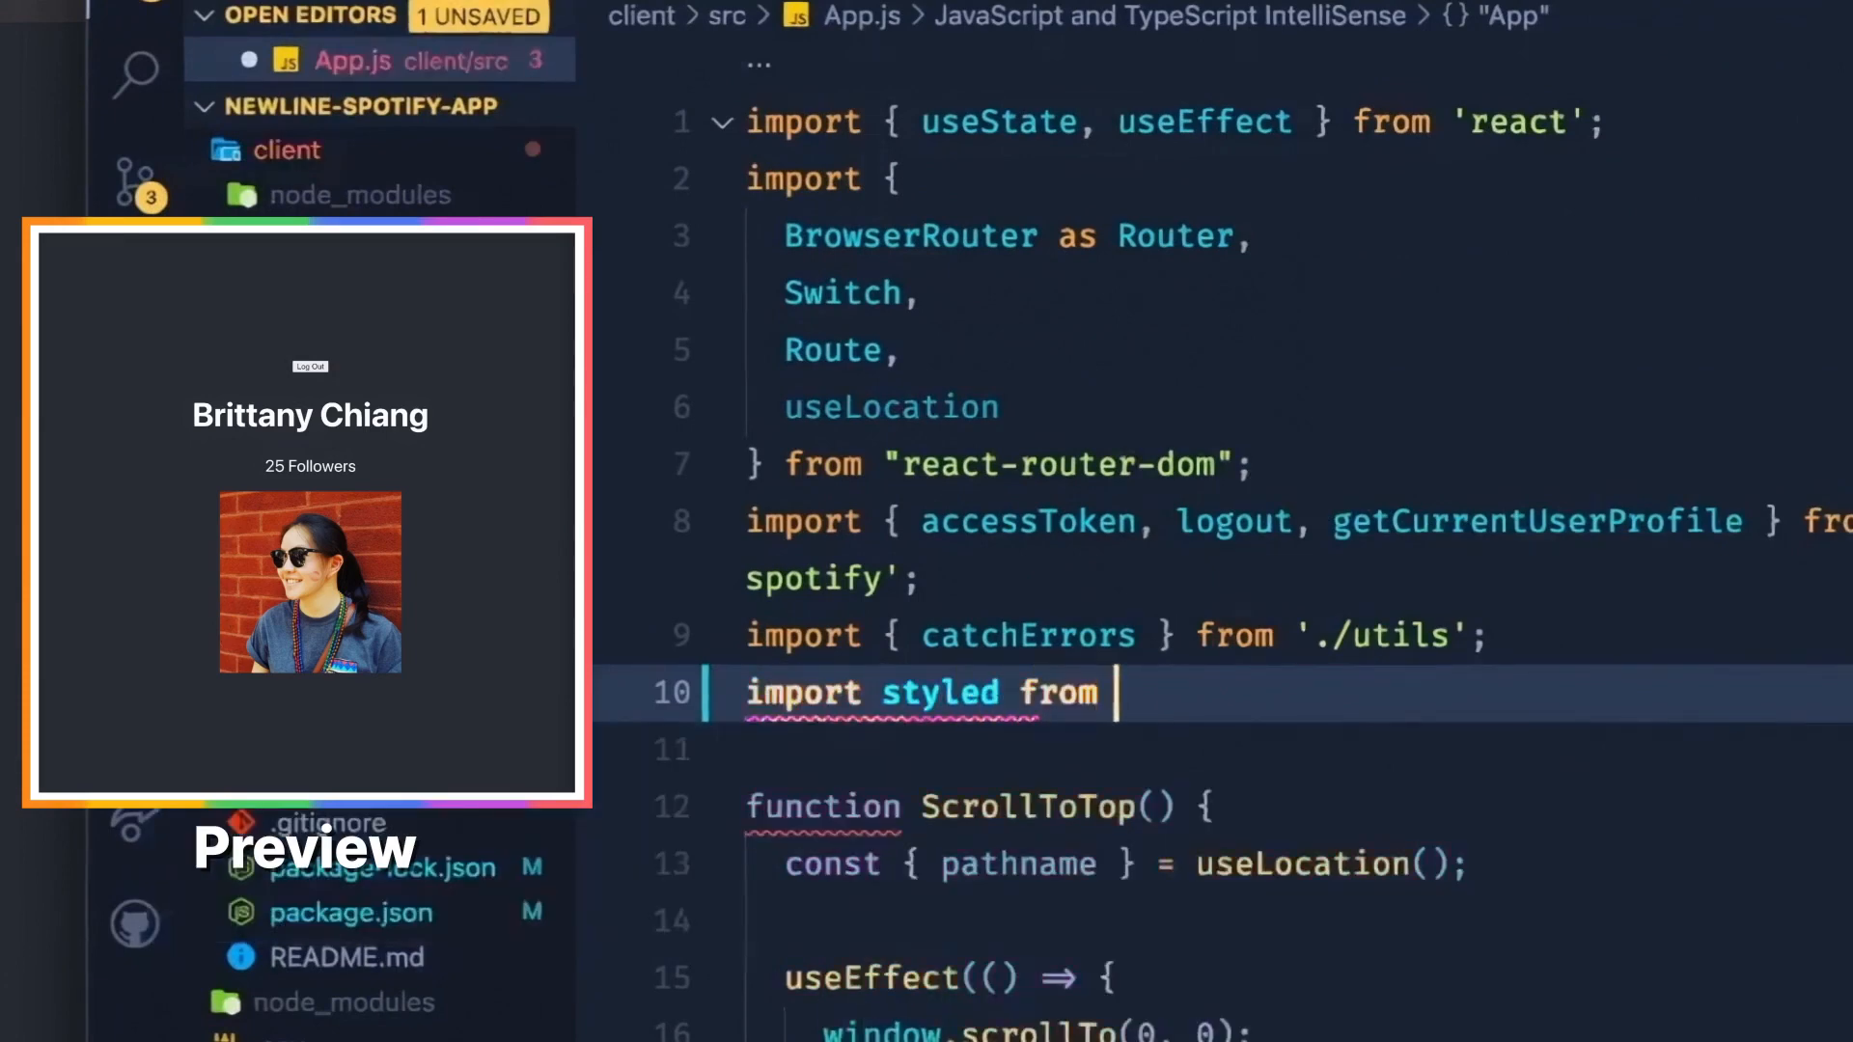
{"action": "type", "text": "'styled-components'"}
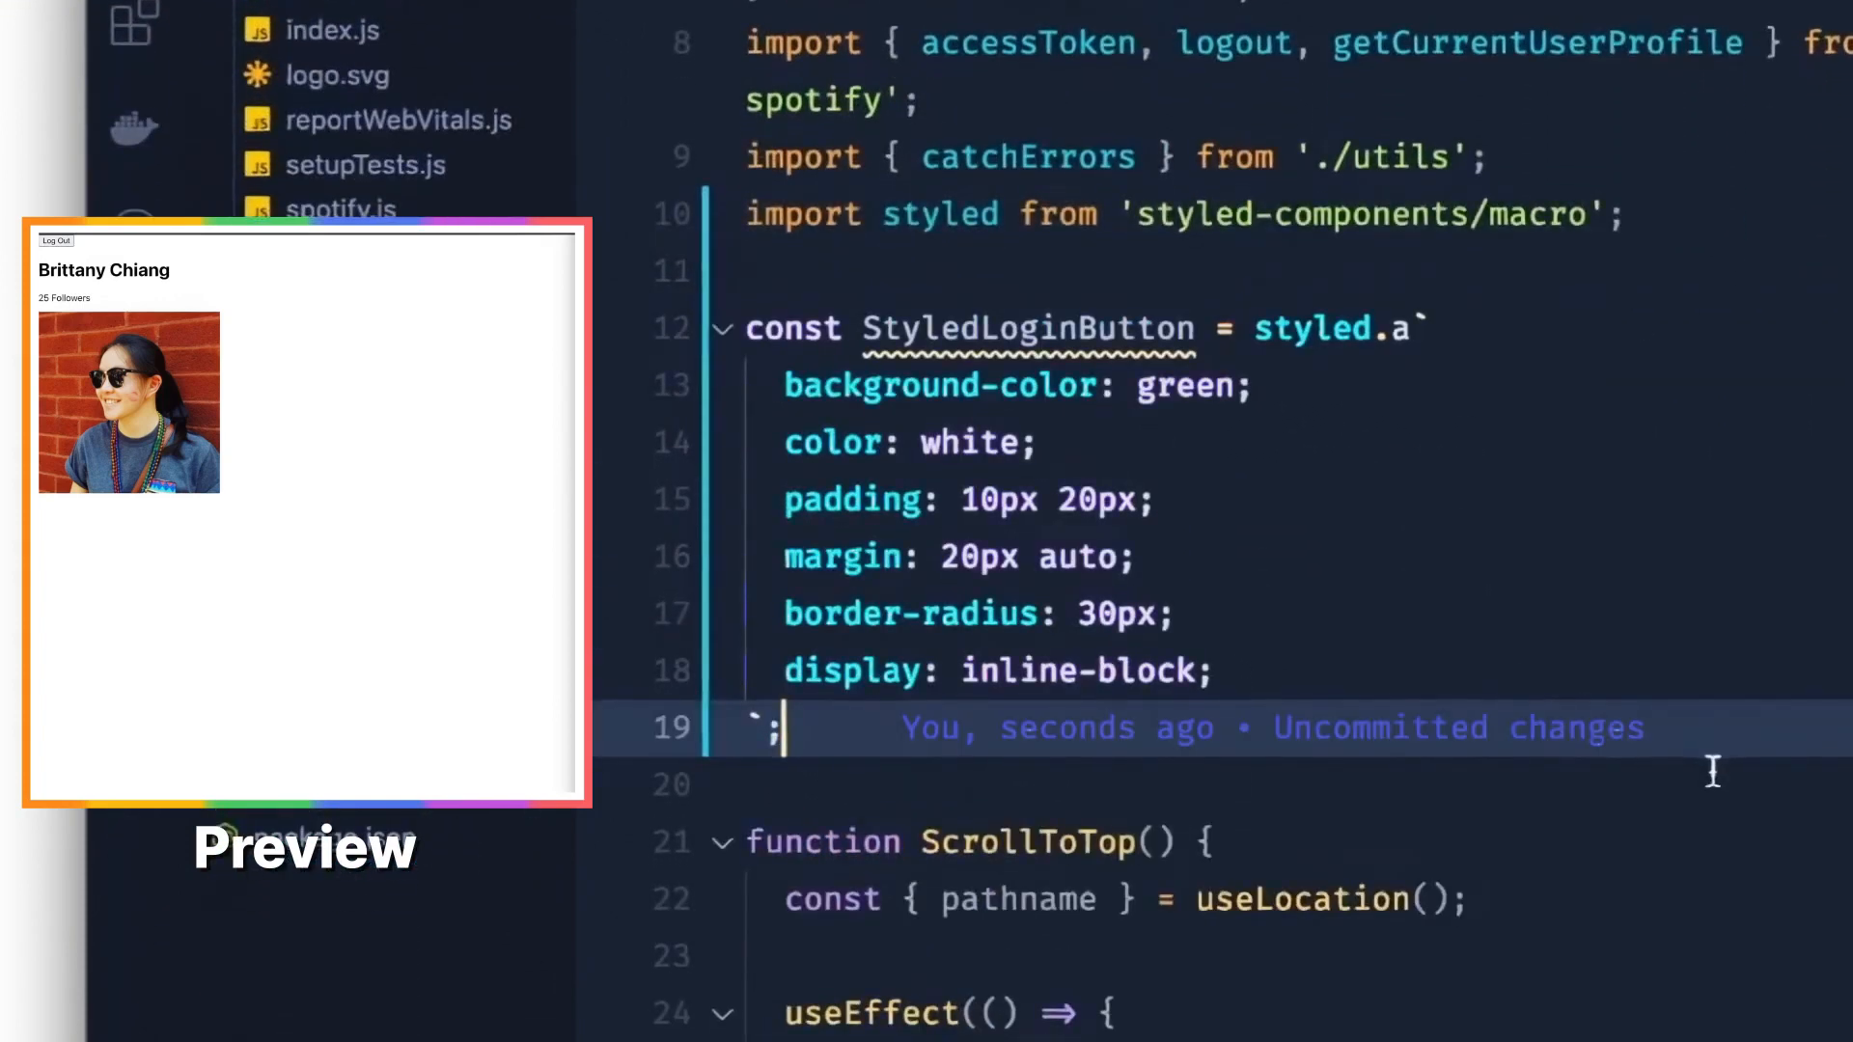
{"action": "left_click", "coordinate": [1393, 328]}
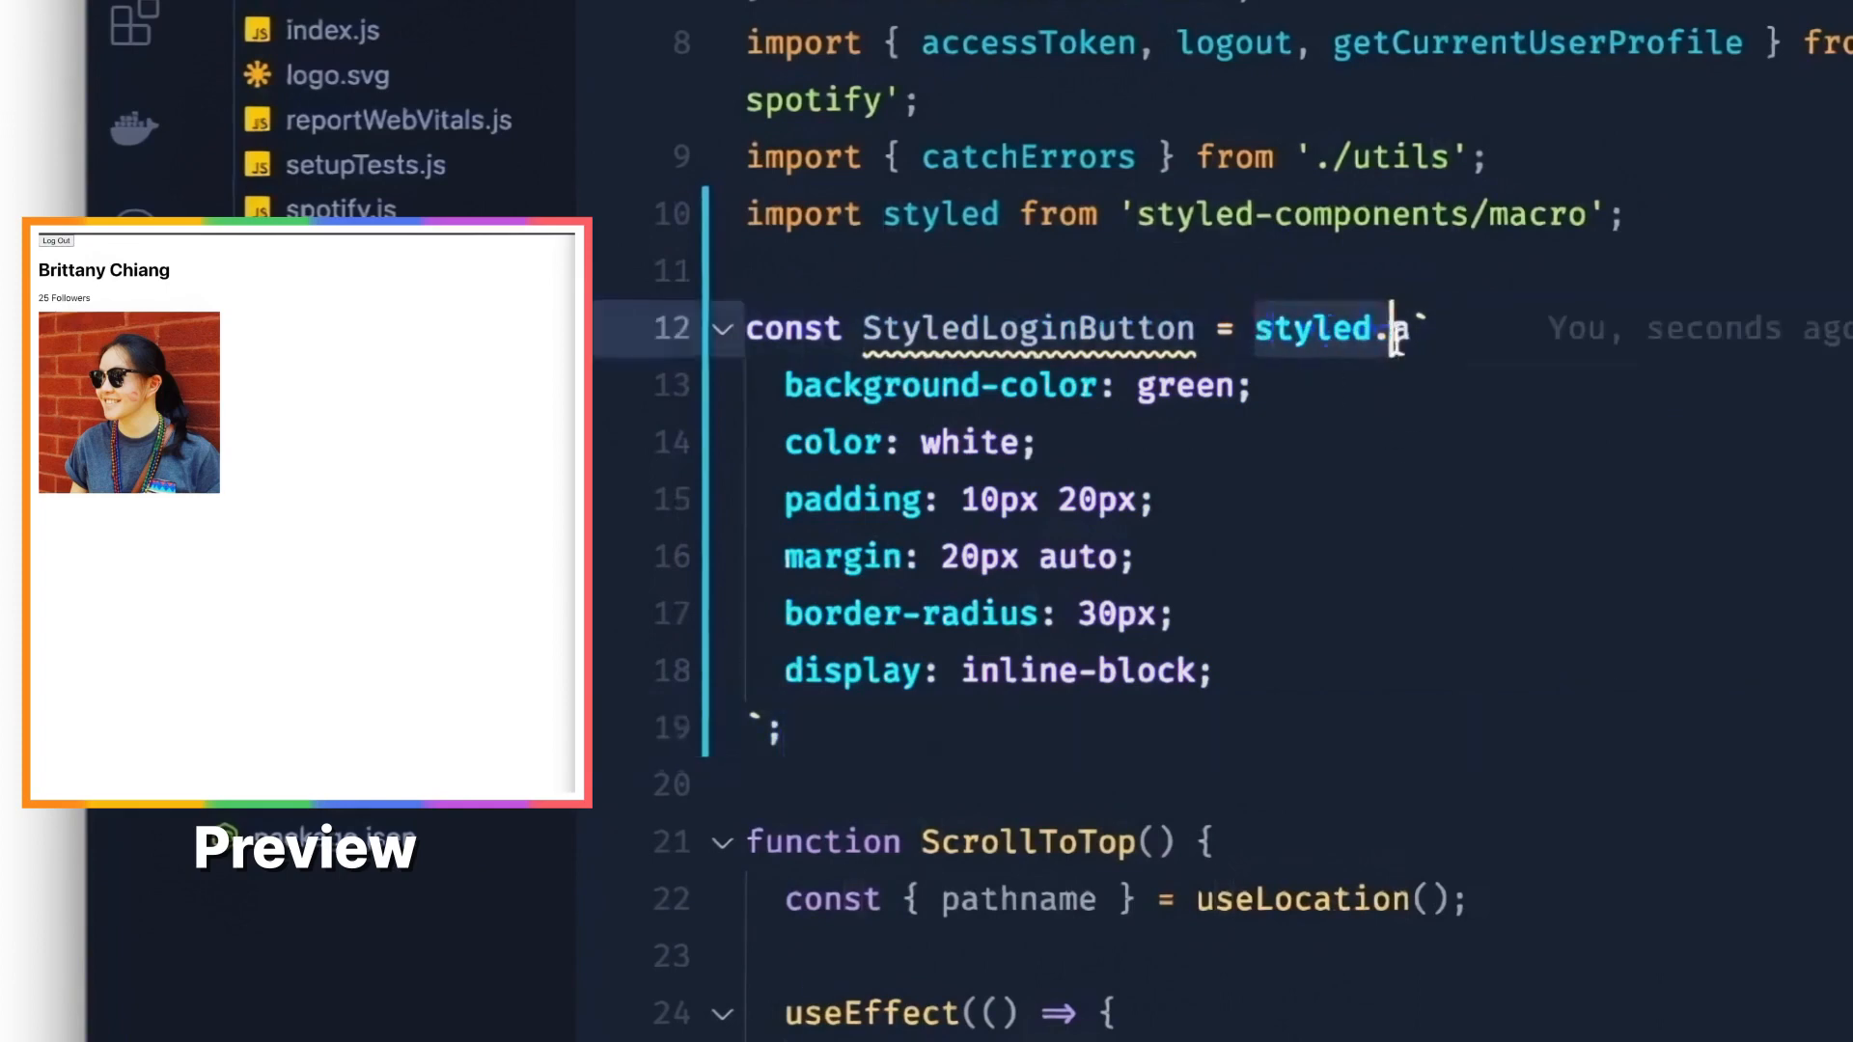
{"action": "mouse_move", "coordinate": [1610, 720]}
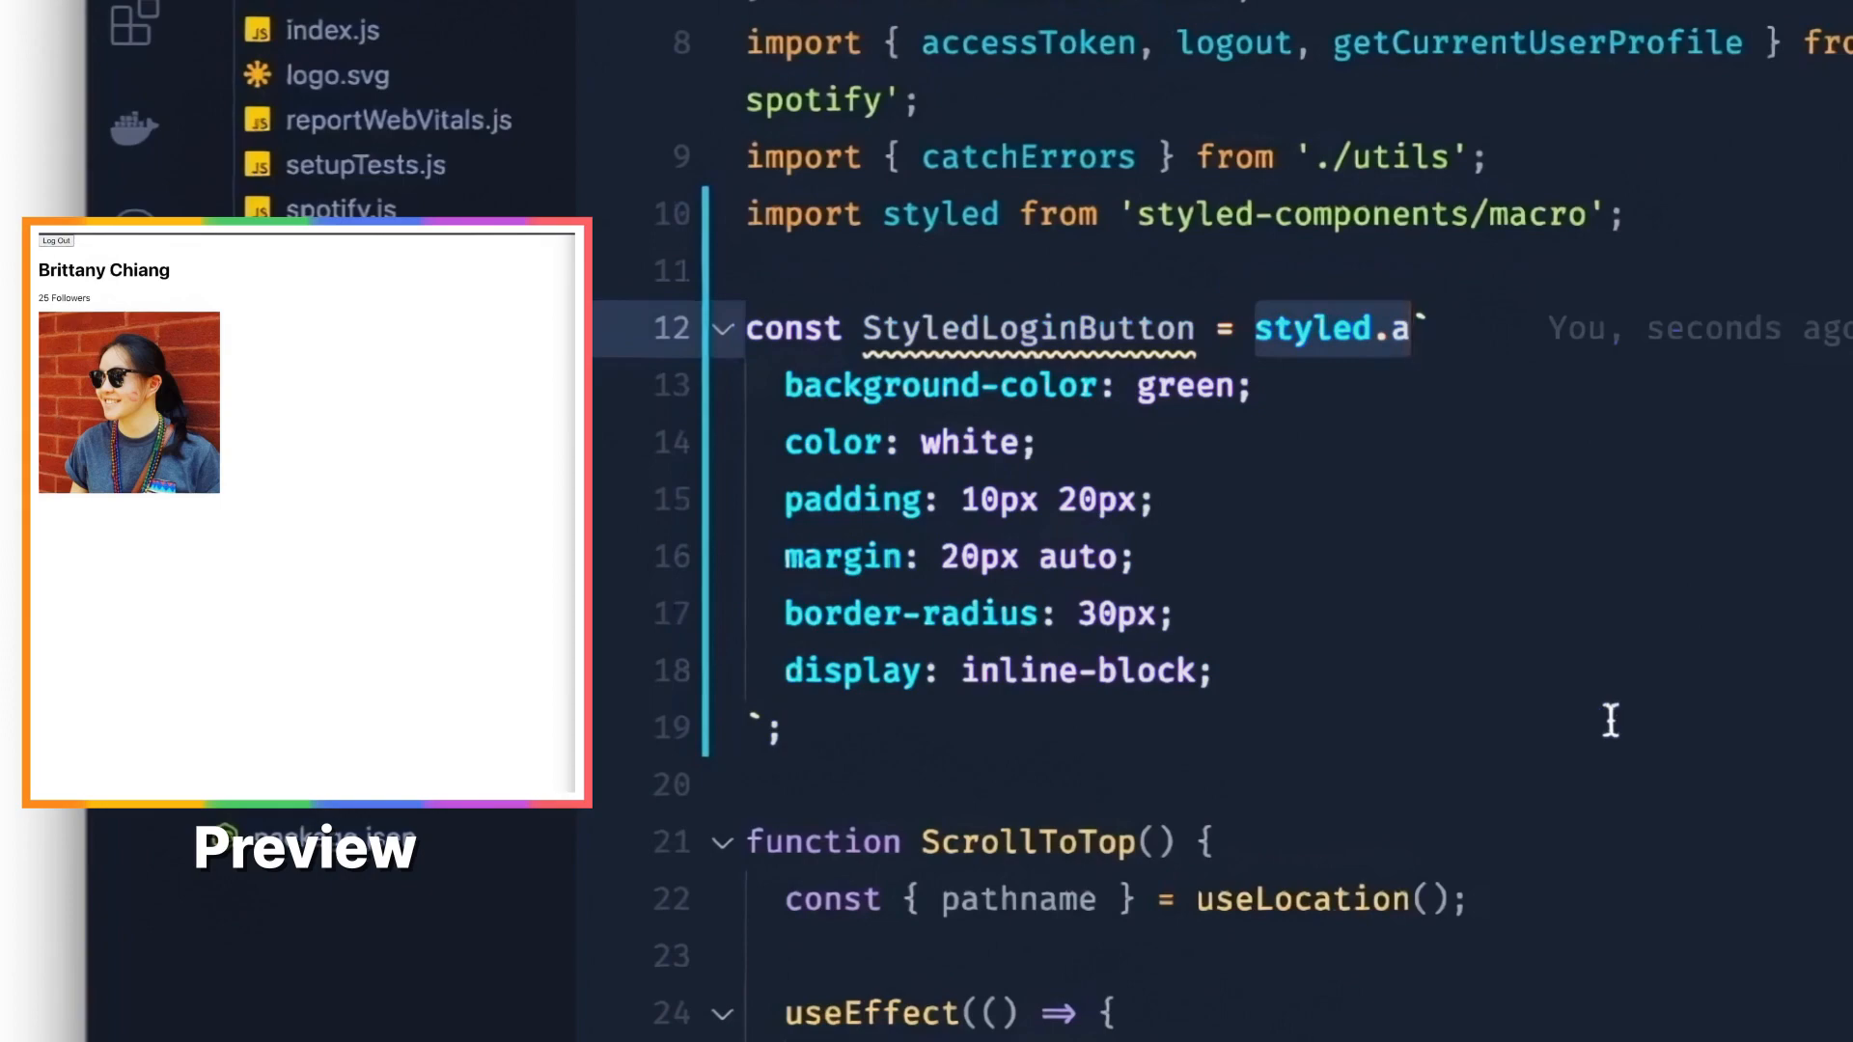
{"action": "double_click", "coordinate": [1027, 328]}
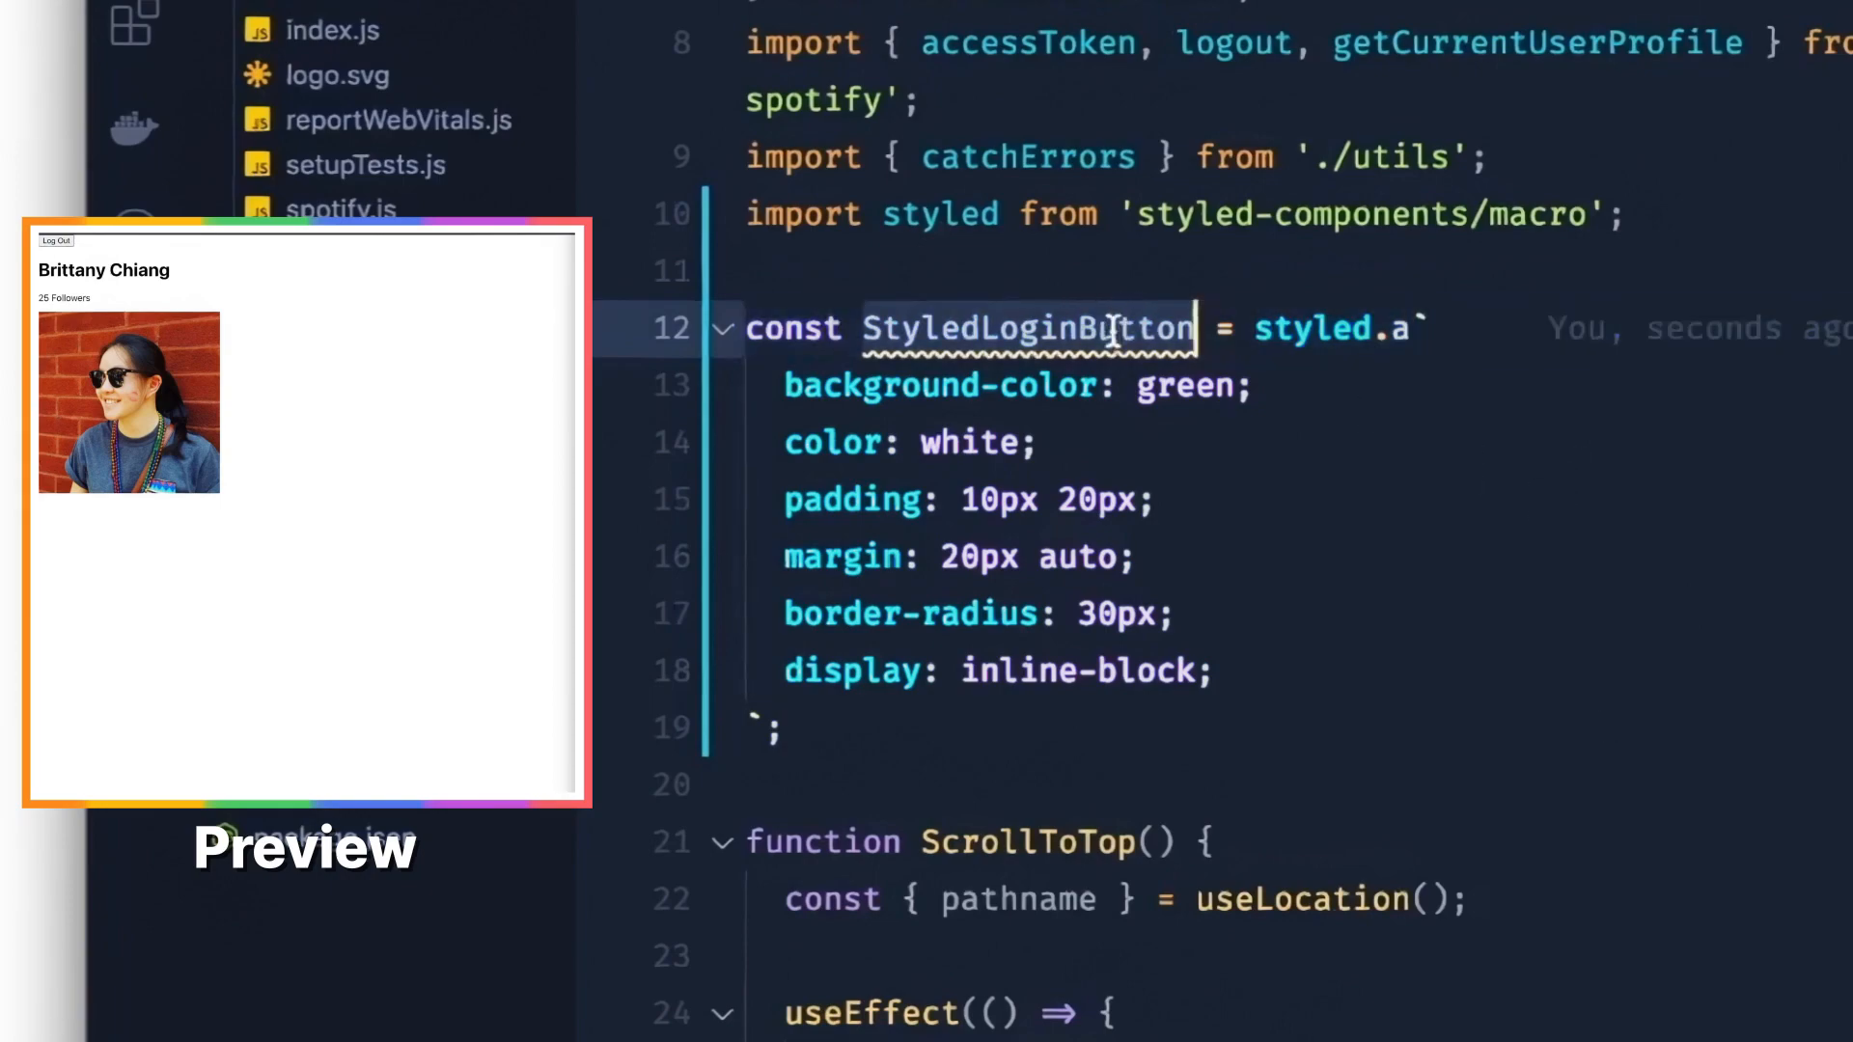
Step: Replace the App-link anchor with StyledLoginButton and log out in the preview to show the green button
{"action": "scroll", "scroll_direction": "down", "scroll_amount": 3}
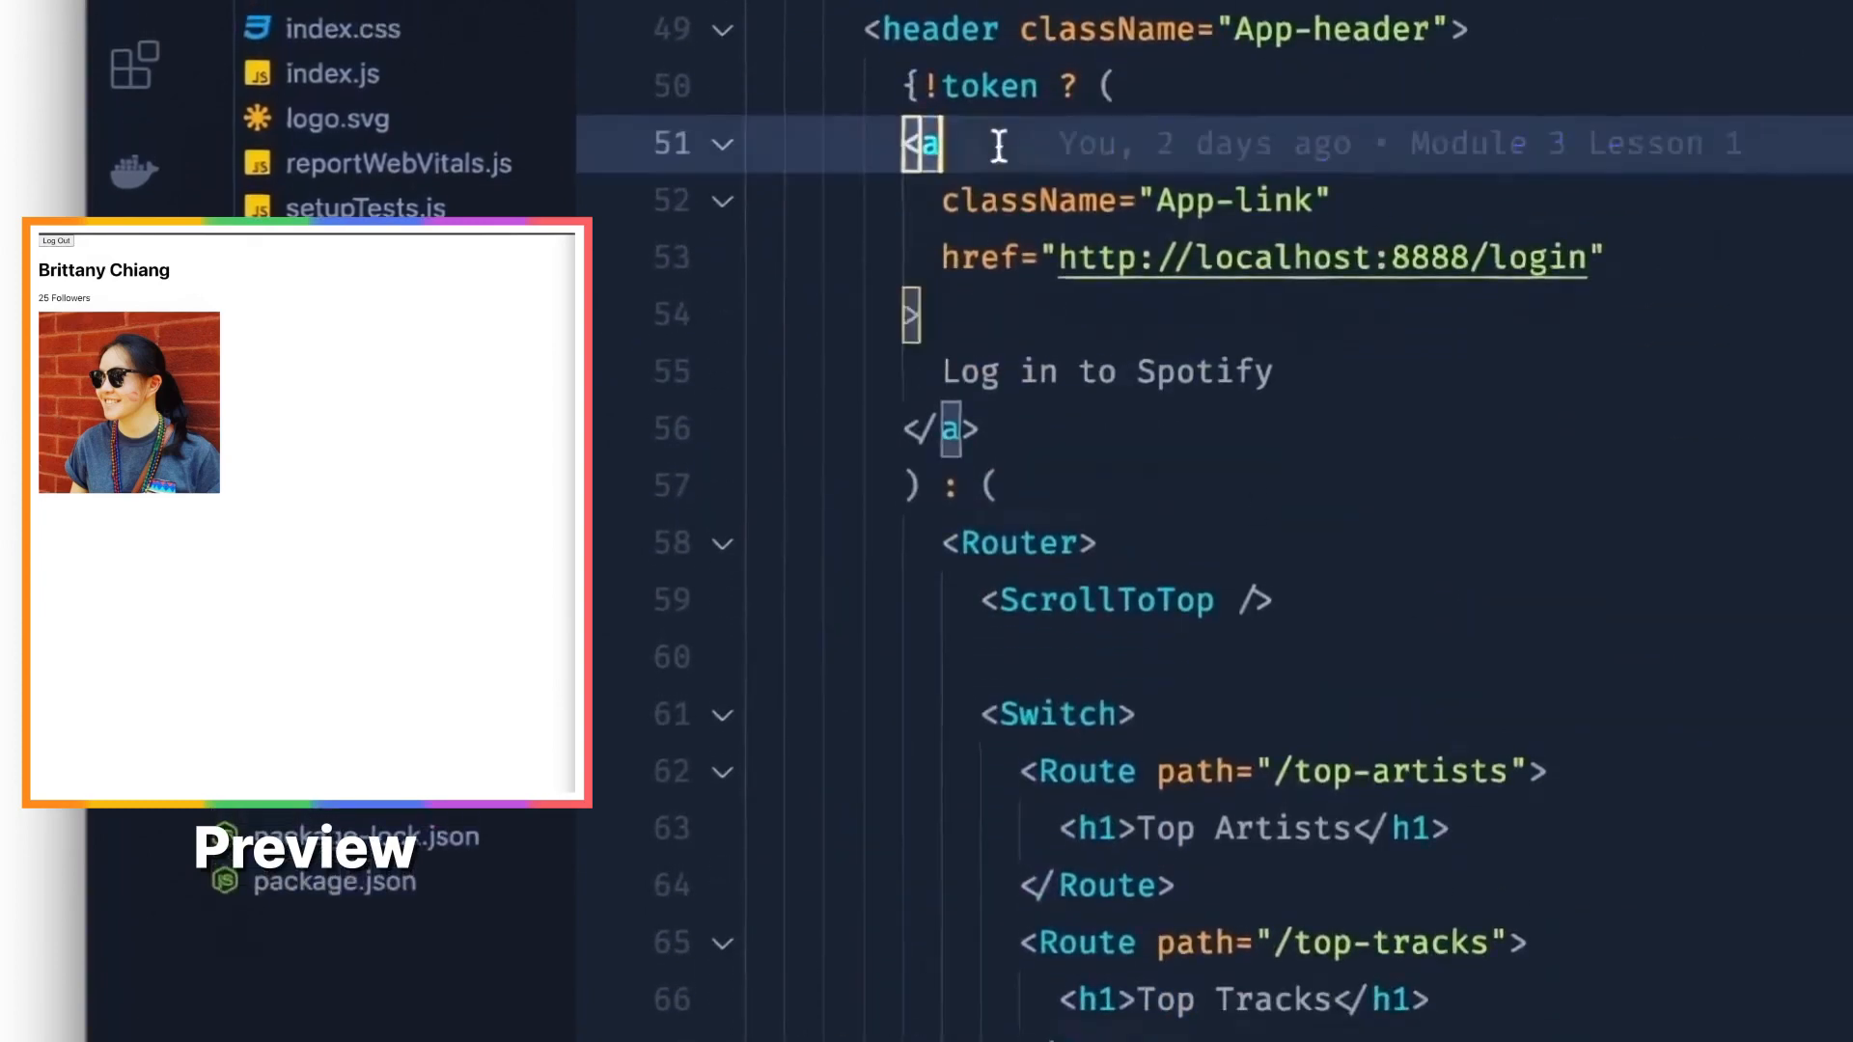
{"action": "type", "text": "StyledLoginButton"}
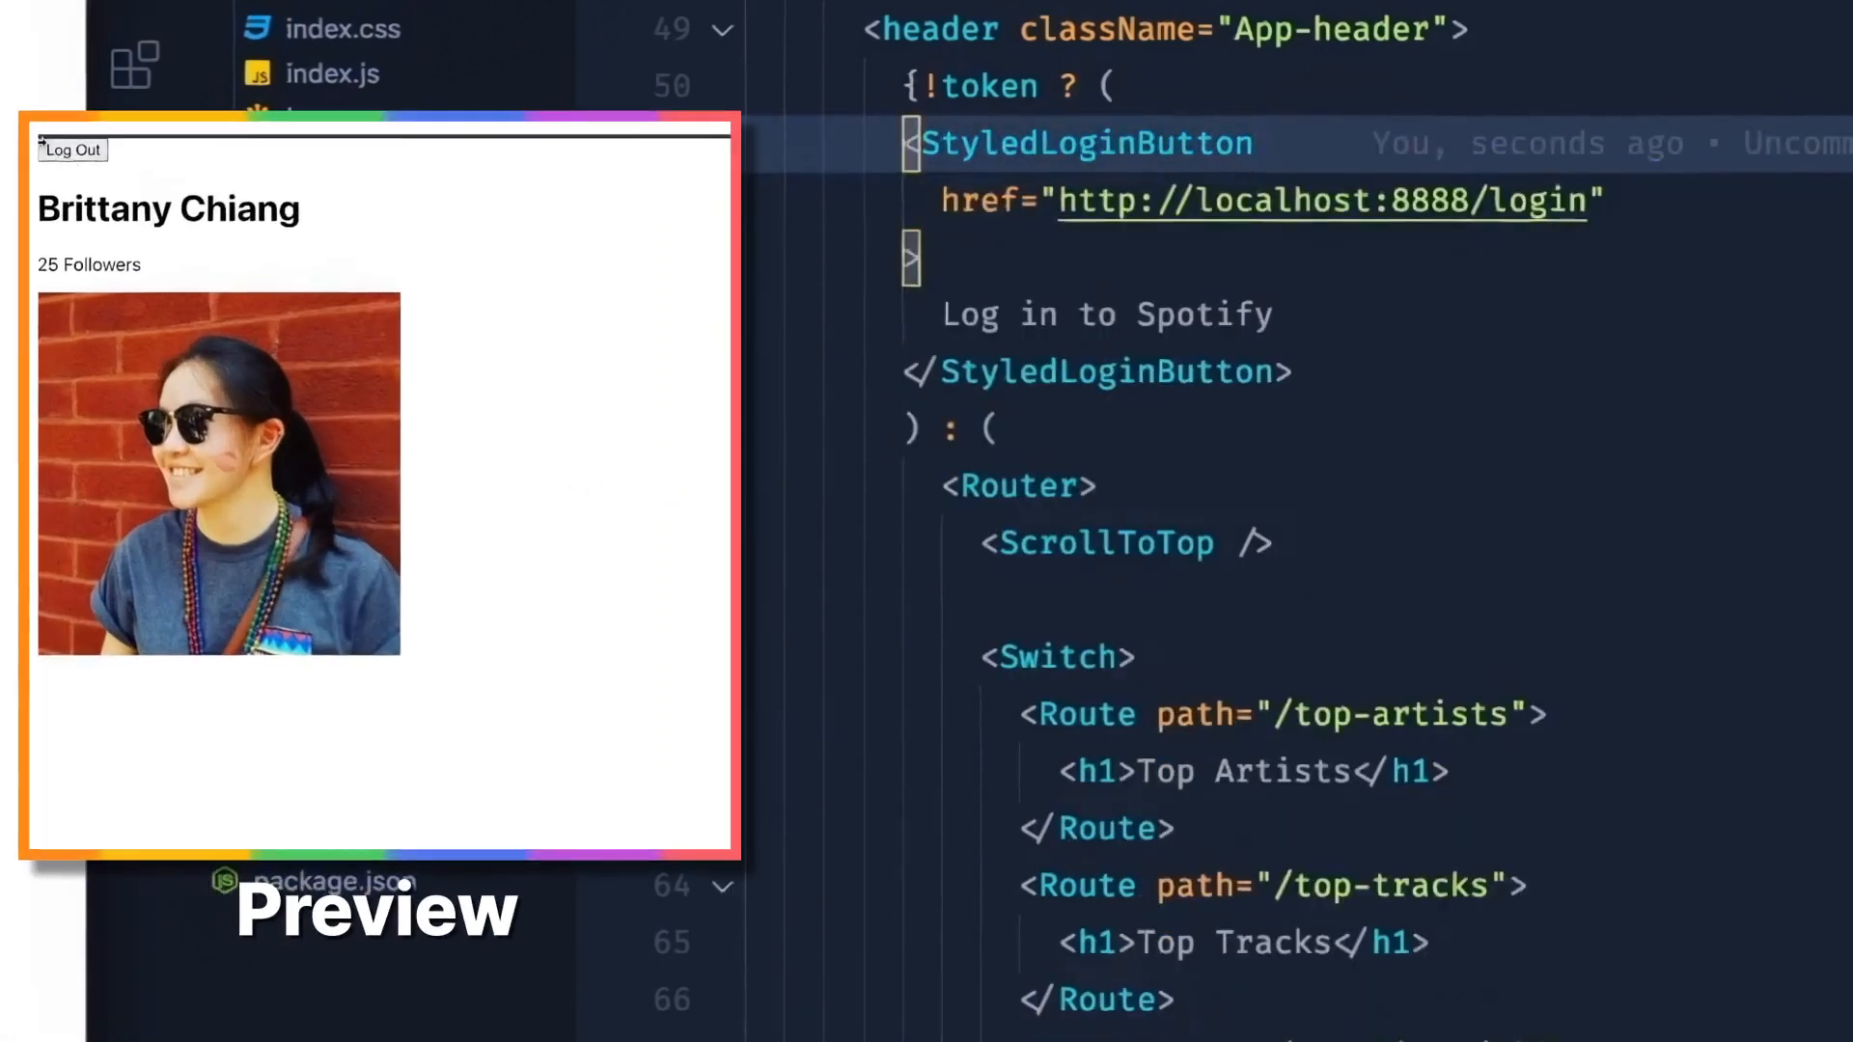
{"action": "left_click", "coordinate": [71, 149]}
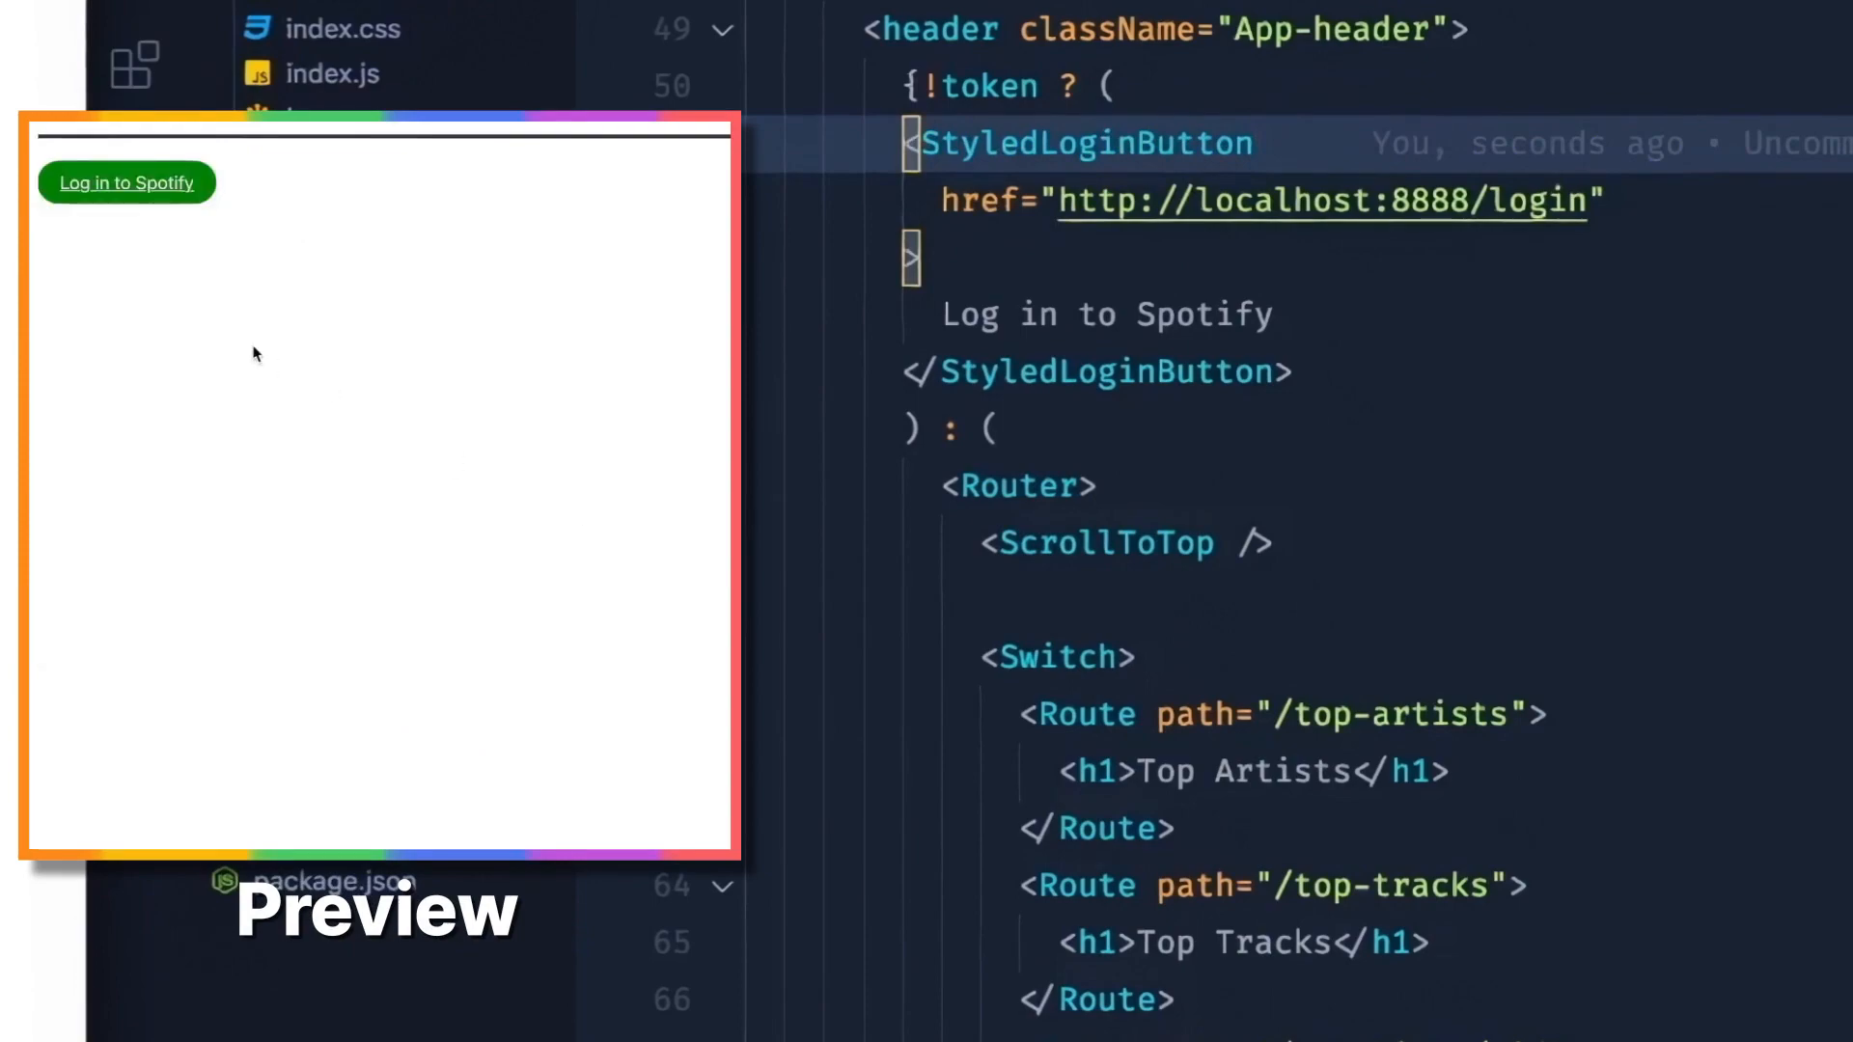
{"action": "mouse_move", "coordinate": [423, 307]}
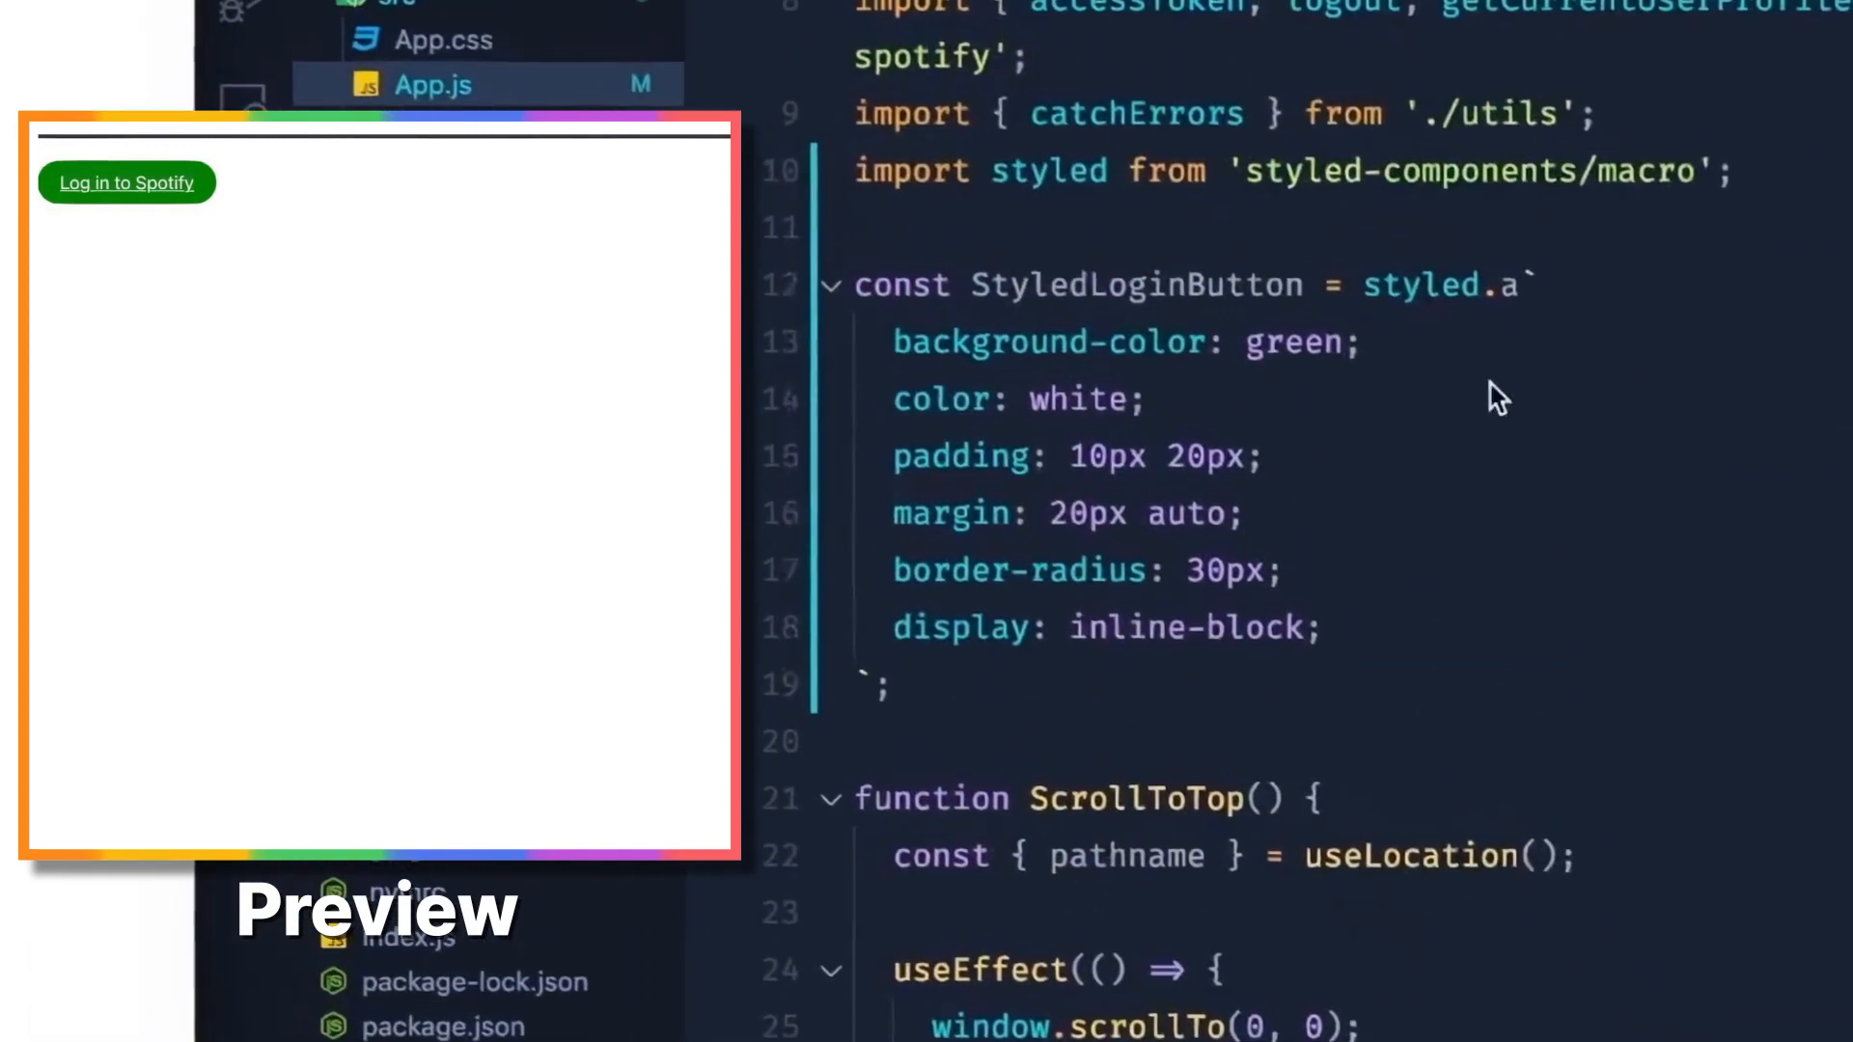
{"action": "left_click", "coordinate": [1124, 344]}
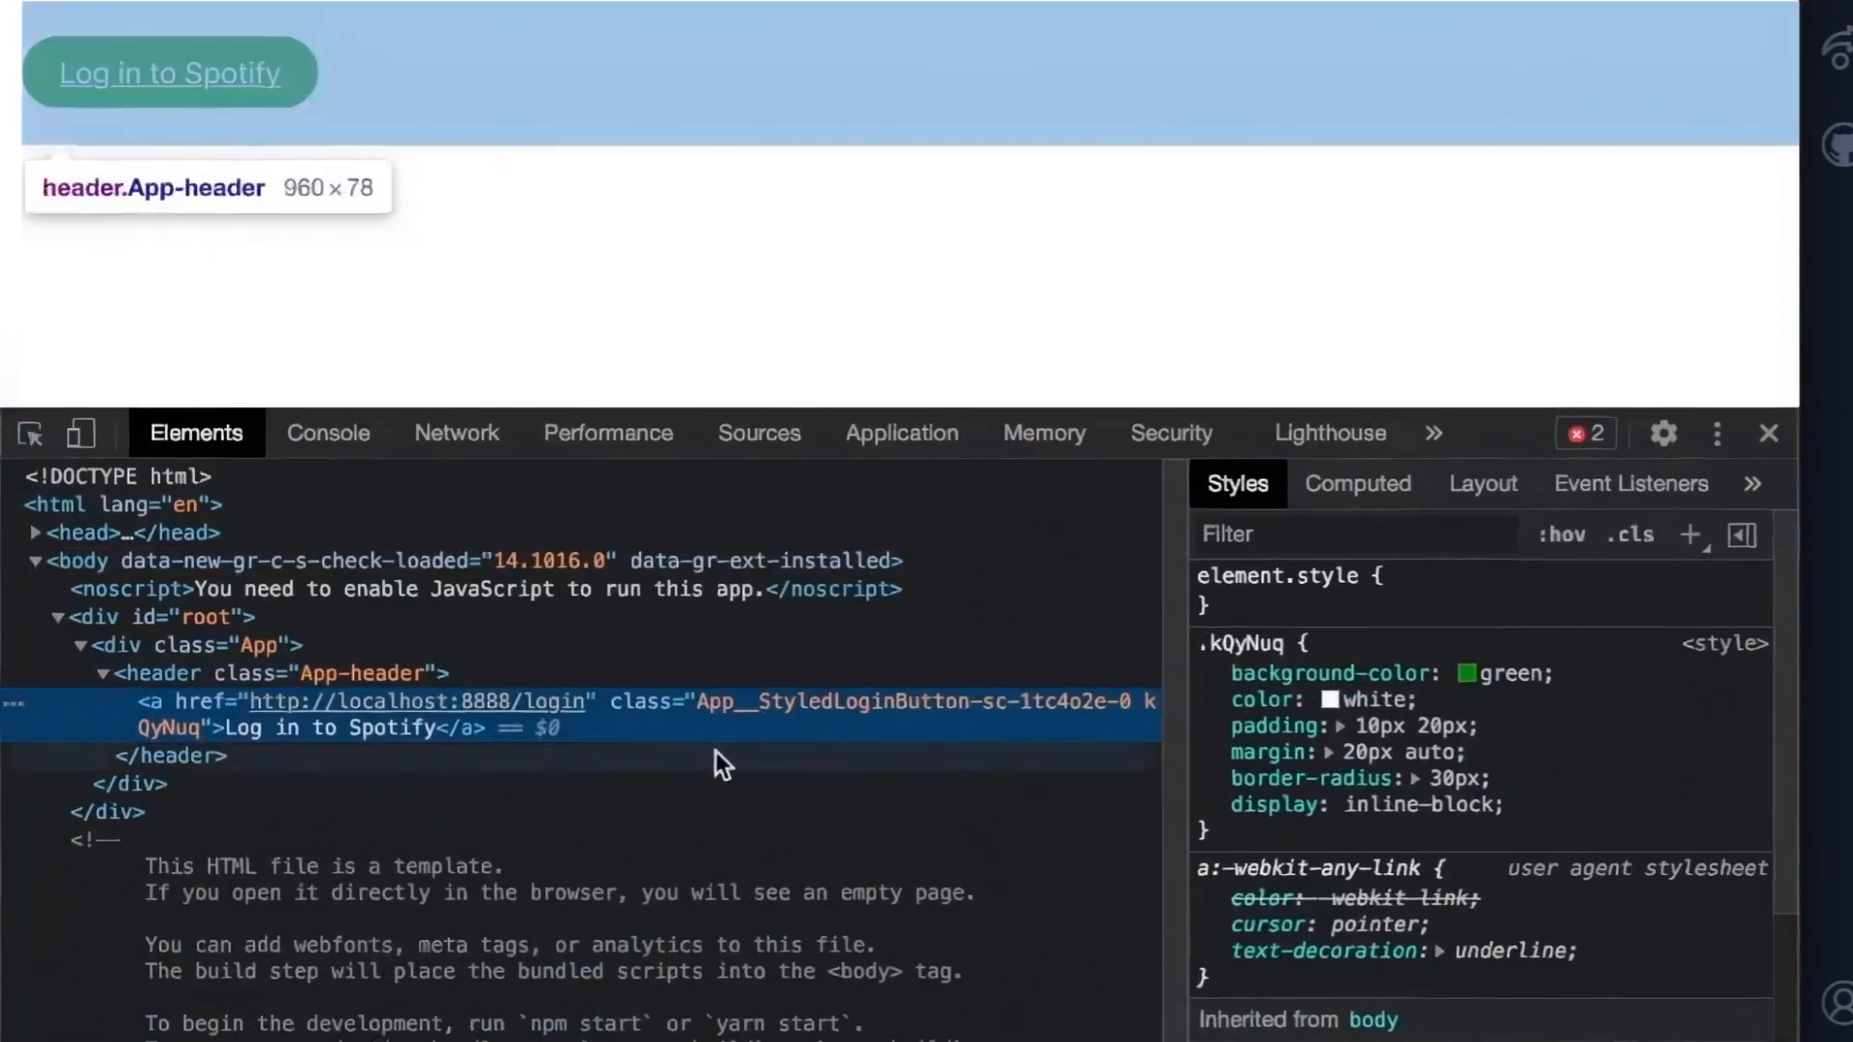
{"action": "mouse_move", "coordinate": [797, 755]}
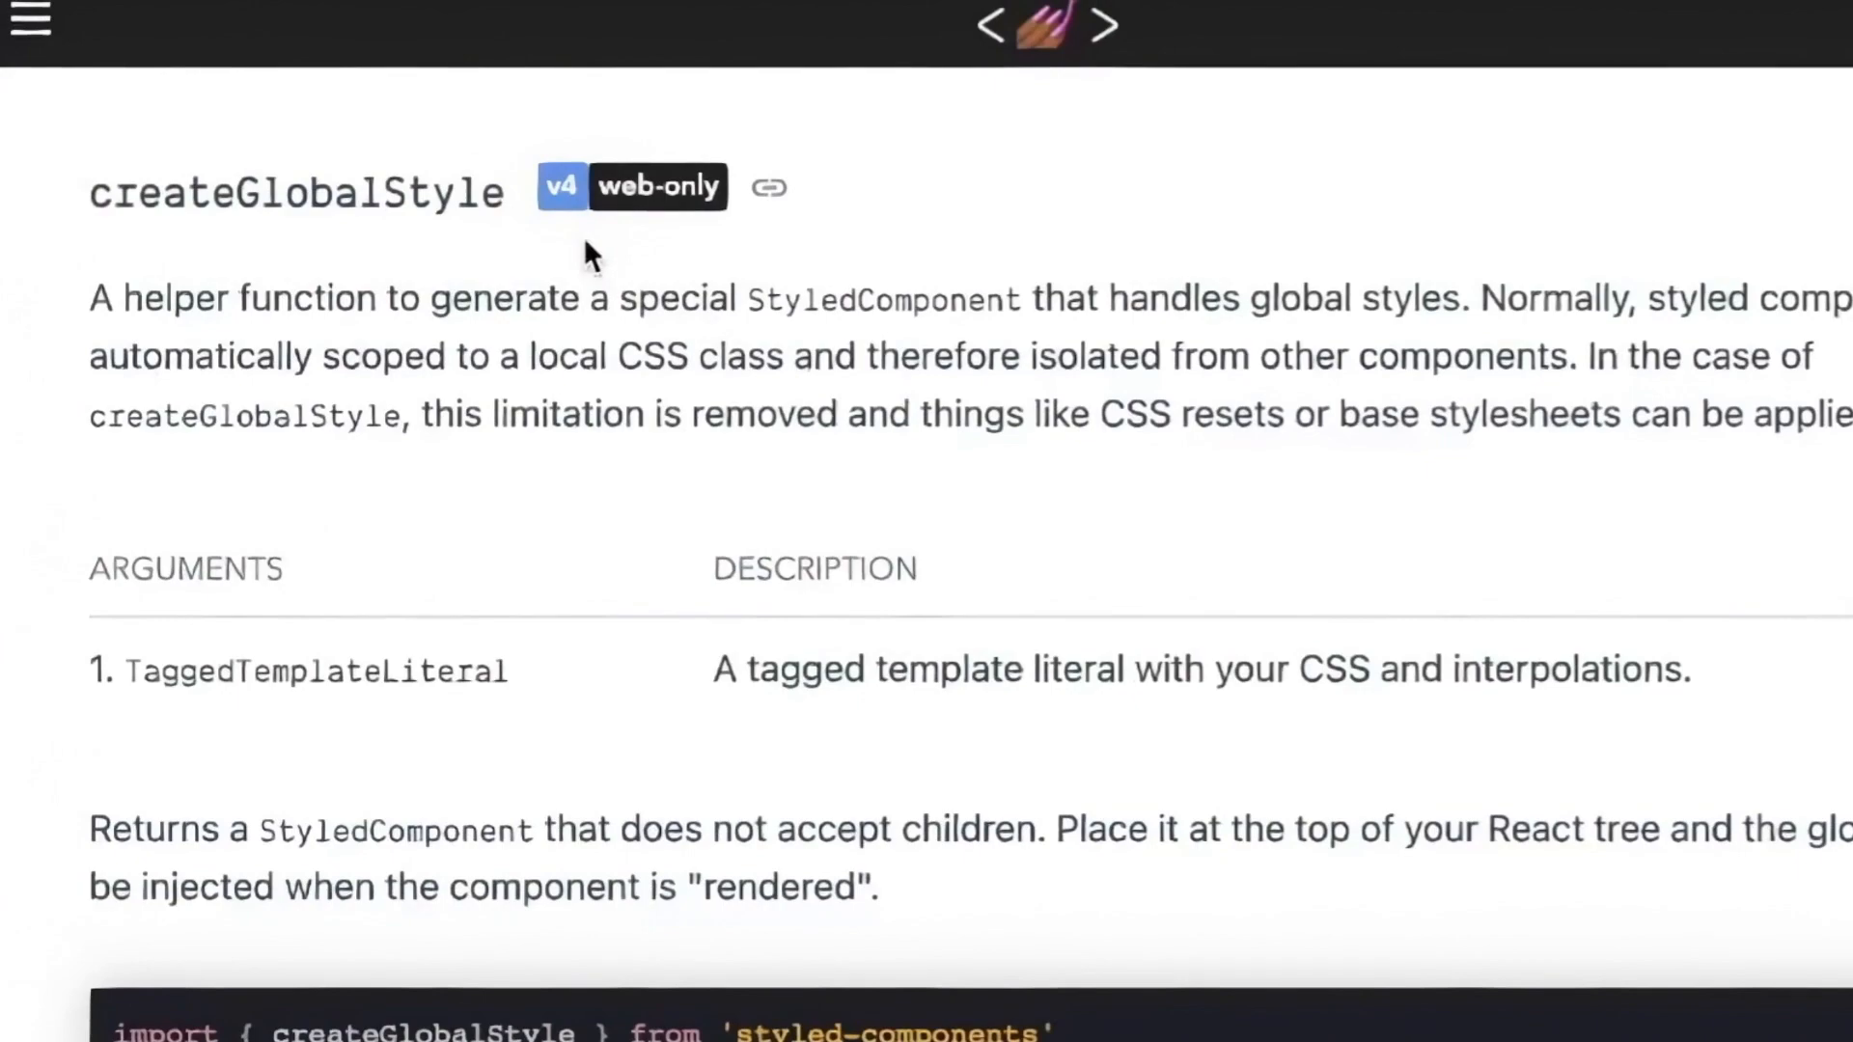
Step: Scroll the styled-components docs to the createGlobalStyle example
{"action": "scroll", "scroll_direction": "down", "scroll_amount": 3}
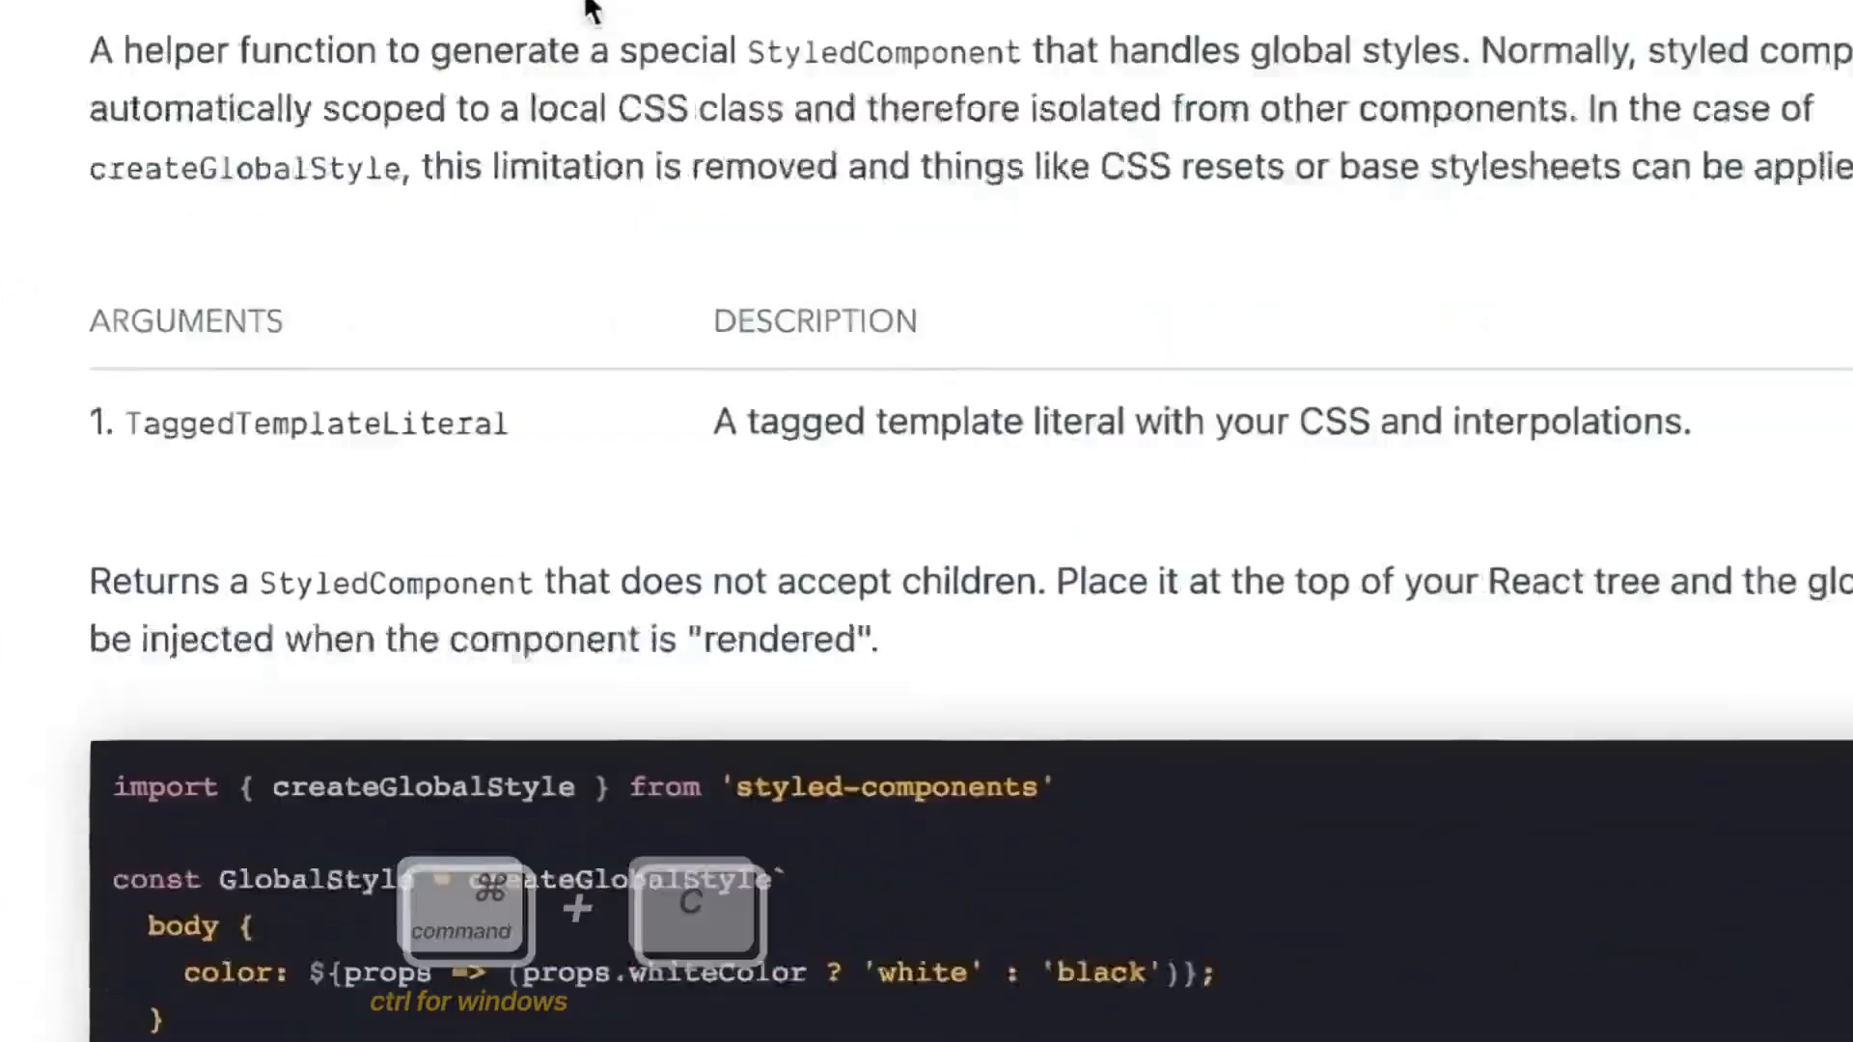
{"action": "scroll", "scroll_direction": "down", "scroll_amount": 3}
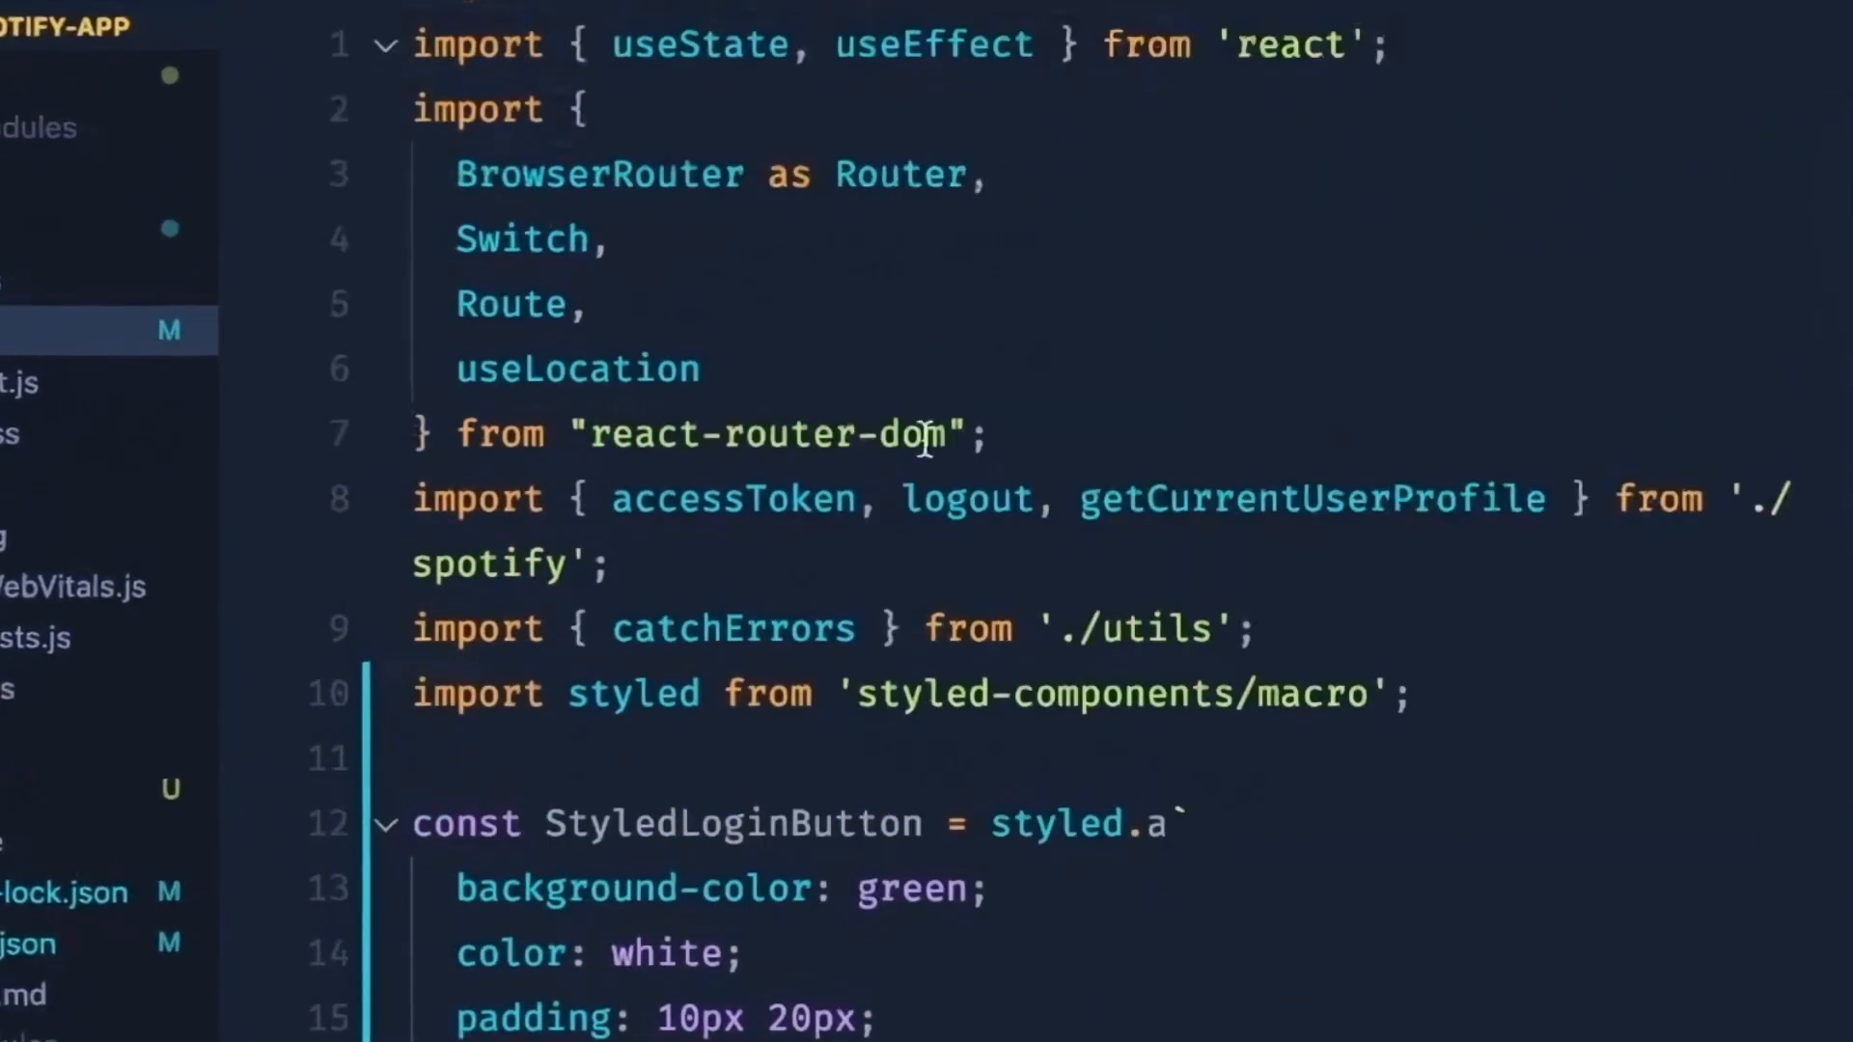
{"action": "mouse_move", "coordinate": [863, 657]}
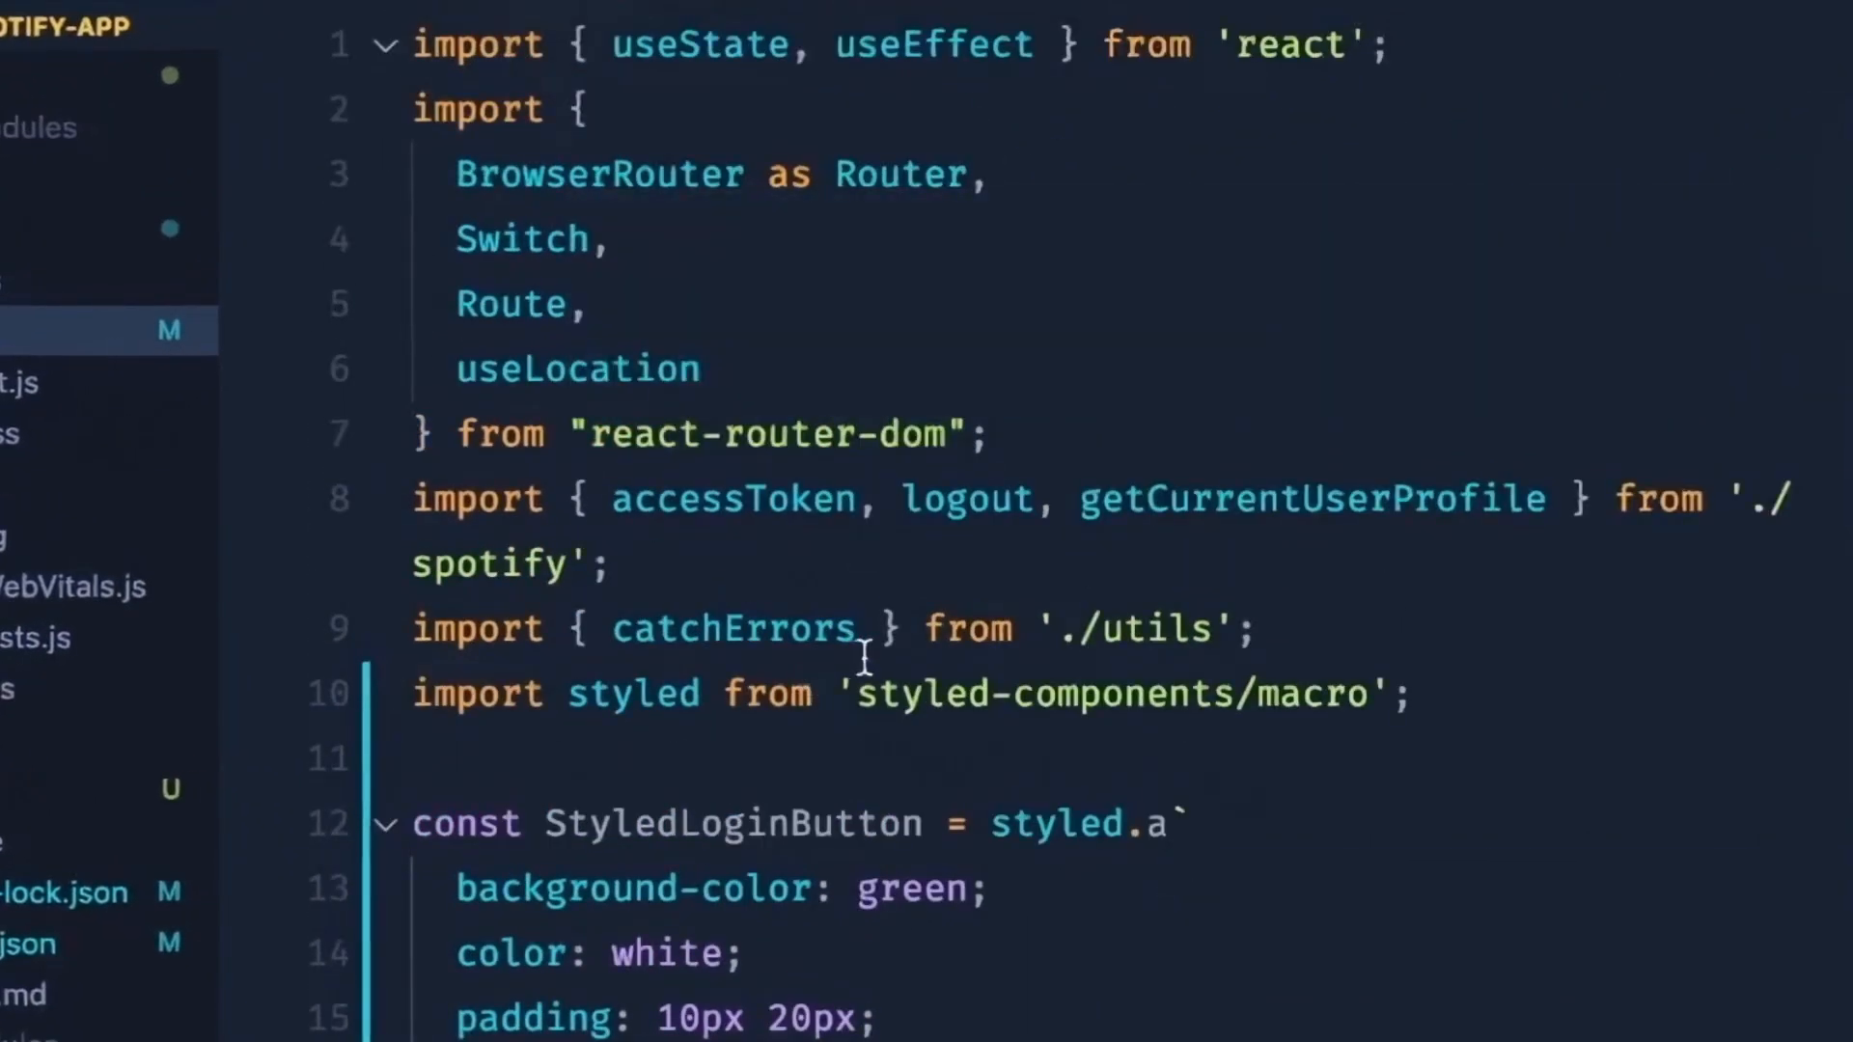
Step: Paste the createGlobalStyle snippet into App.js and shape it into html, * and body rules
{"action": "key", "text": "cmd+v"}
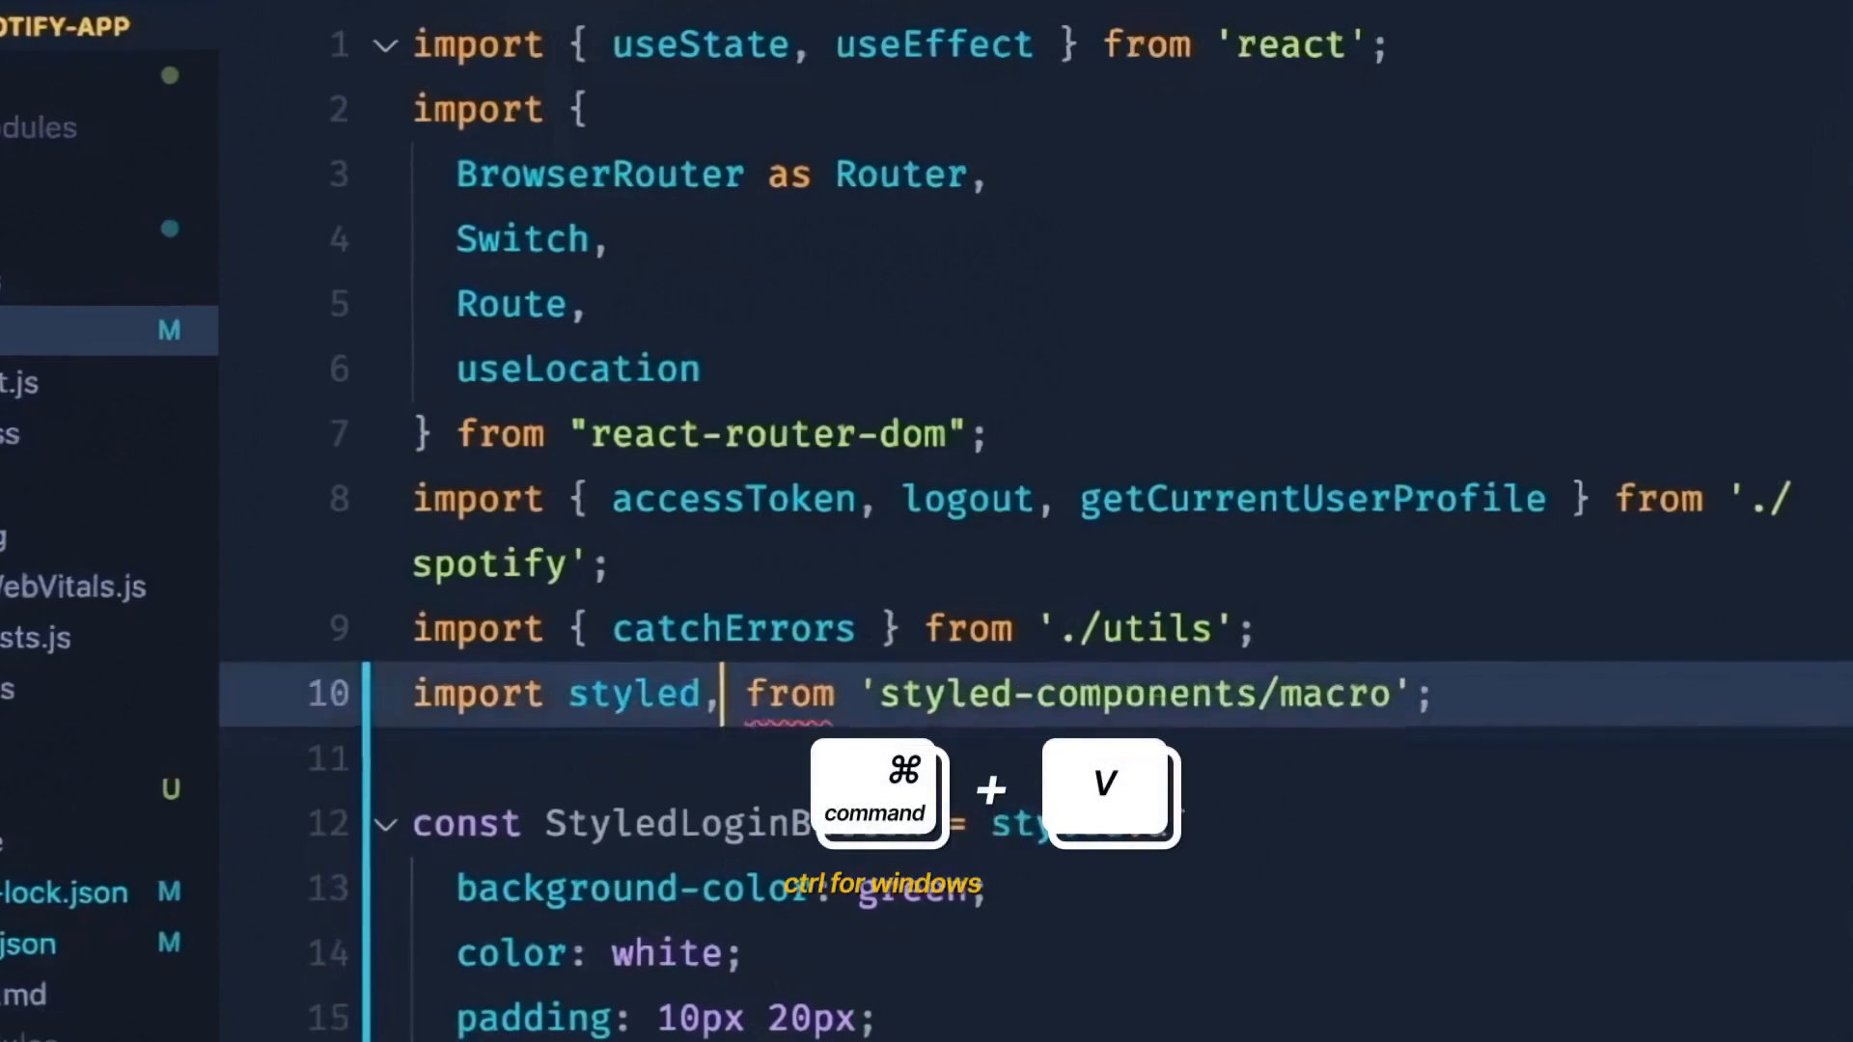
{"action": "key", "text": "cmd+v"}
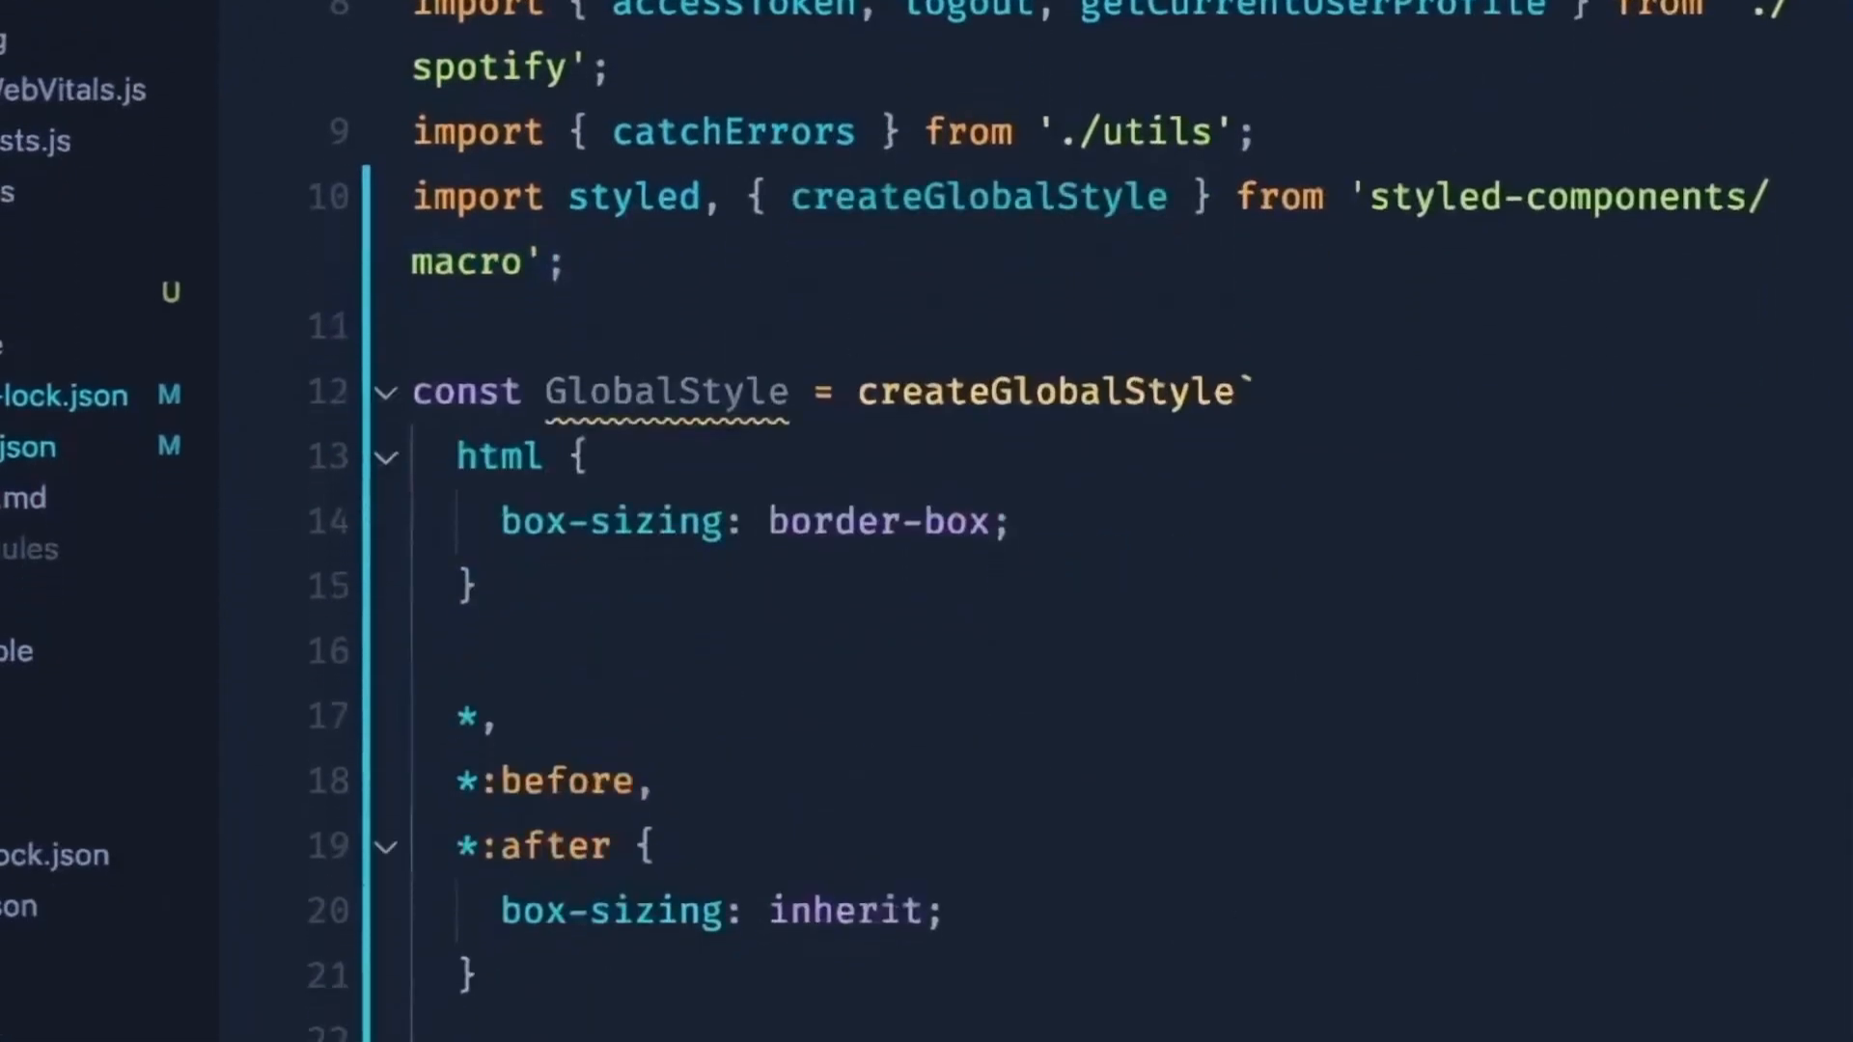
{"action": "scroll", "scroll_direction": "down", "scroll_amount": 3}
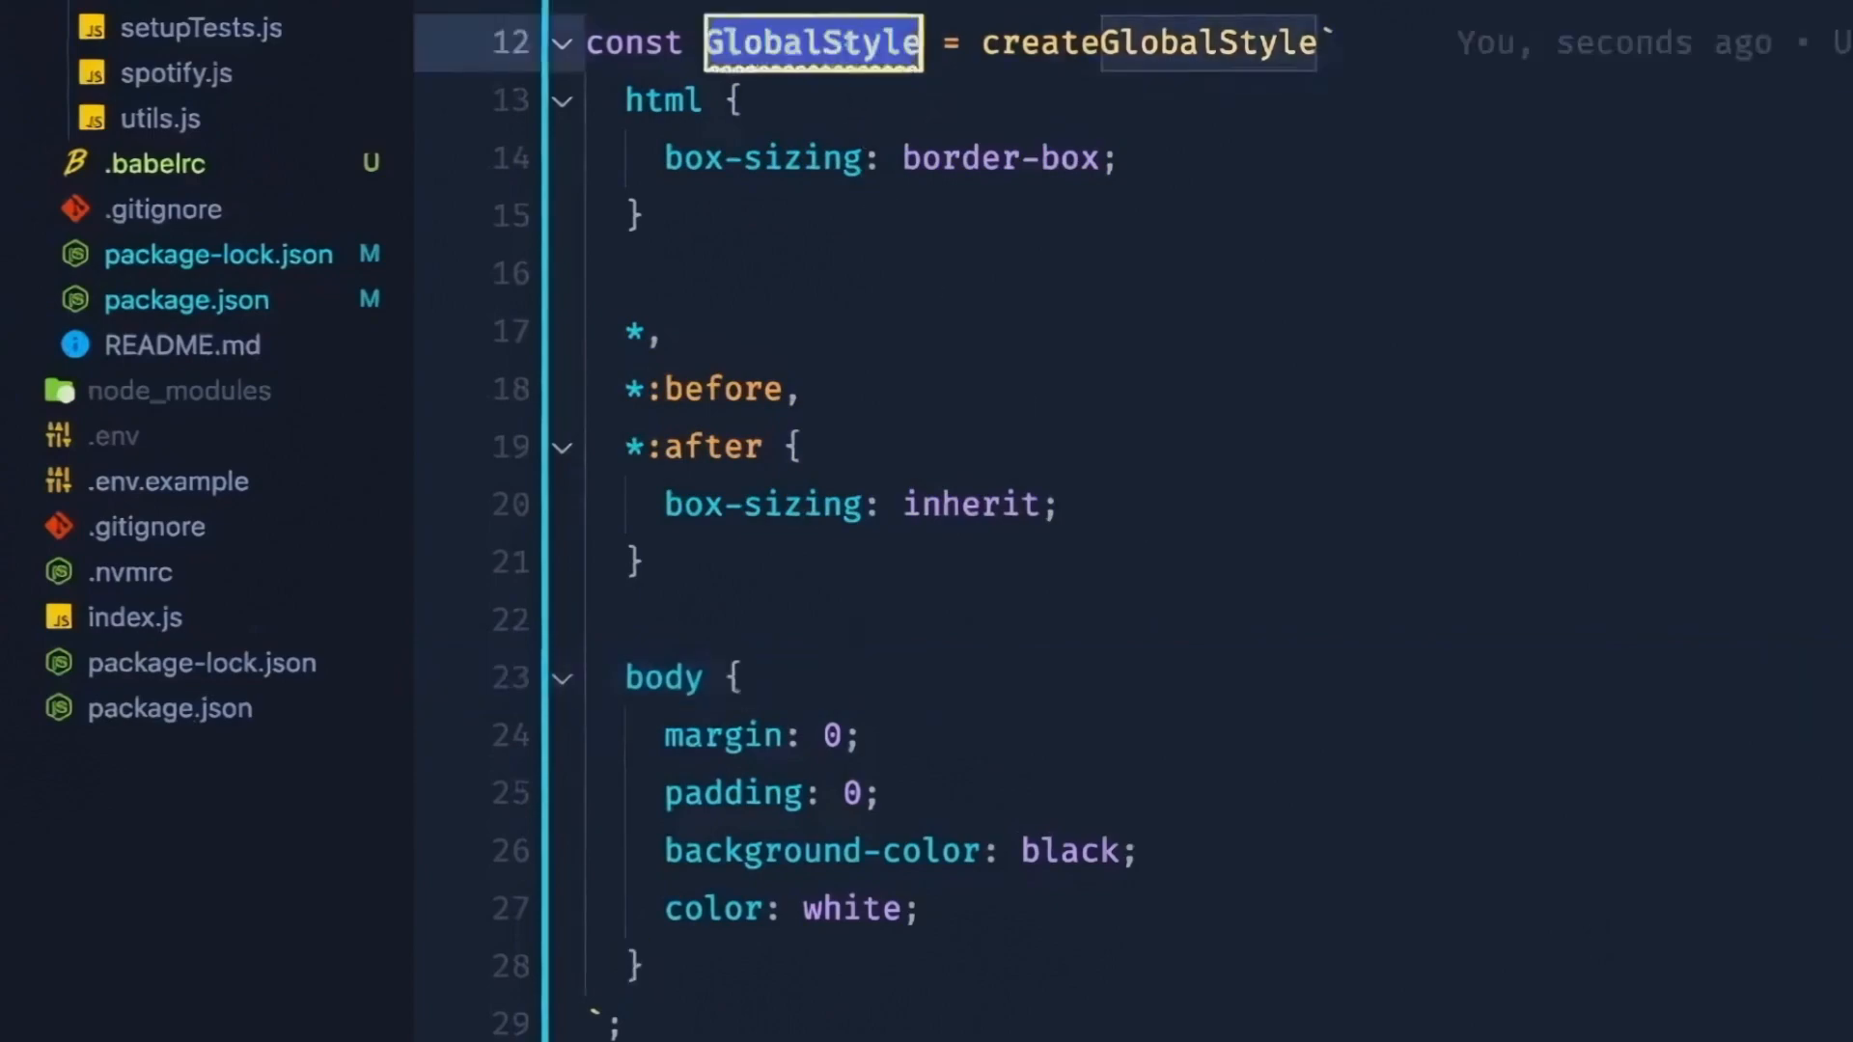
Step: Render <GlobalStyle /> at the top of the App div markup
{"action": "left_click", "coordinate": [158, 308]}
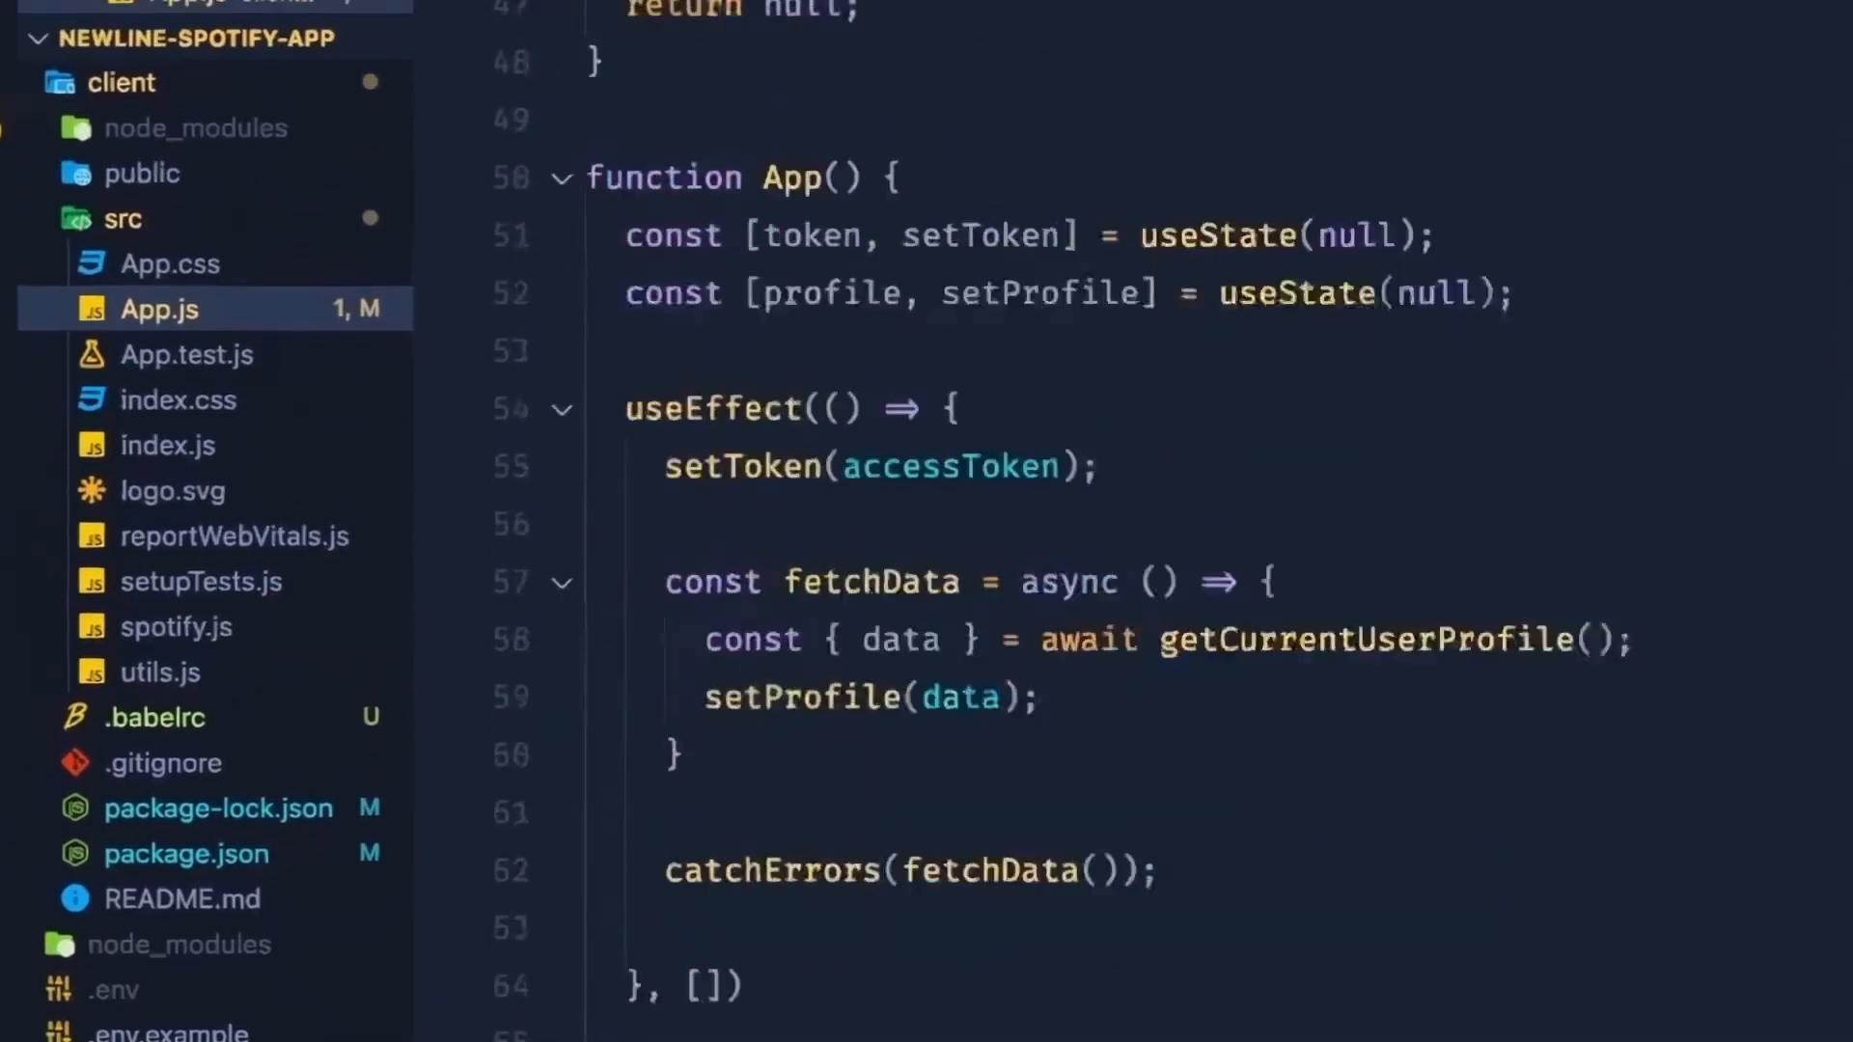
{"action": "scroll", "scroll_direction": "down", "scroll_amount": 3}
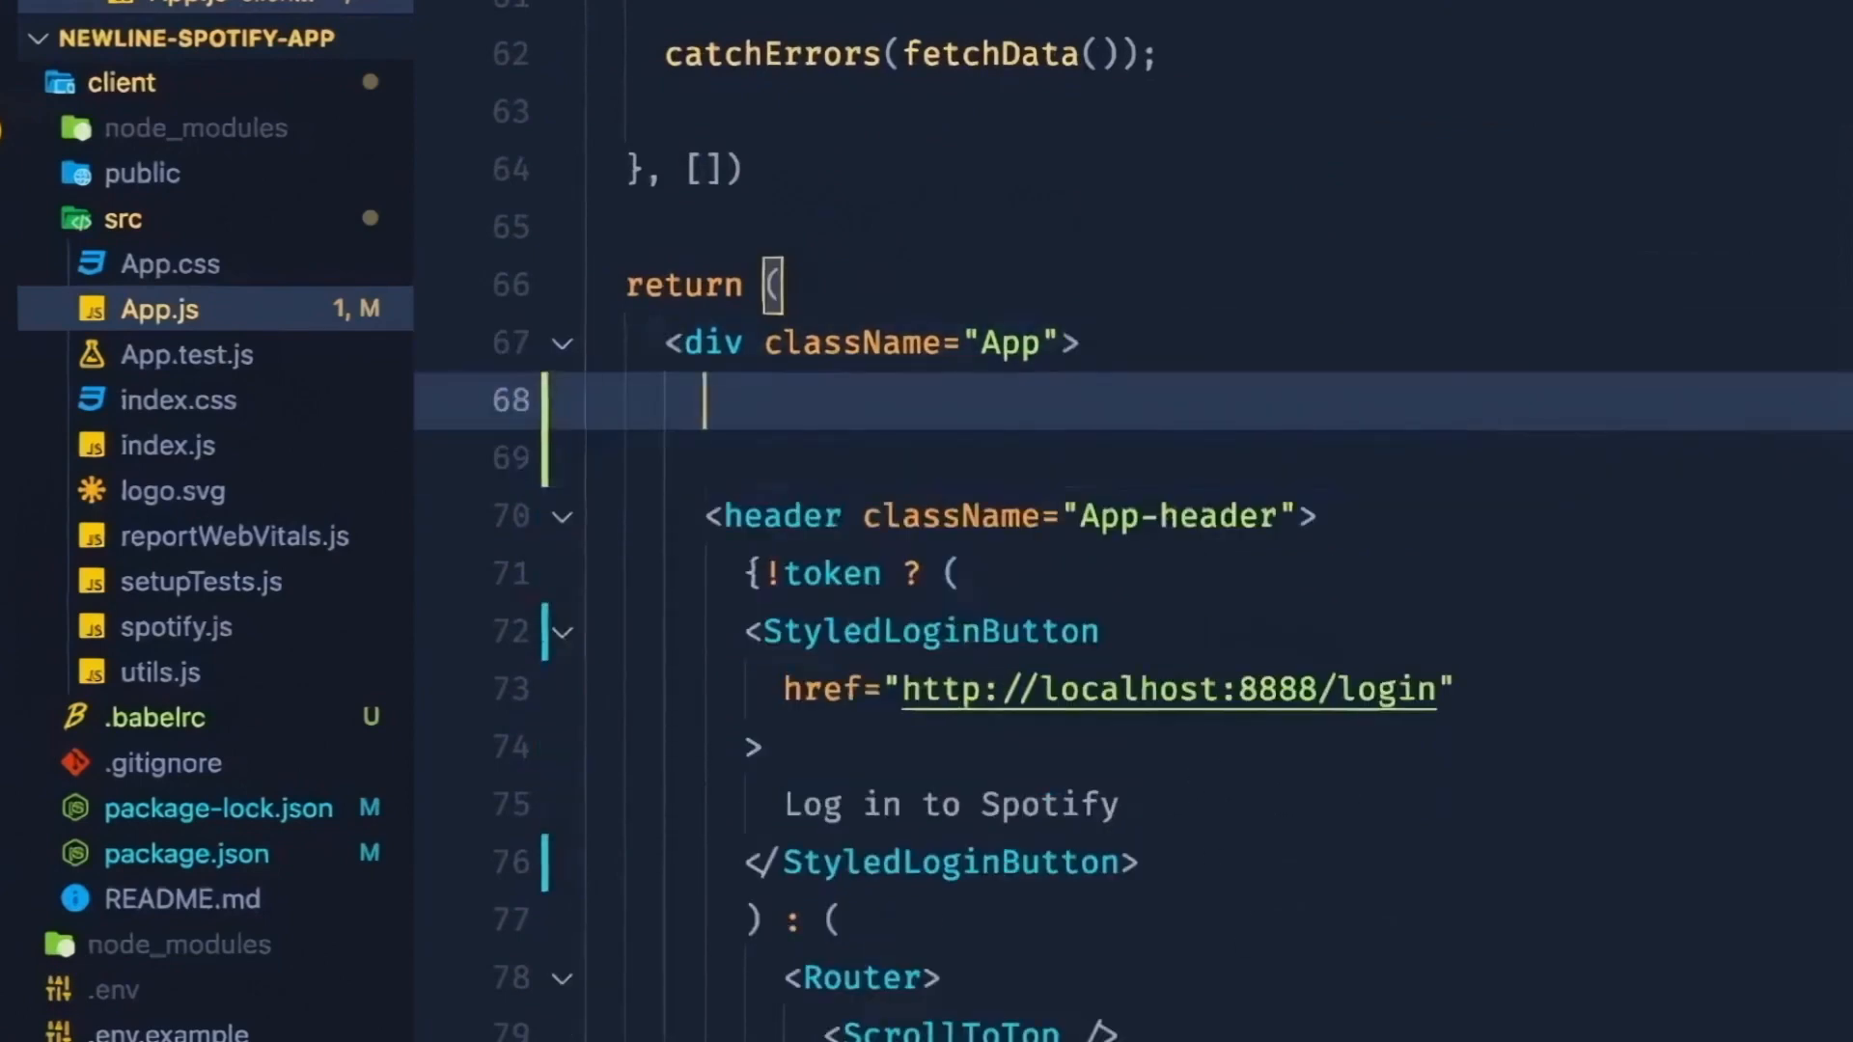
{"action": "type", "text": "<GlobalStyle />"}
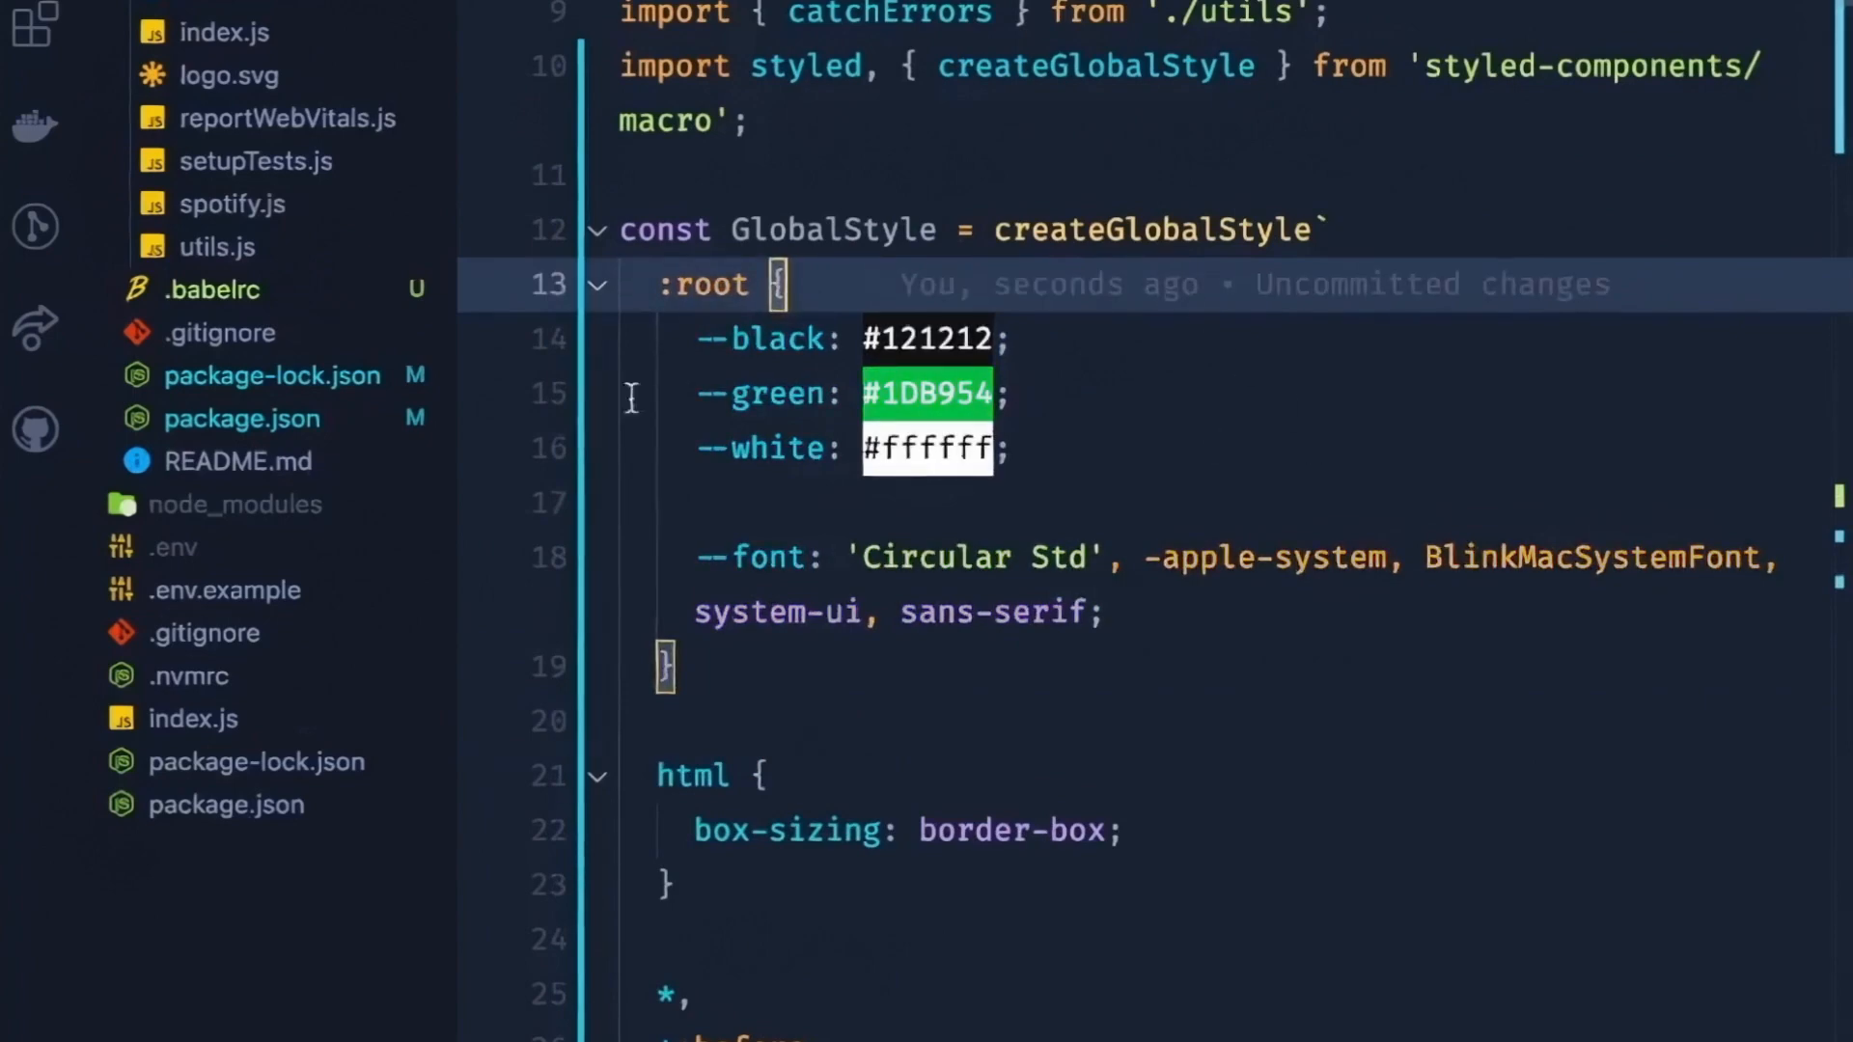
{"action": "mouse_move", "coordinate": [836, 558]}
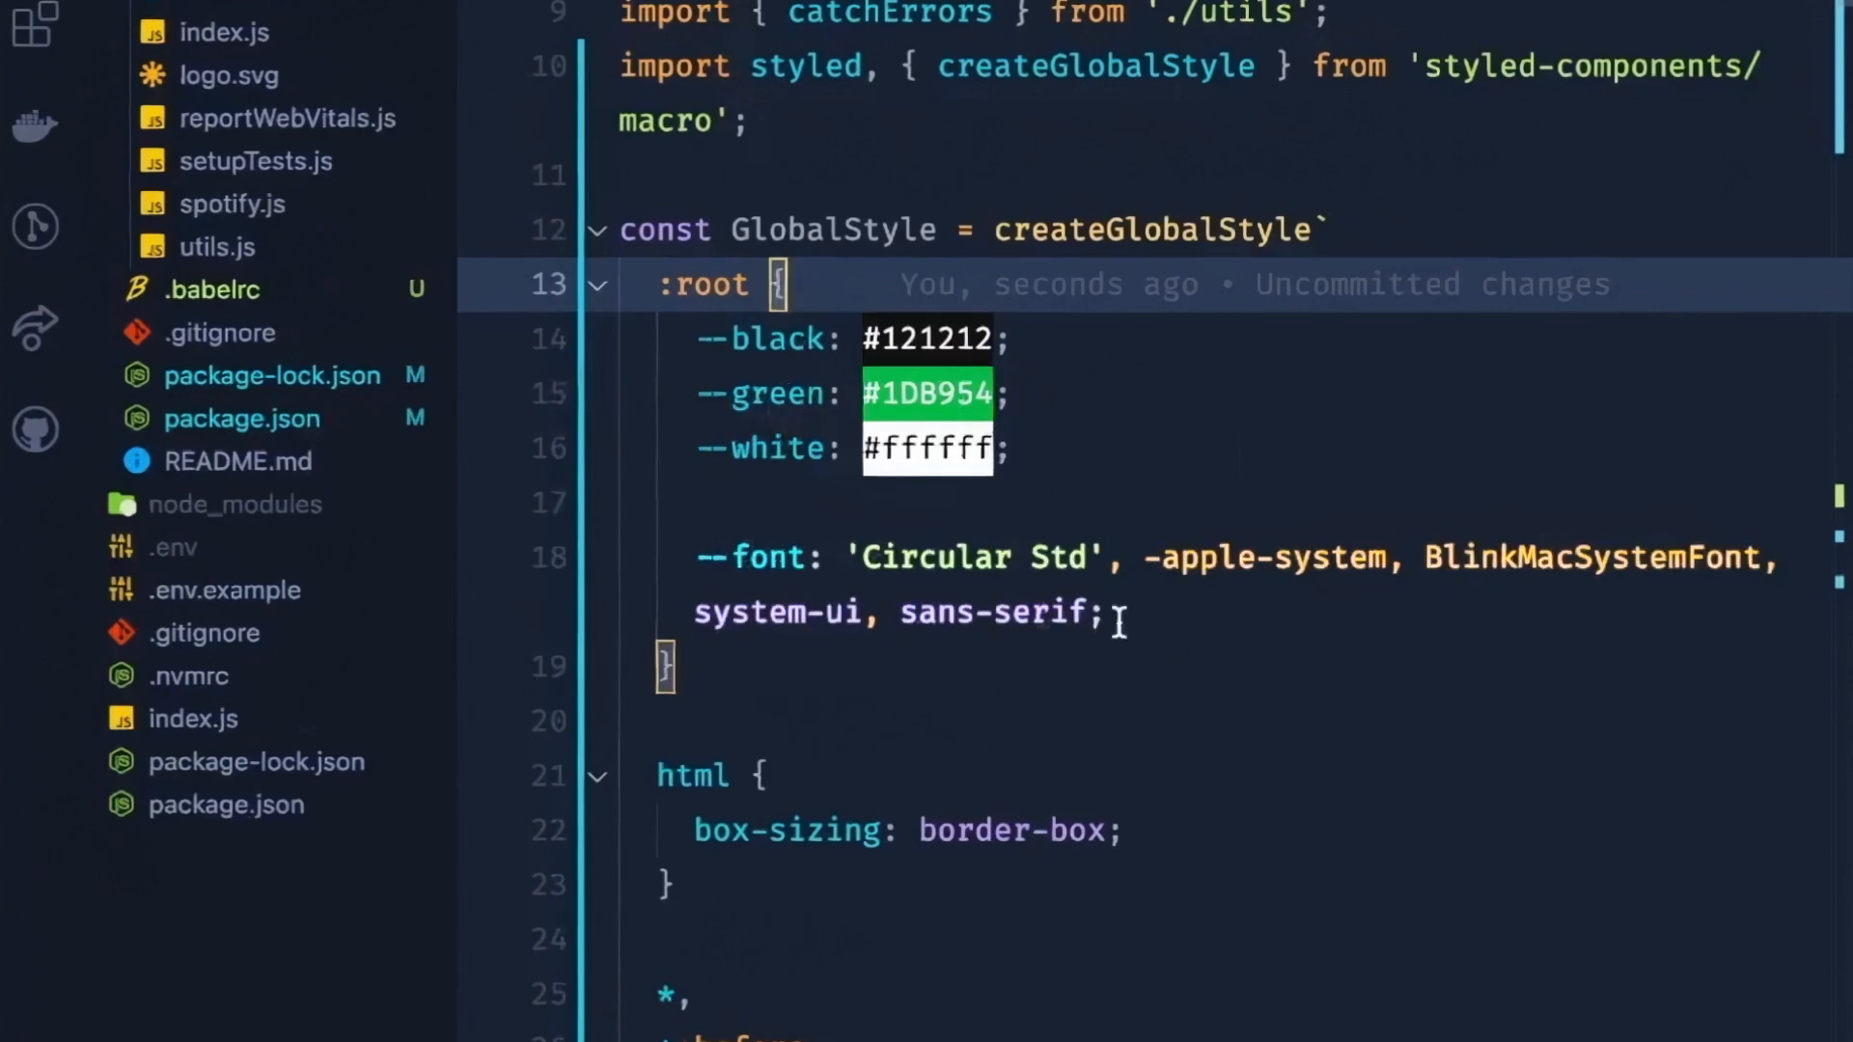
{"action": "mouse_move", "coordinate": [1199, 629]}
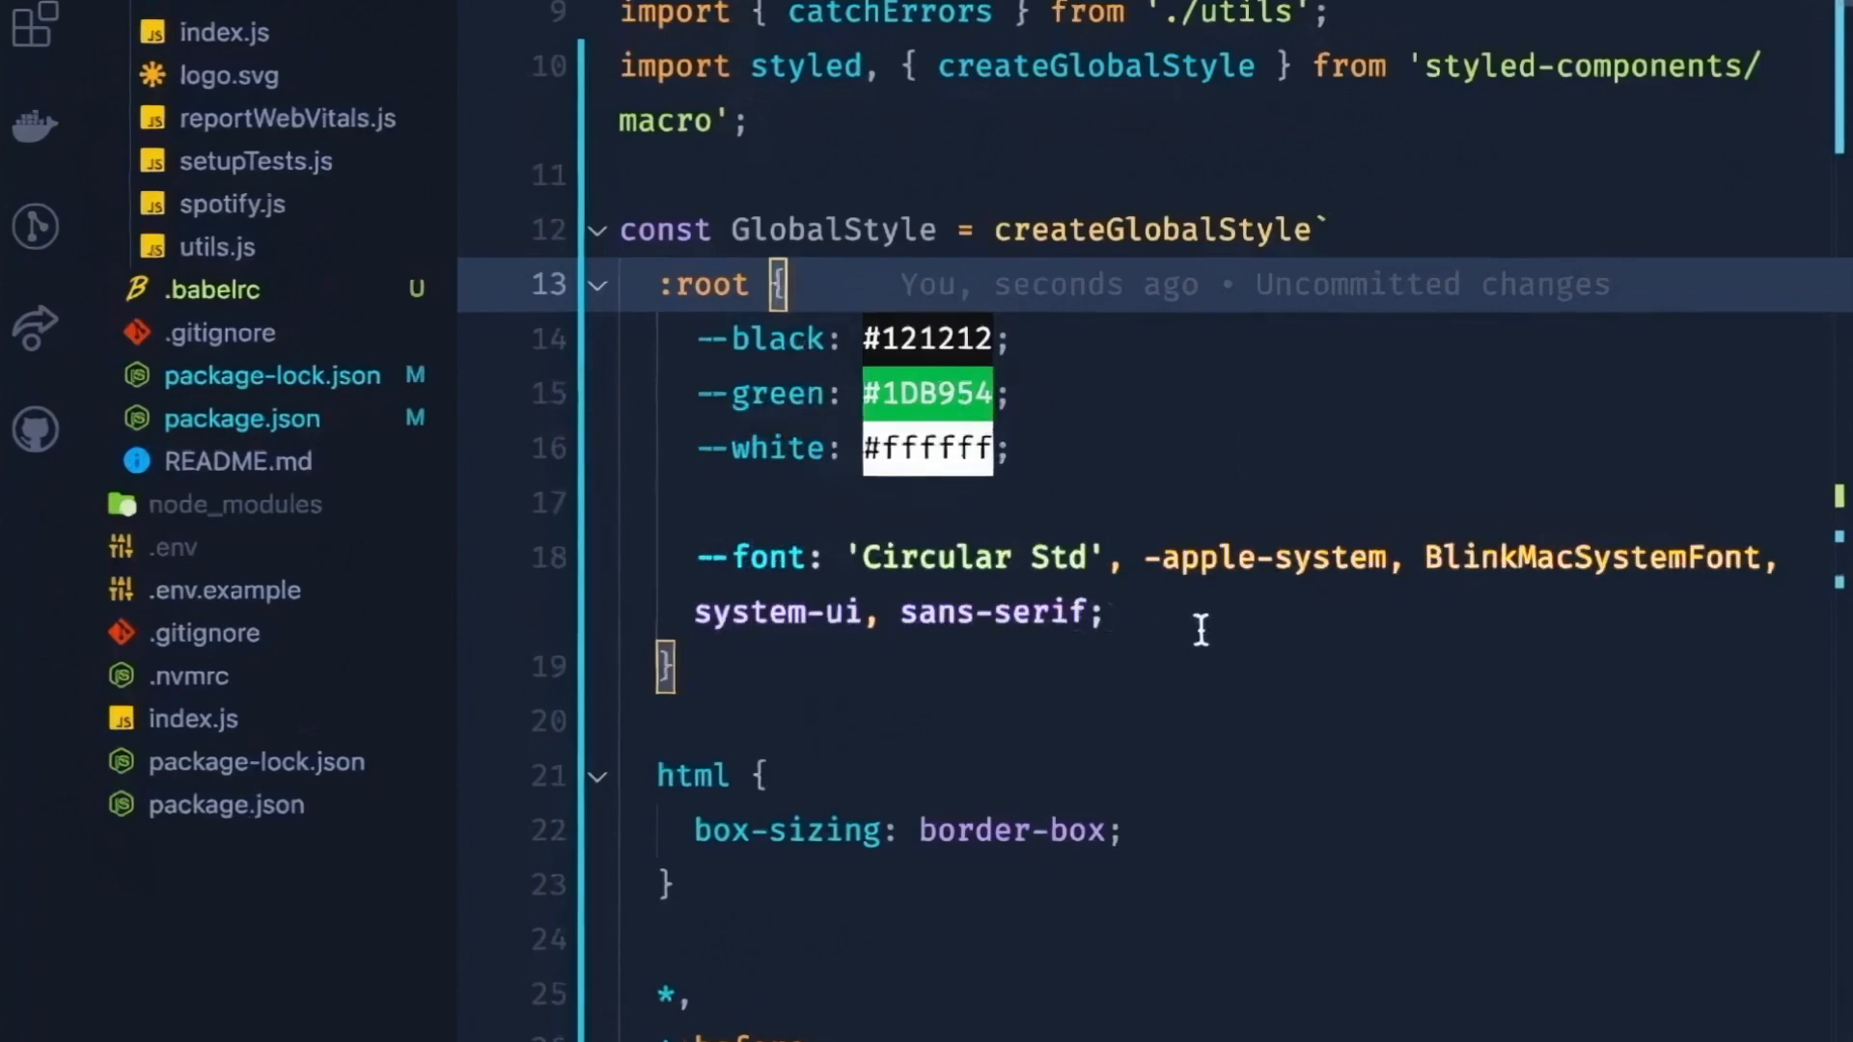
{"action": "scroll", "scroll_direction": "down", "scroll_amount": 3}
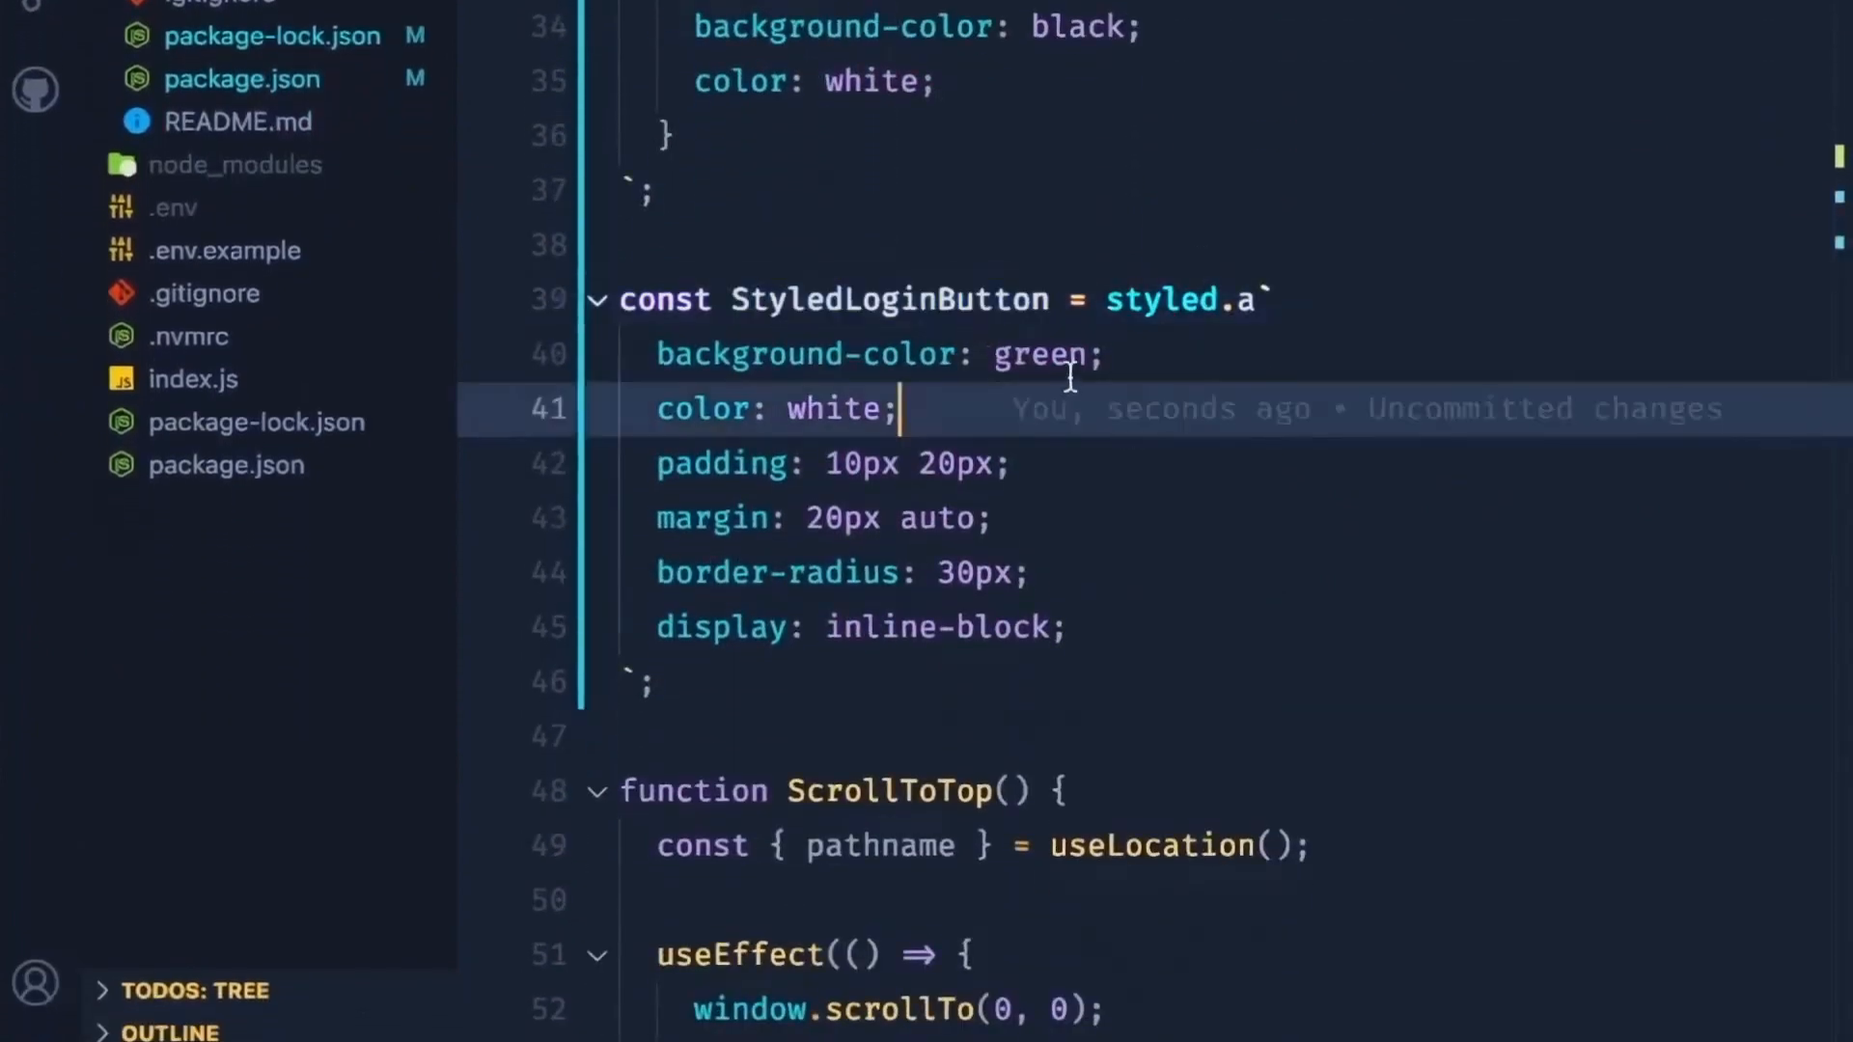
Step: Set StyledLoginButton background to var(--green) and text colour to var(--white)
{"action": "type", "text": "var()"}
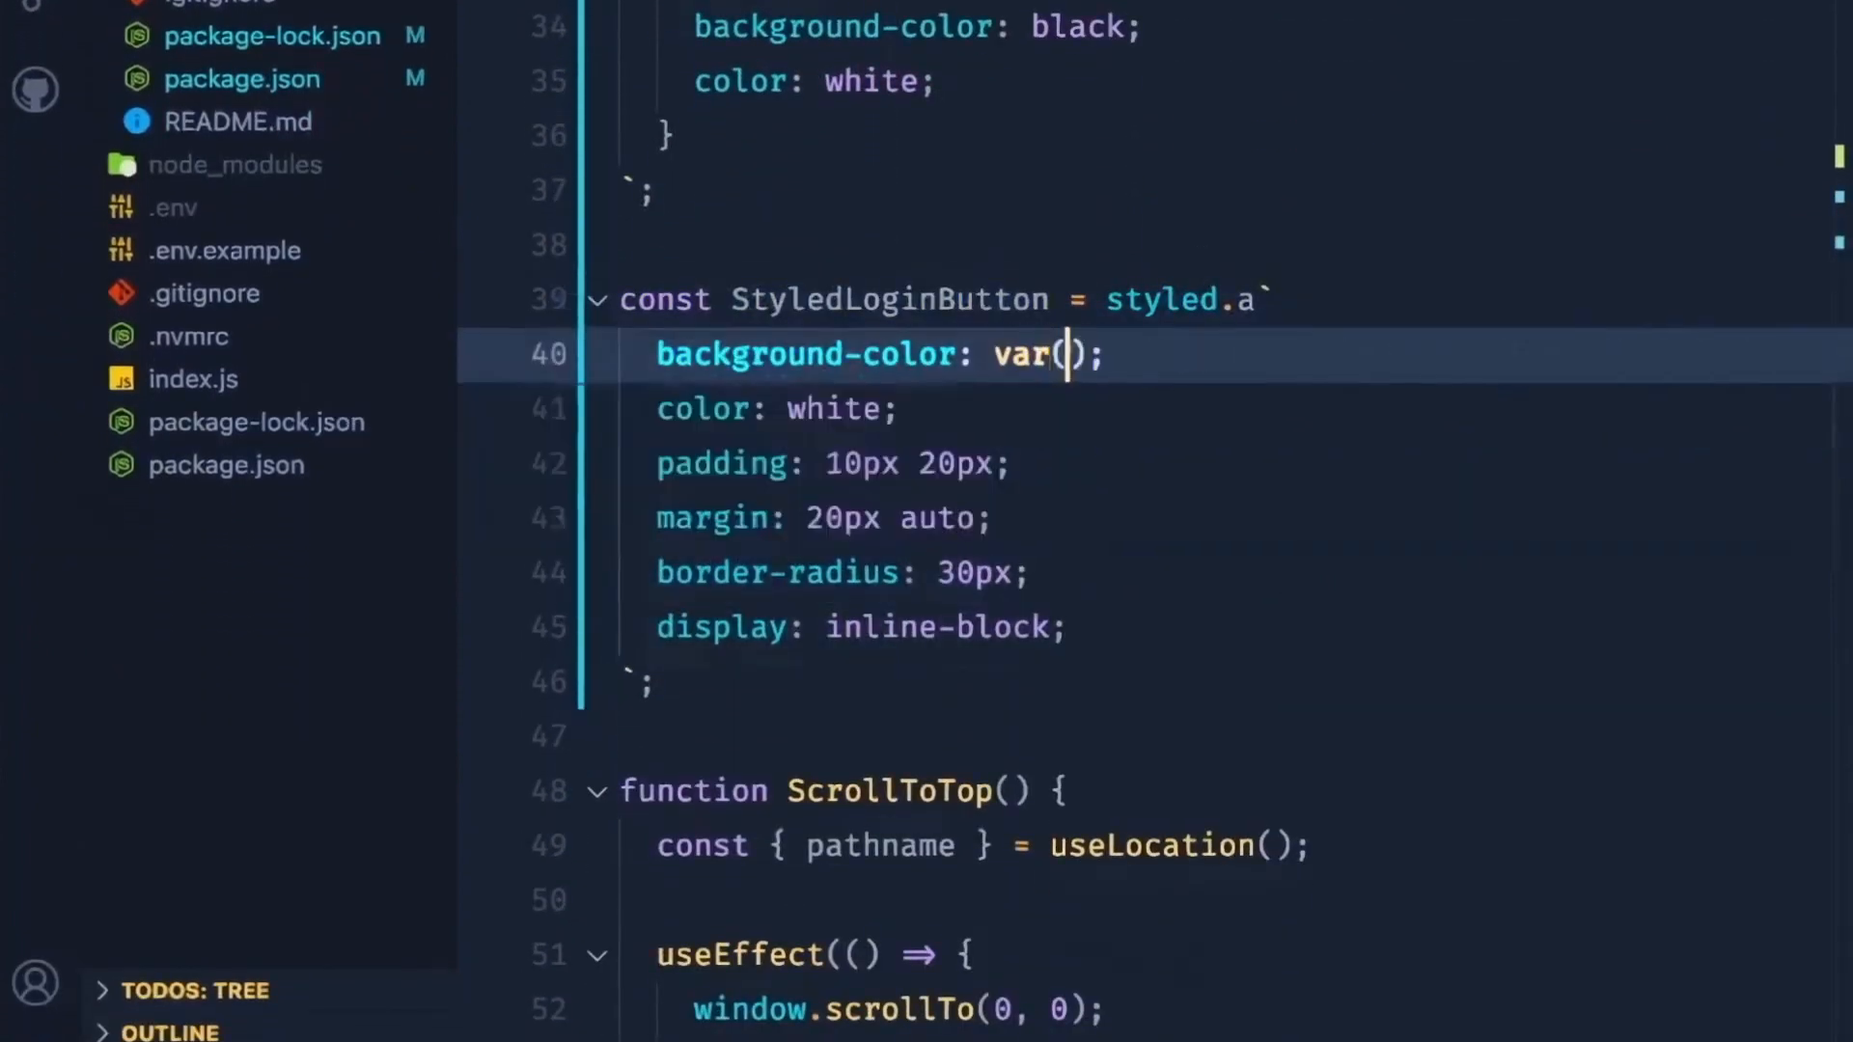
{"action": "type", "text": "--green"}
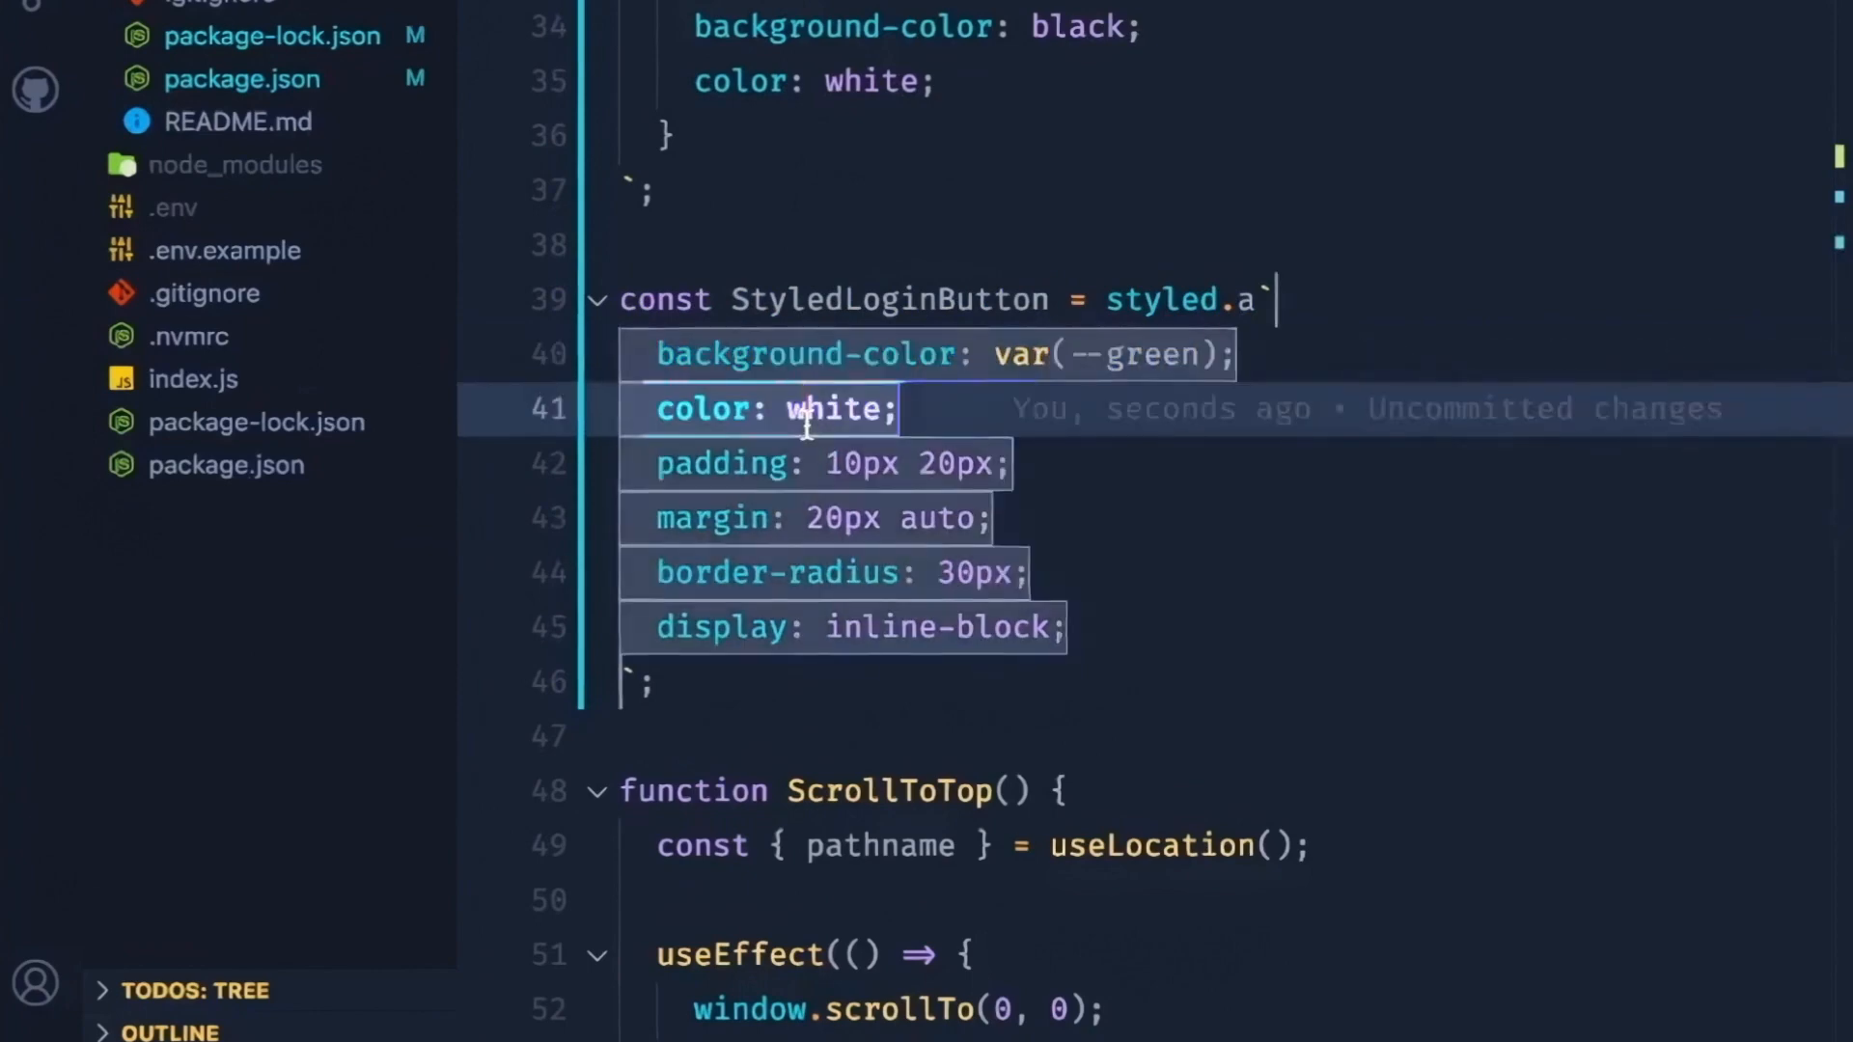
{"action": "type", "text": "var(--w"}
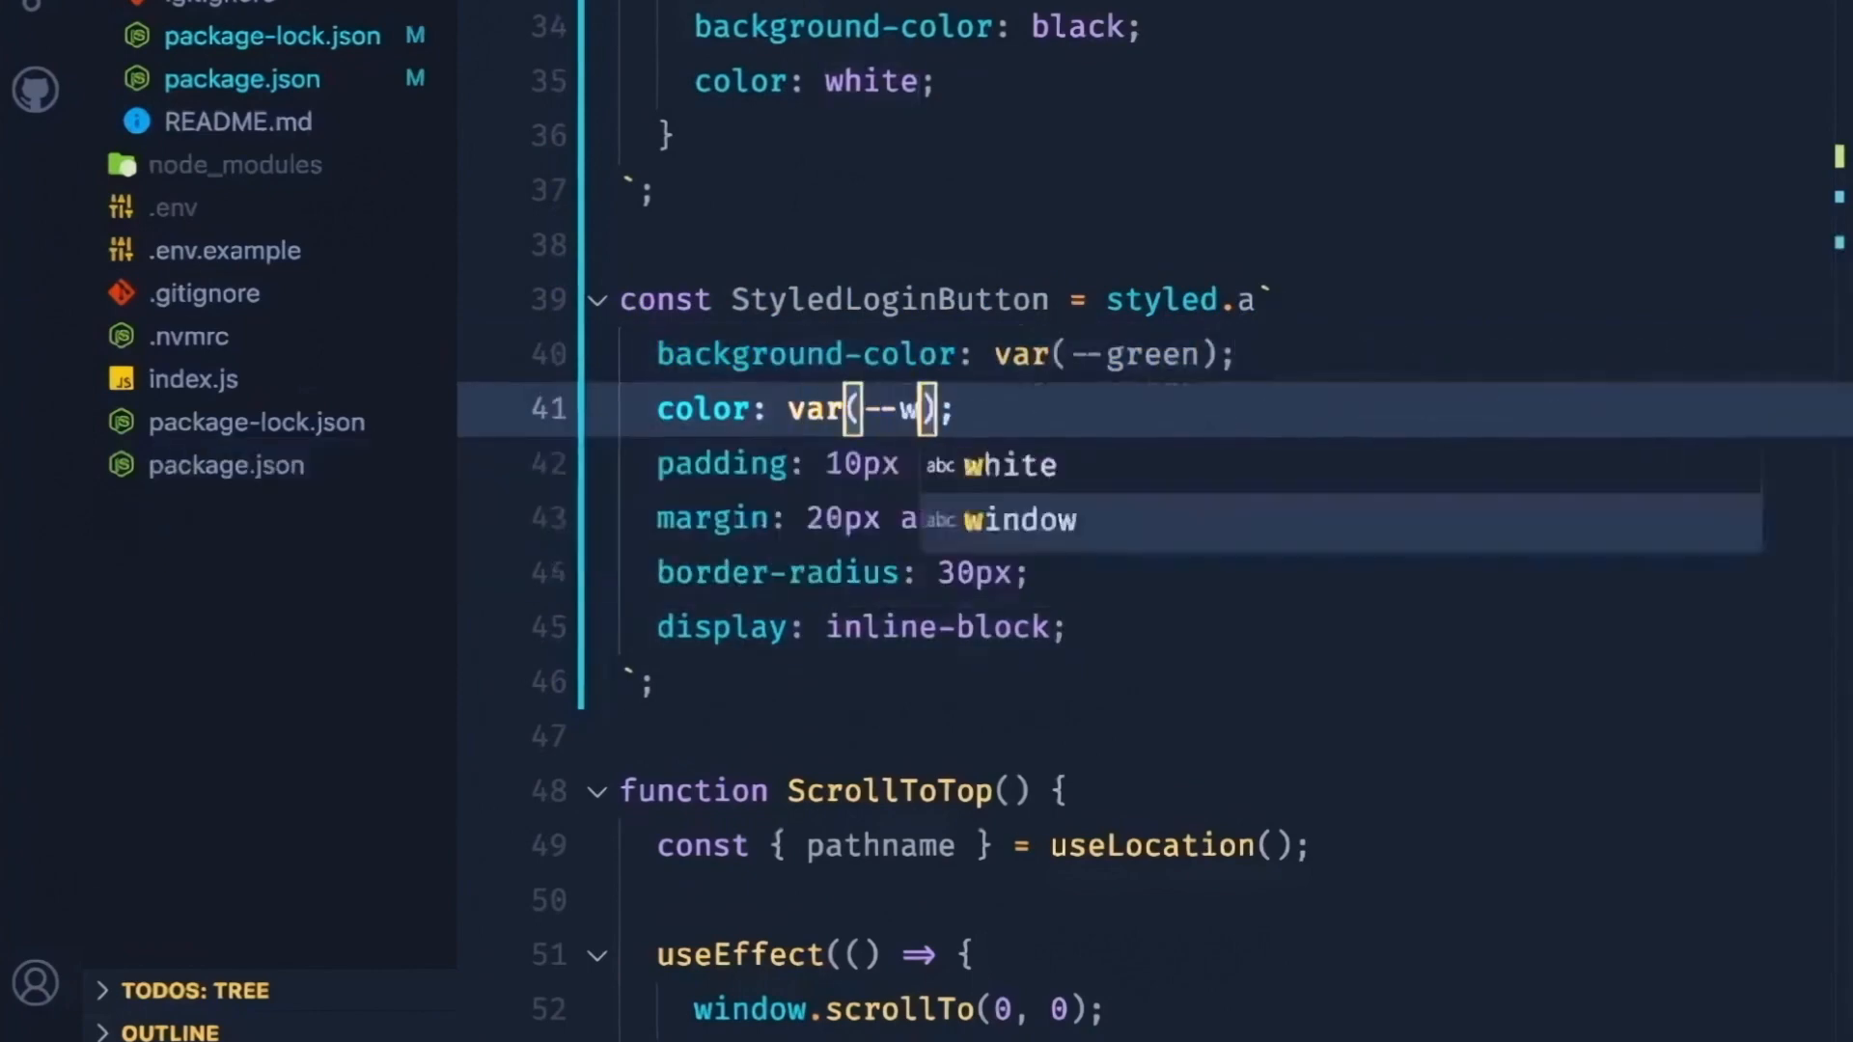
{"action": "type", "text": "white"}
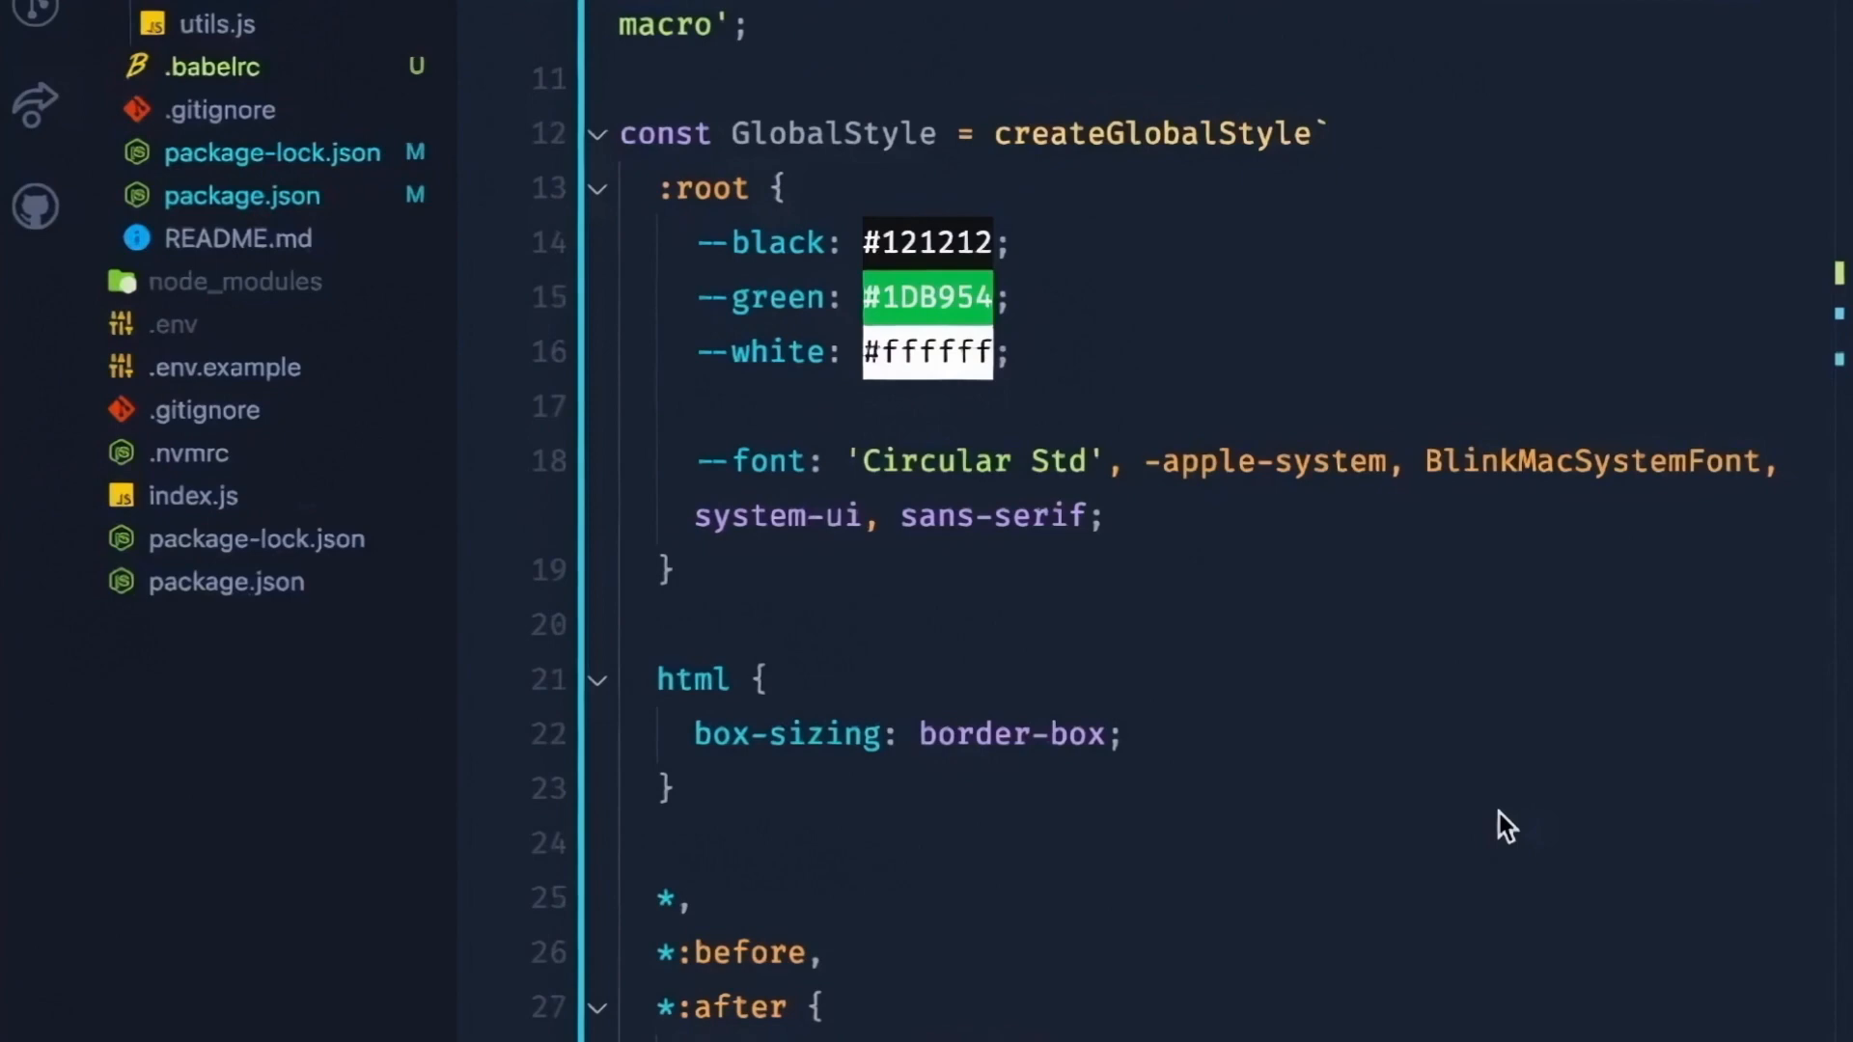
{"action": "mouse_move", "coordinate": [1201, 924]}
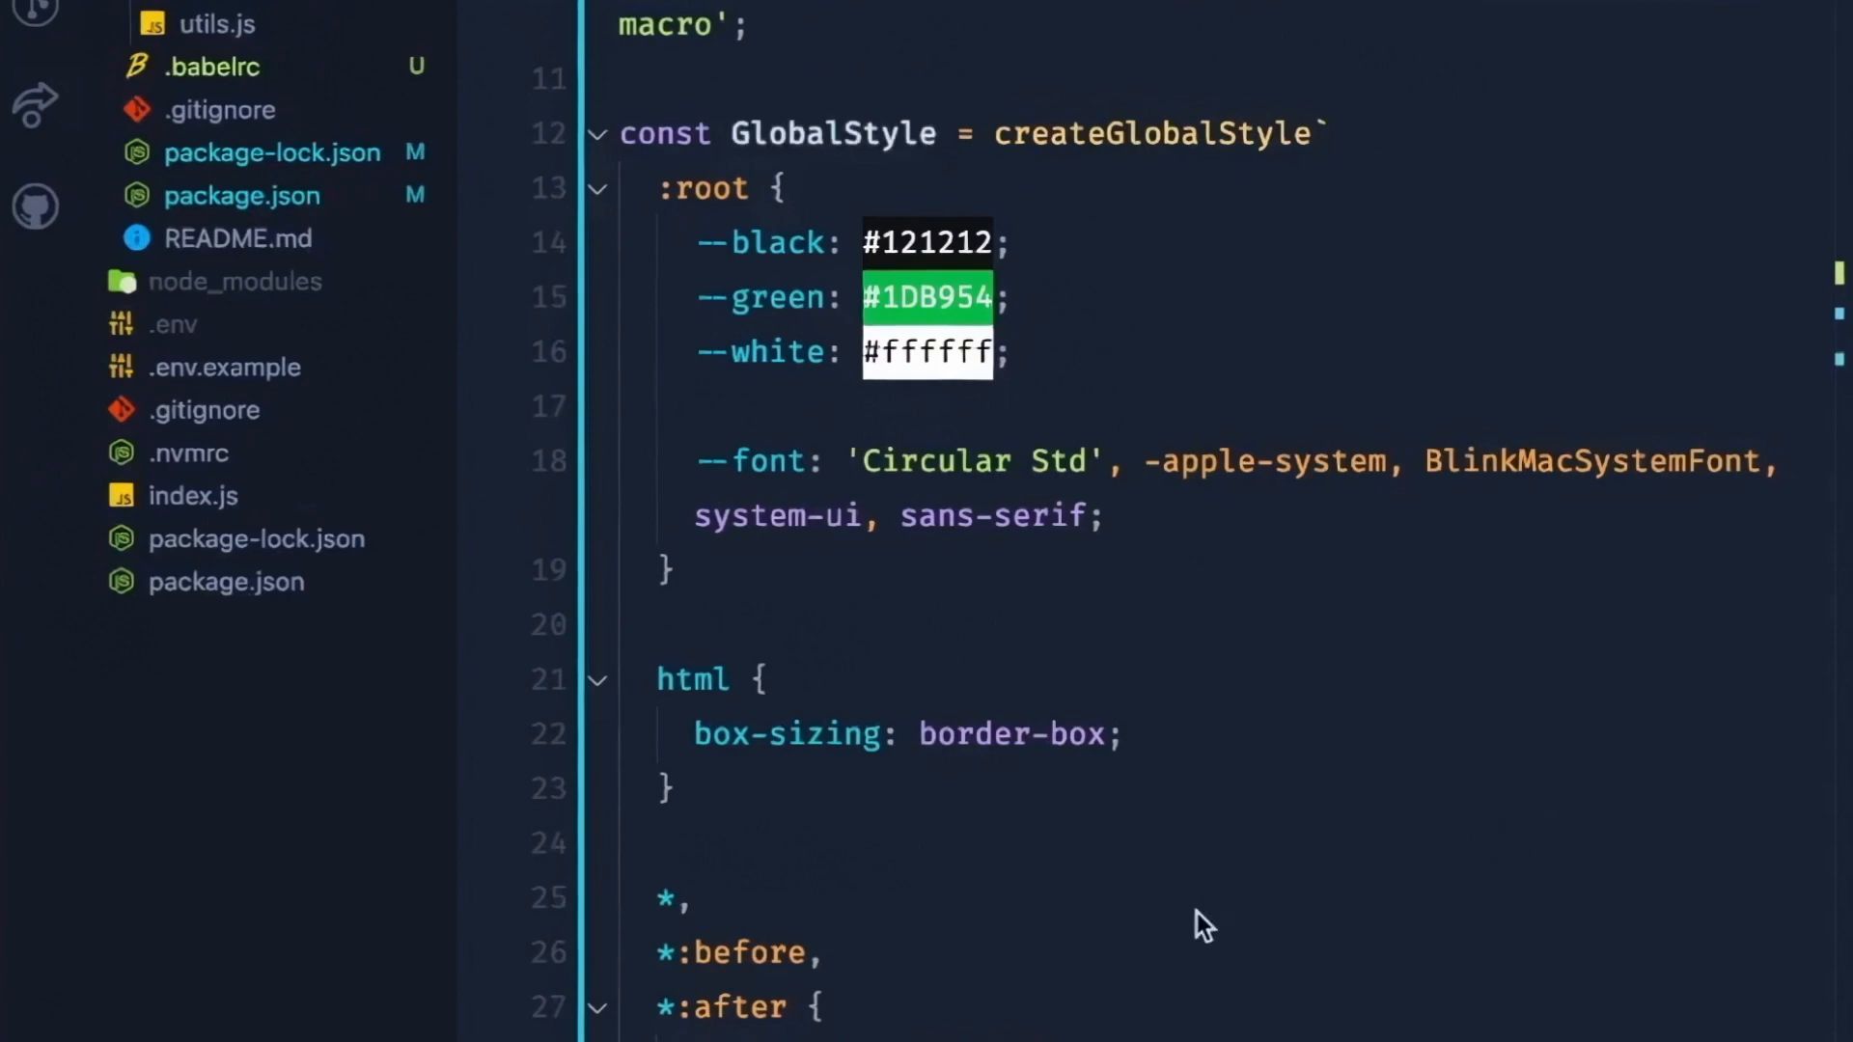
{"action": "mouse_move", "coordinate": [1572, 687]}
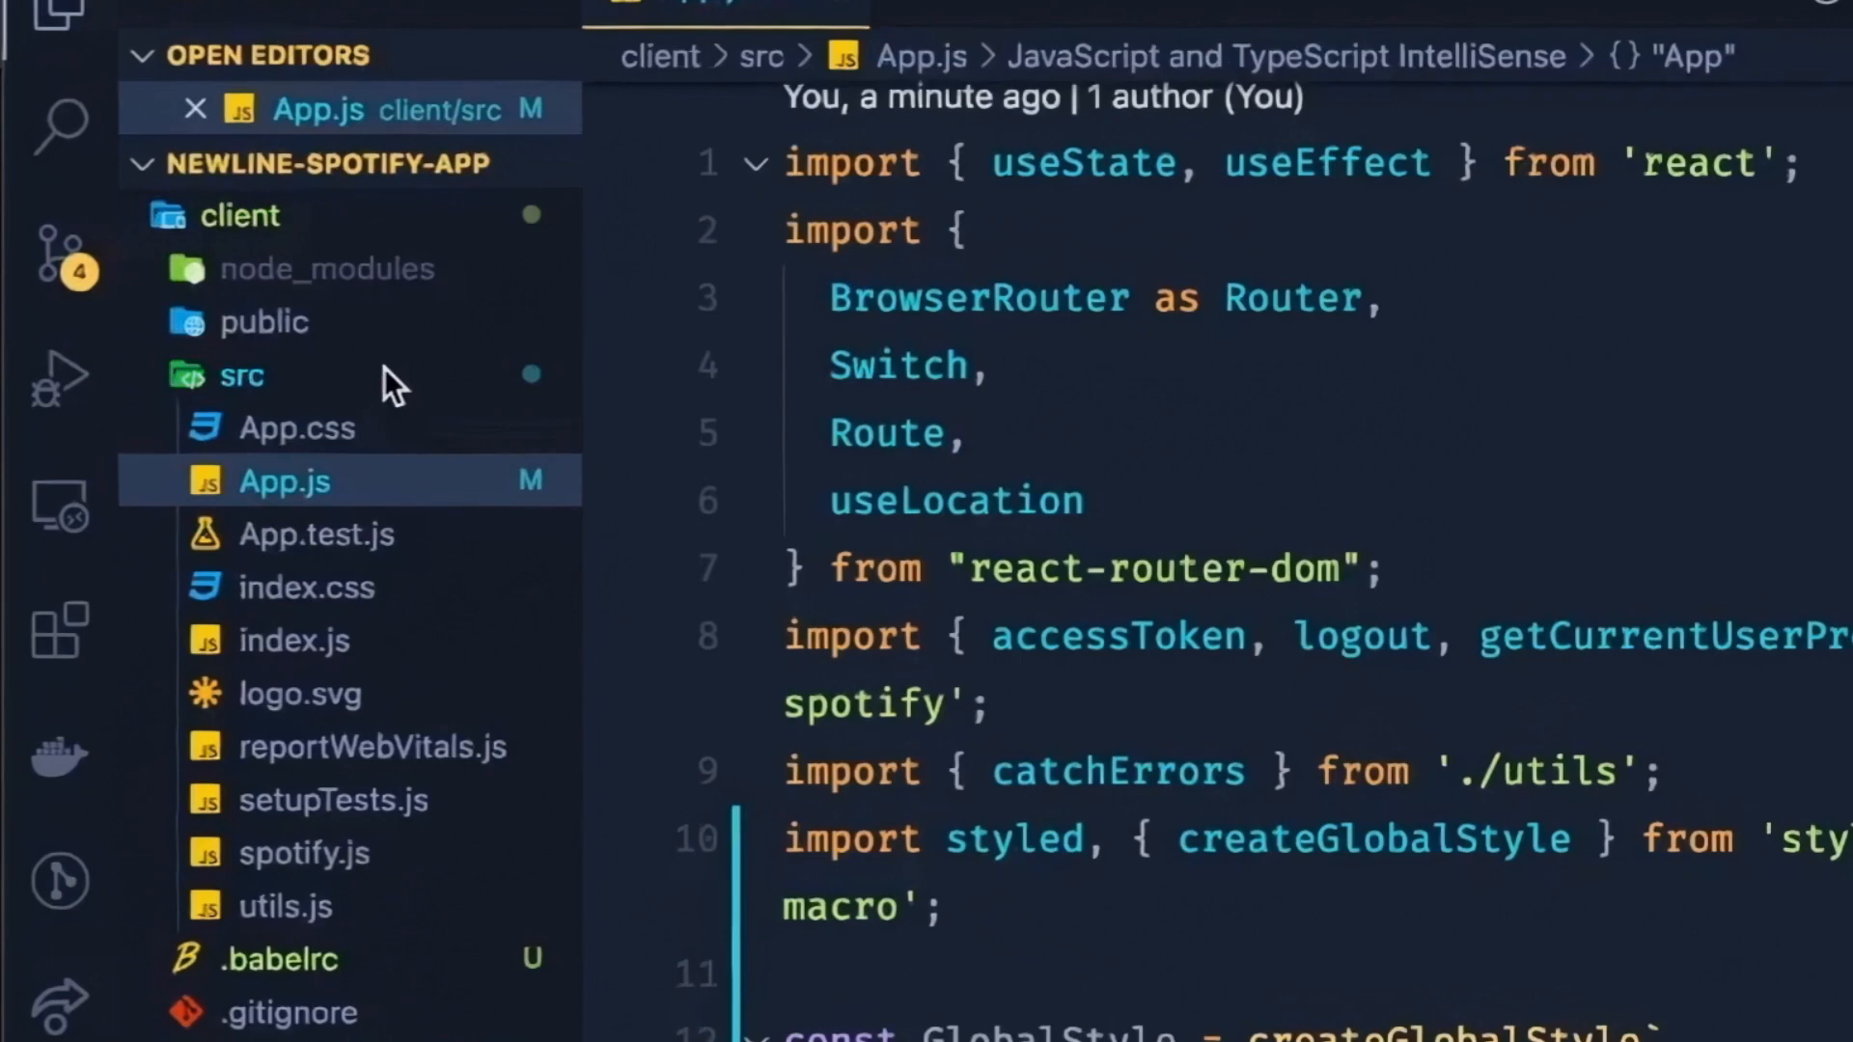
Step: Create styles/GlobalStyle.js inside src as a new file
{"action": "right_click", "coordinate": [243, 376]}
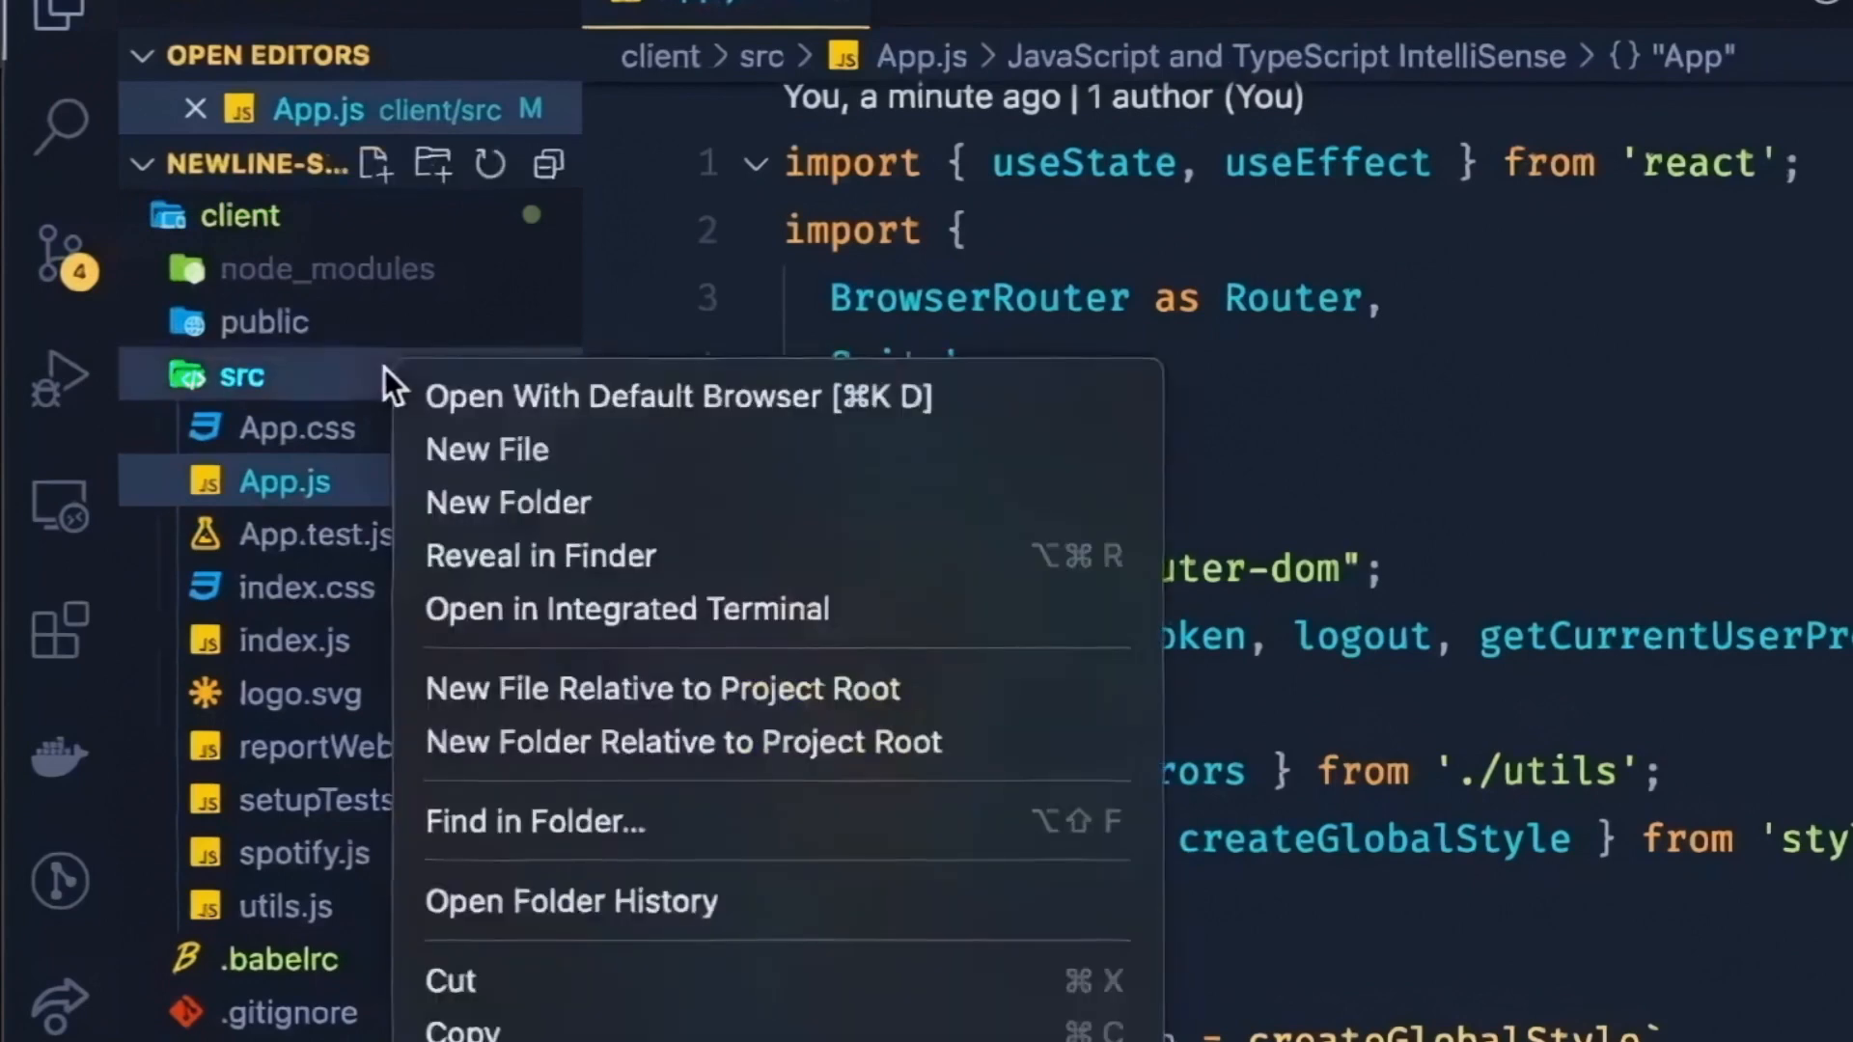
{"action": "left_click", "coordinate": [487, 450]}
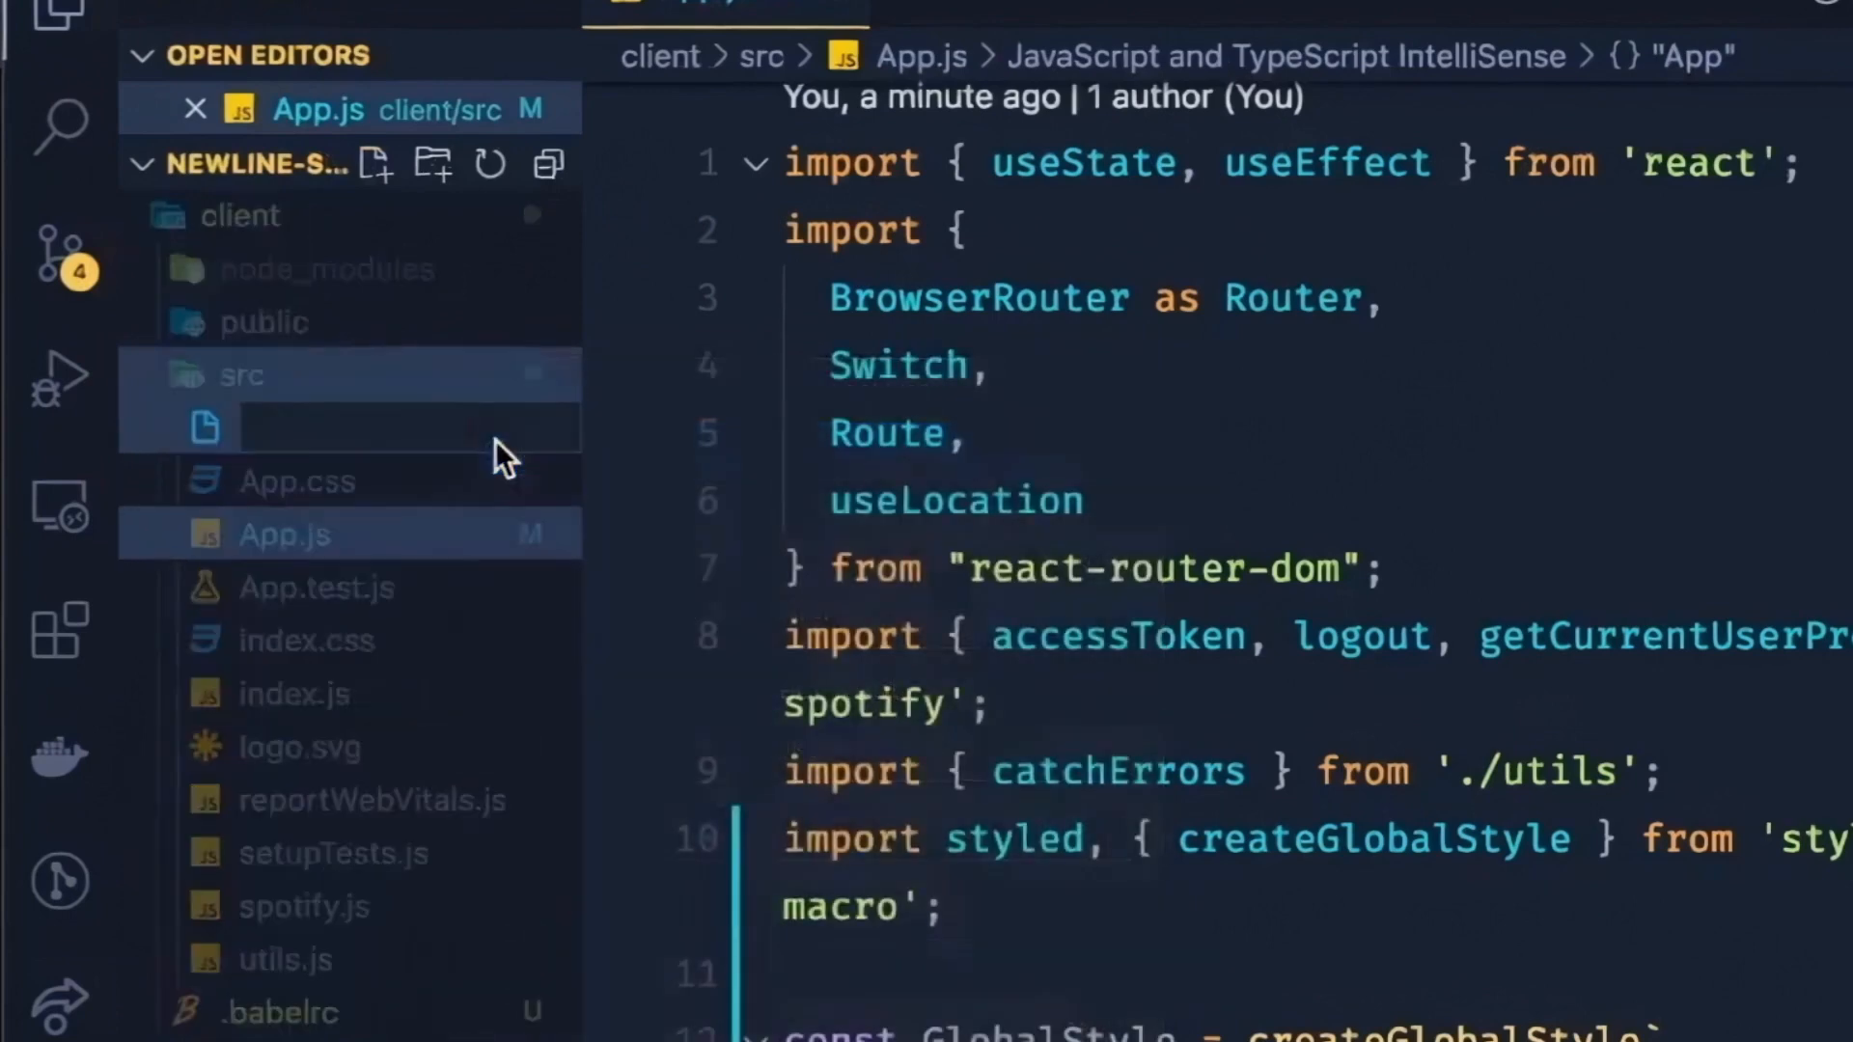
{"action": "type", "text": "styles/Global"}
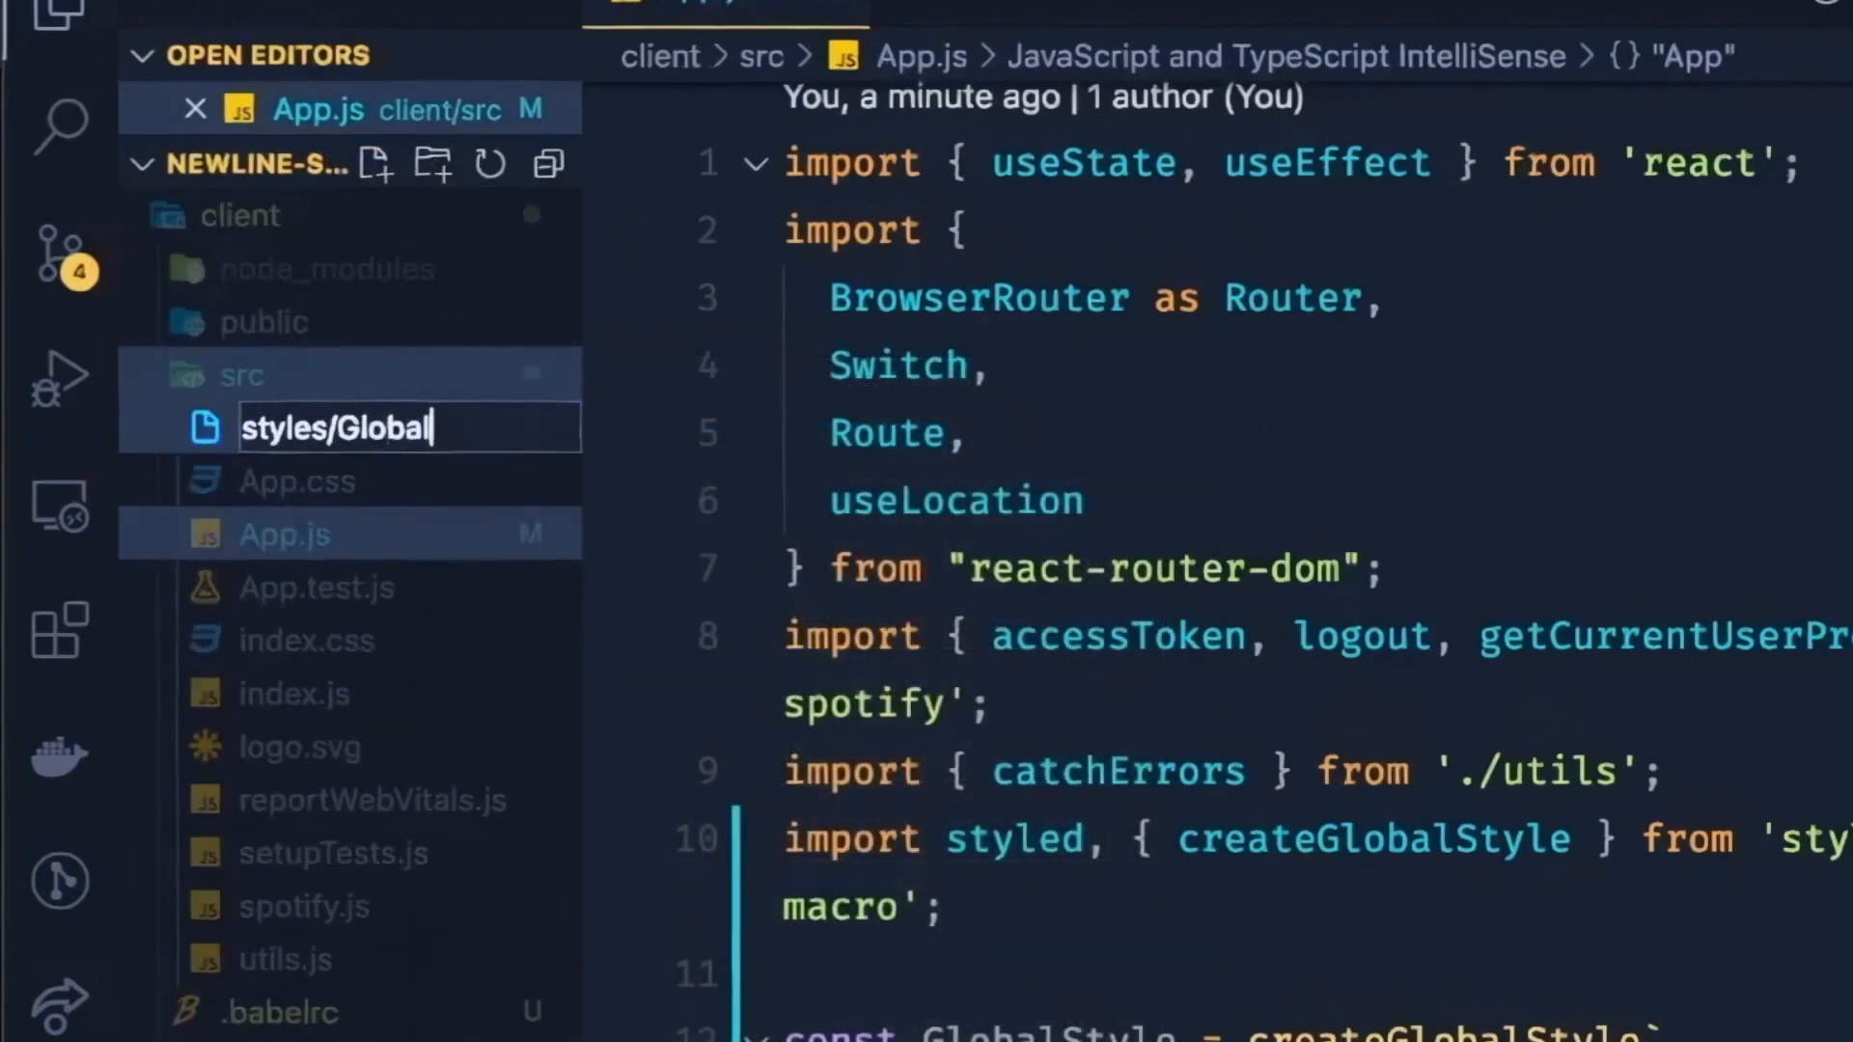
{"action": "key", "text": "Enter"}
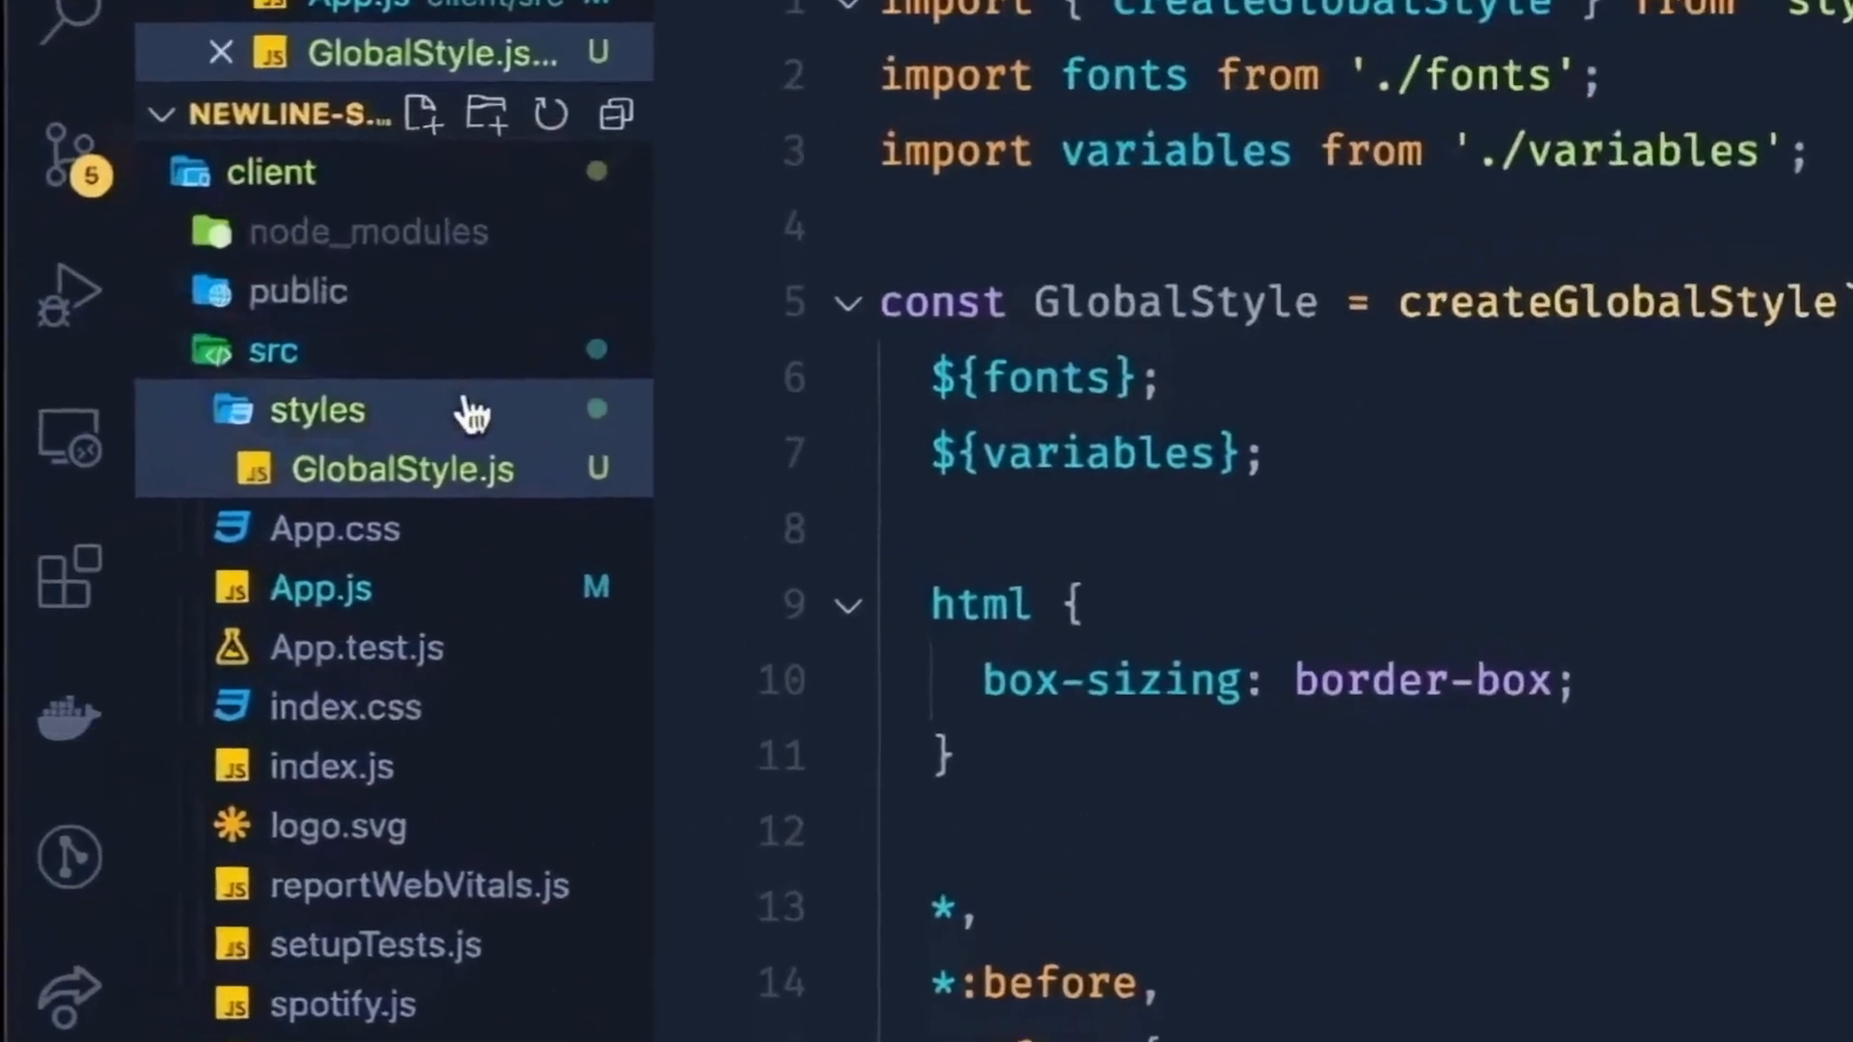
Step: Write export { default as GlobalStyle } from './GlobalStyle' plus a sample import from './styles' line
{"action": "type", "text": "ind"}
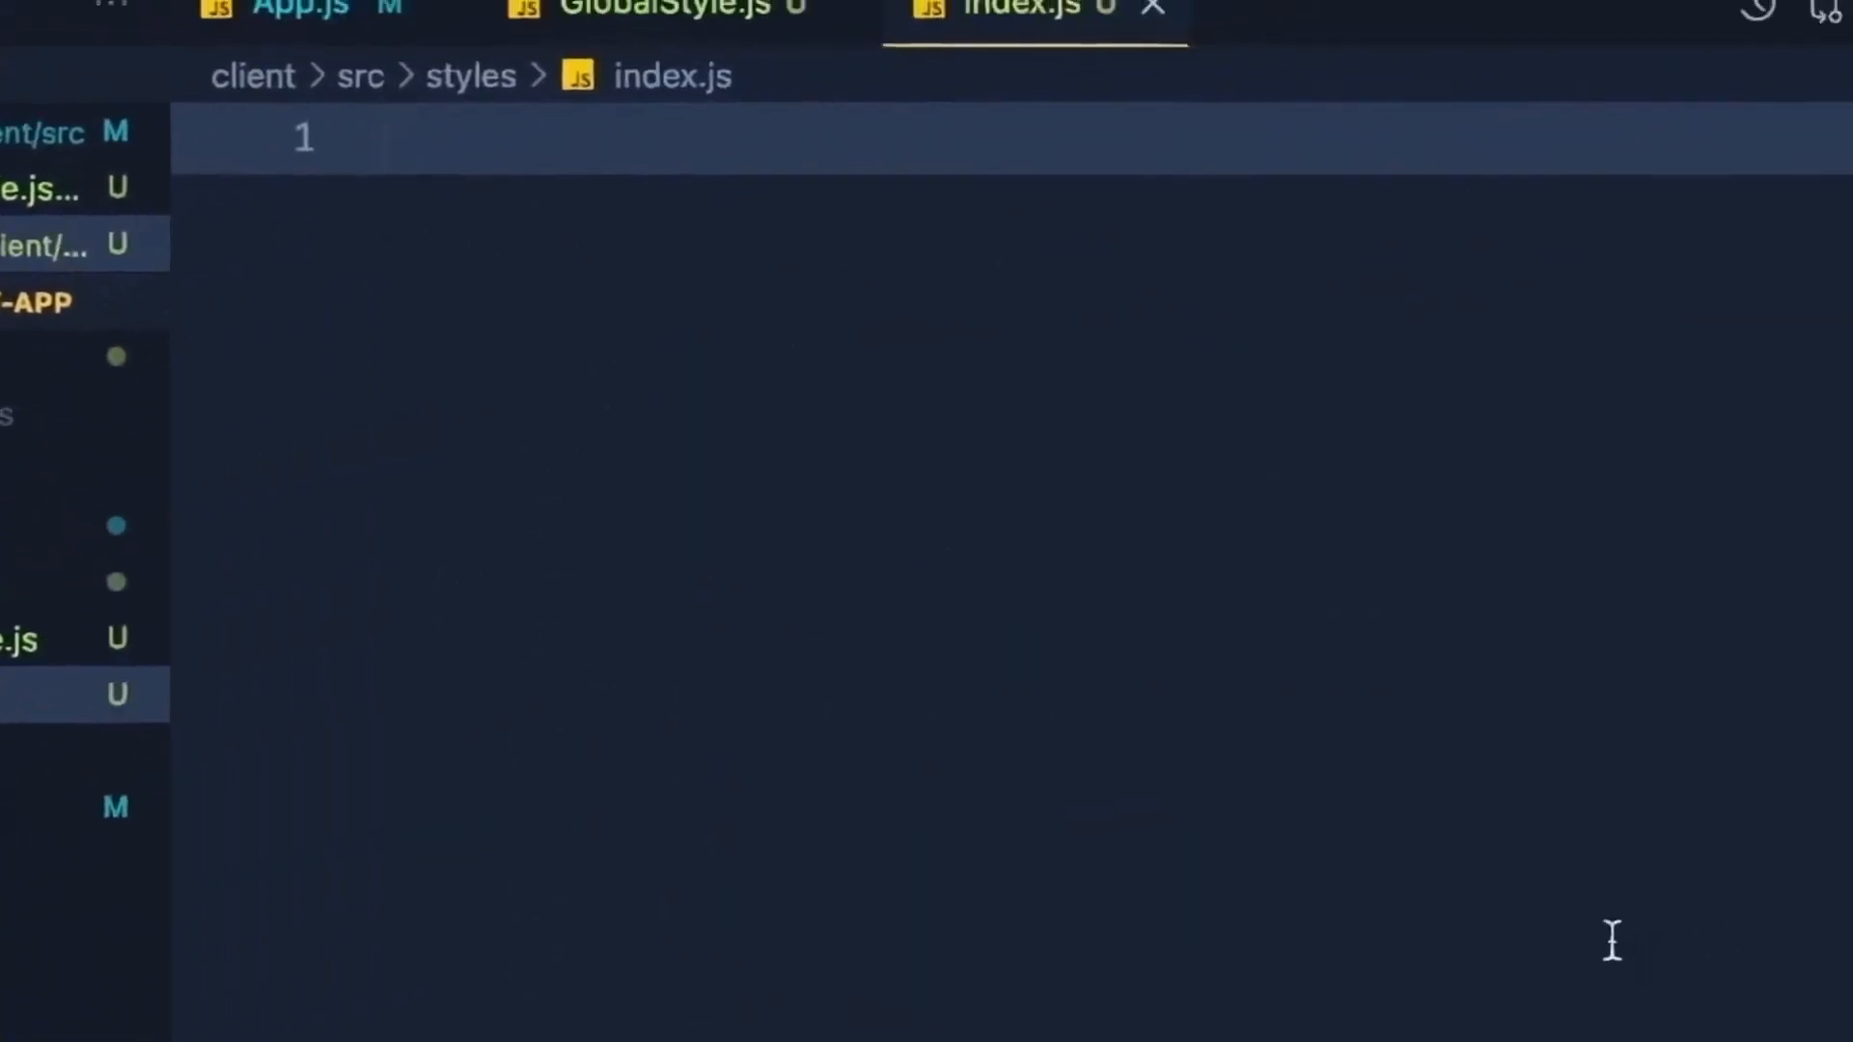
{"action": "type", "text": "export {}"}
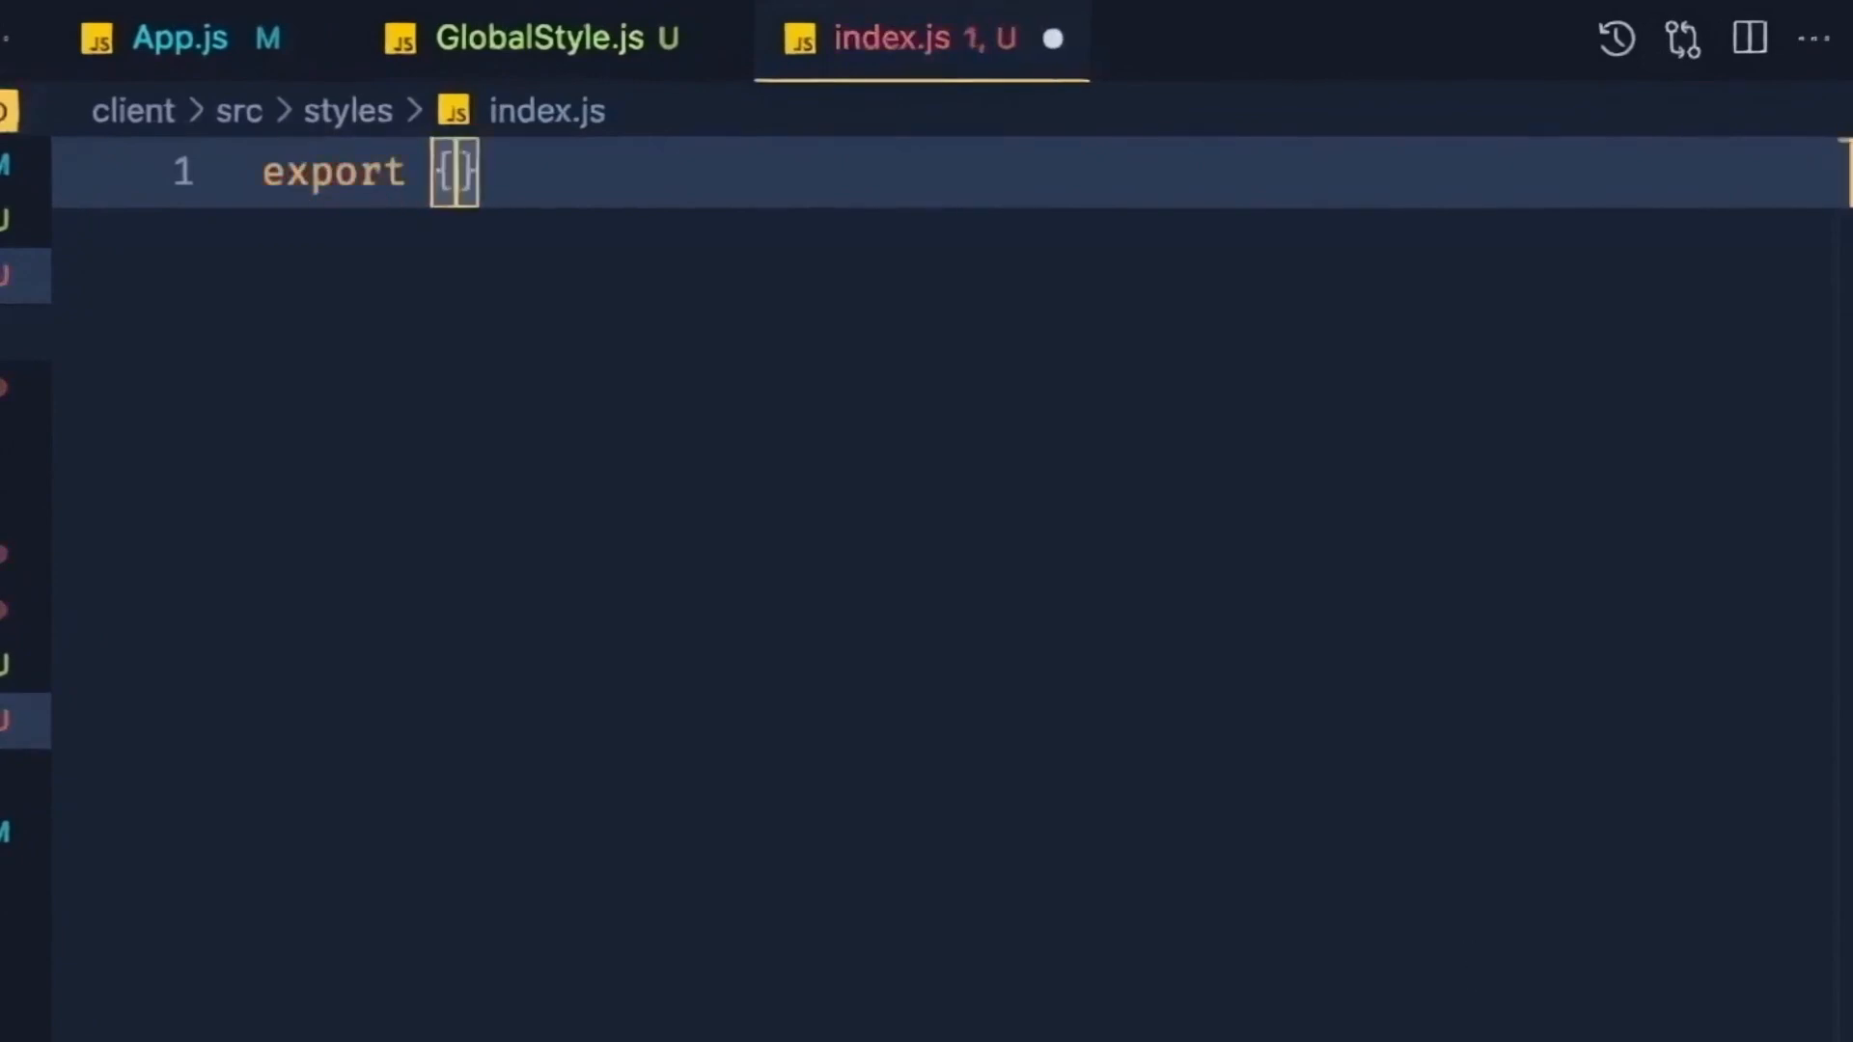
{"action": "type", "text": "default as GlobalStyle"}
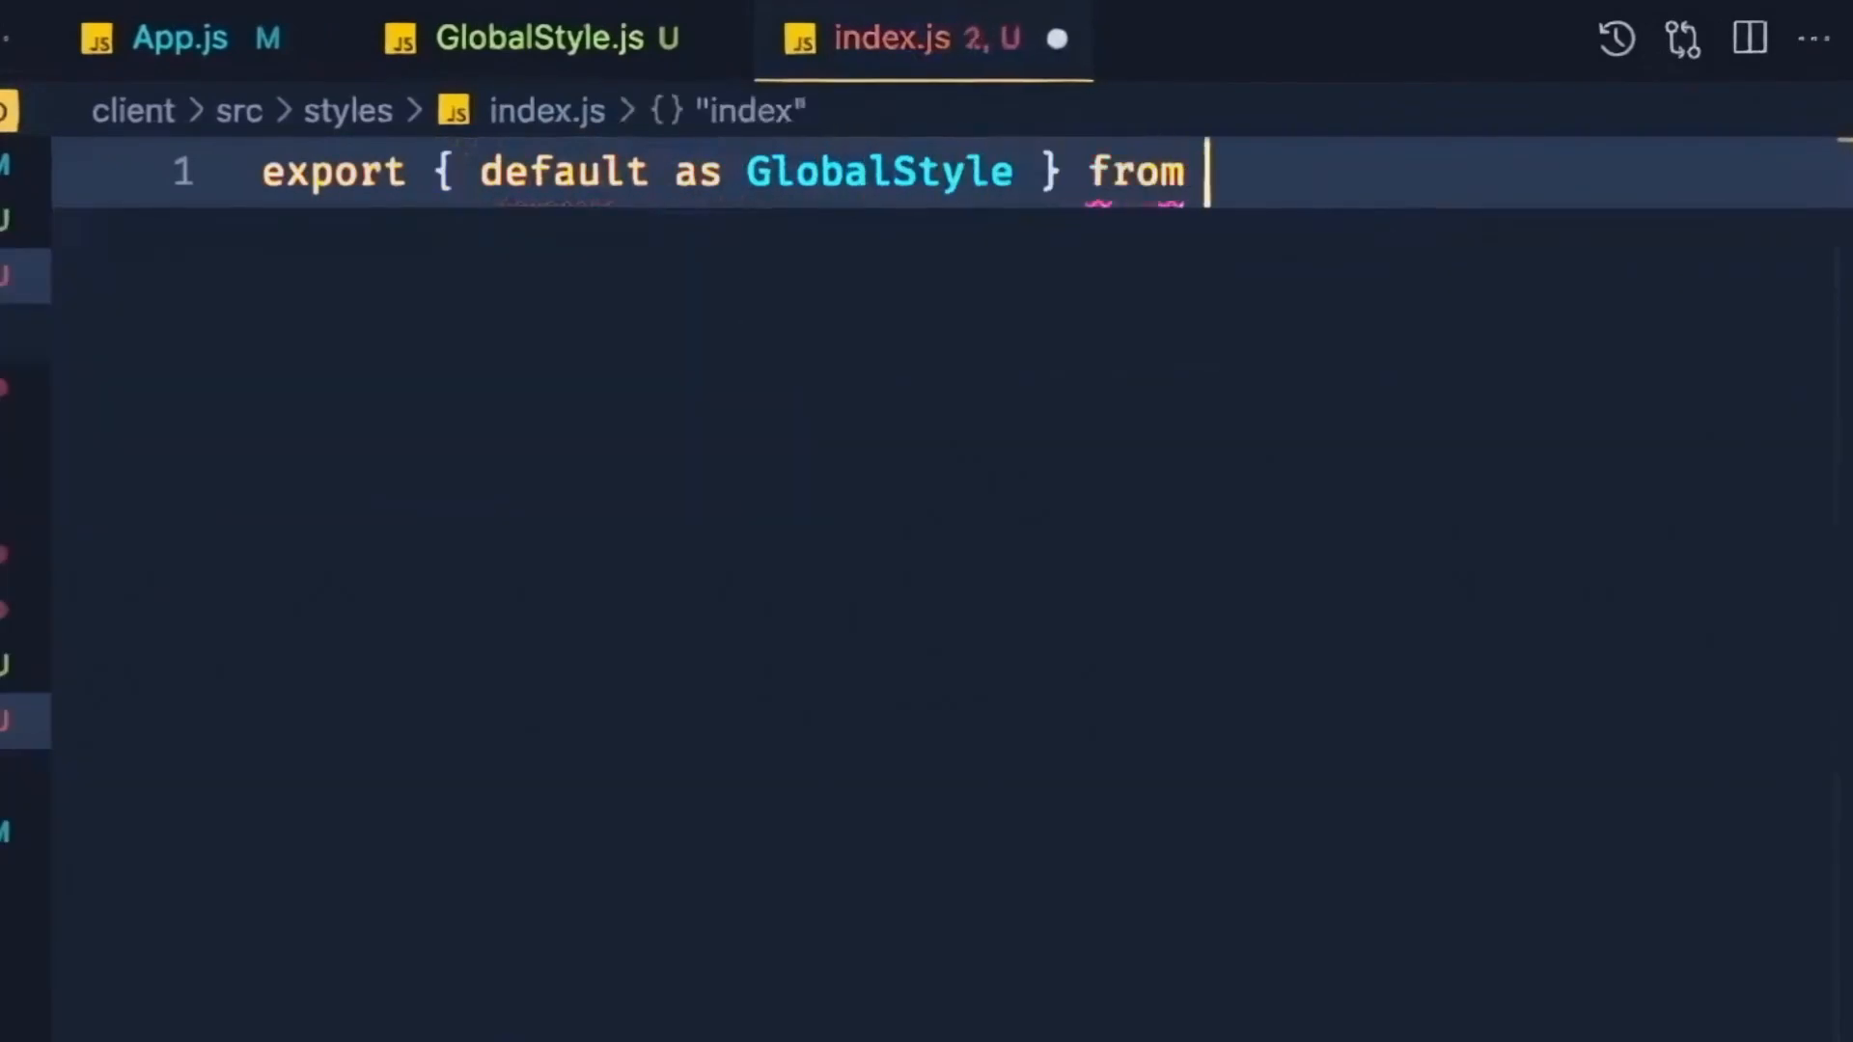
{"action": "type", "text": "'./GlobalStyle';"}
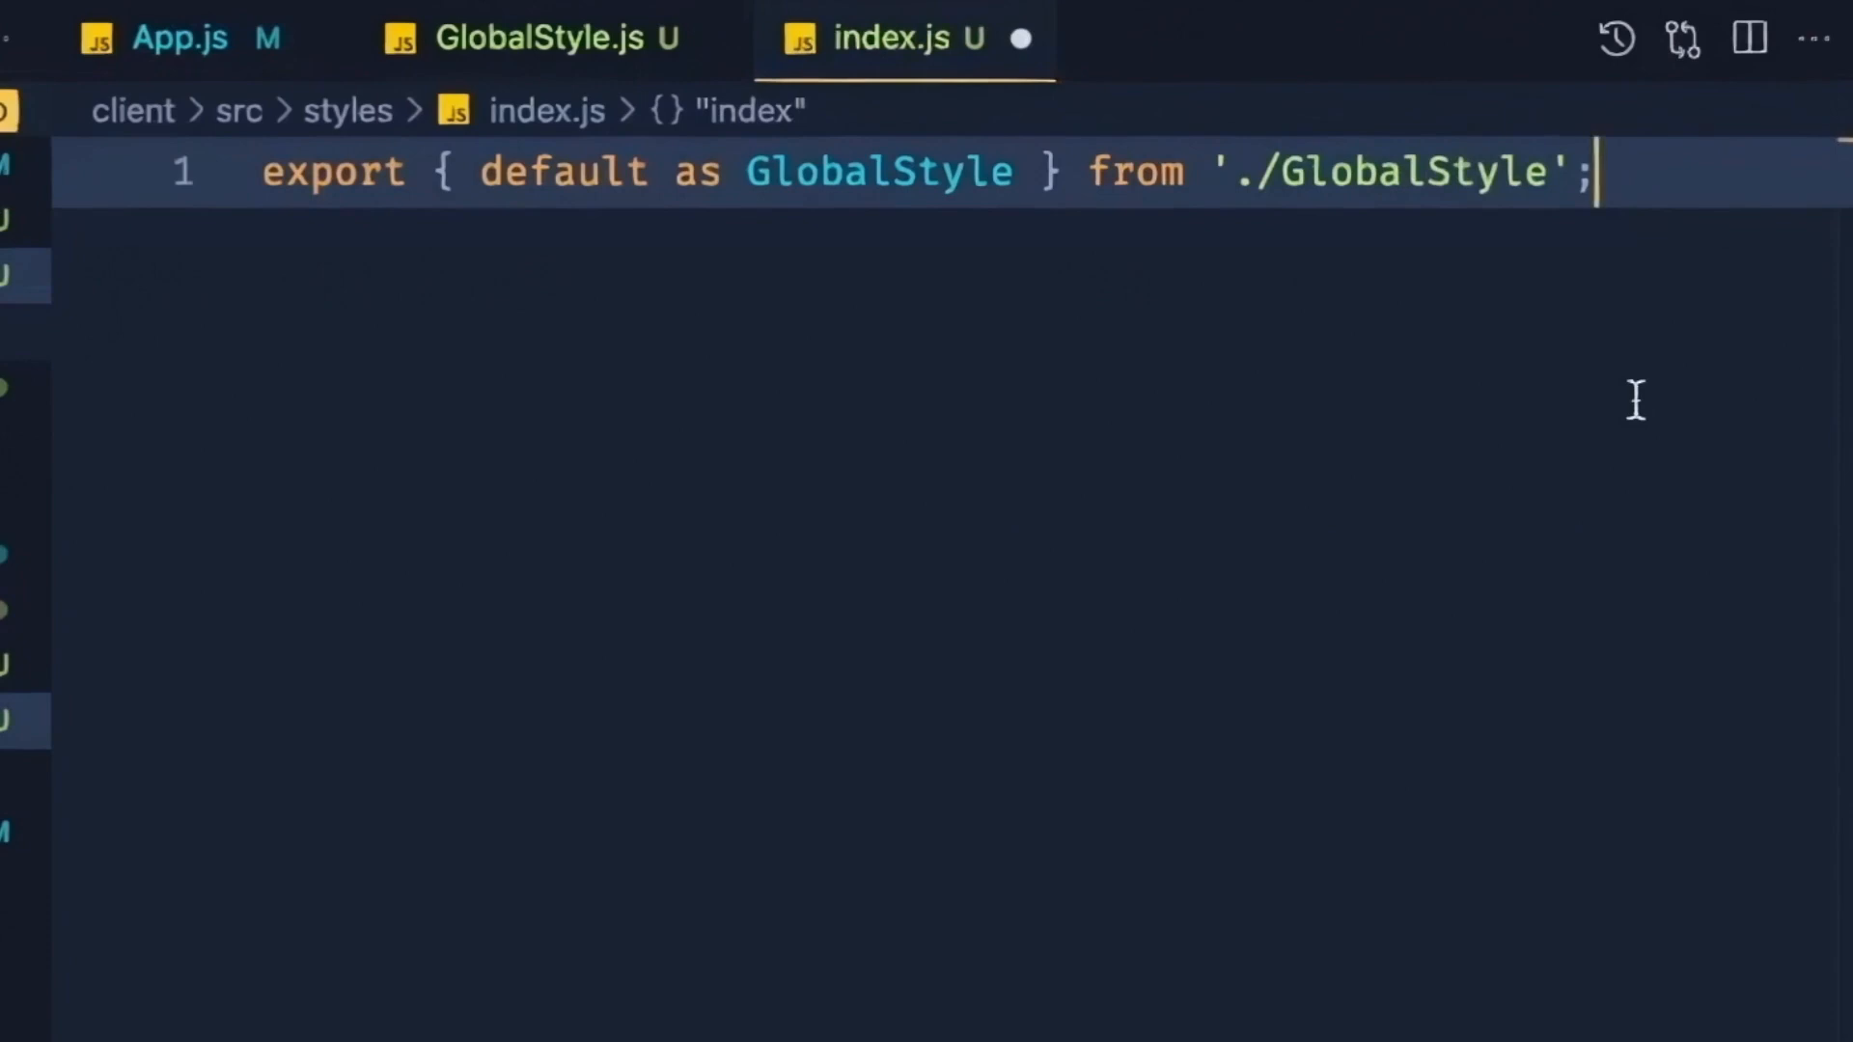
{"action": "key", "text": "Enter"}
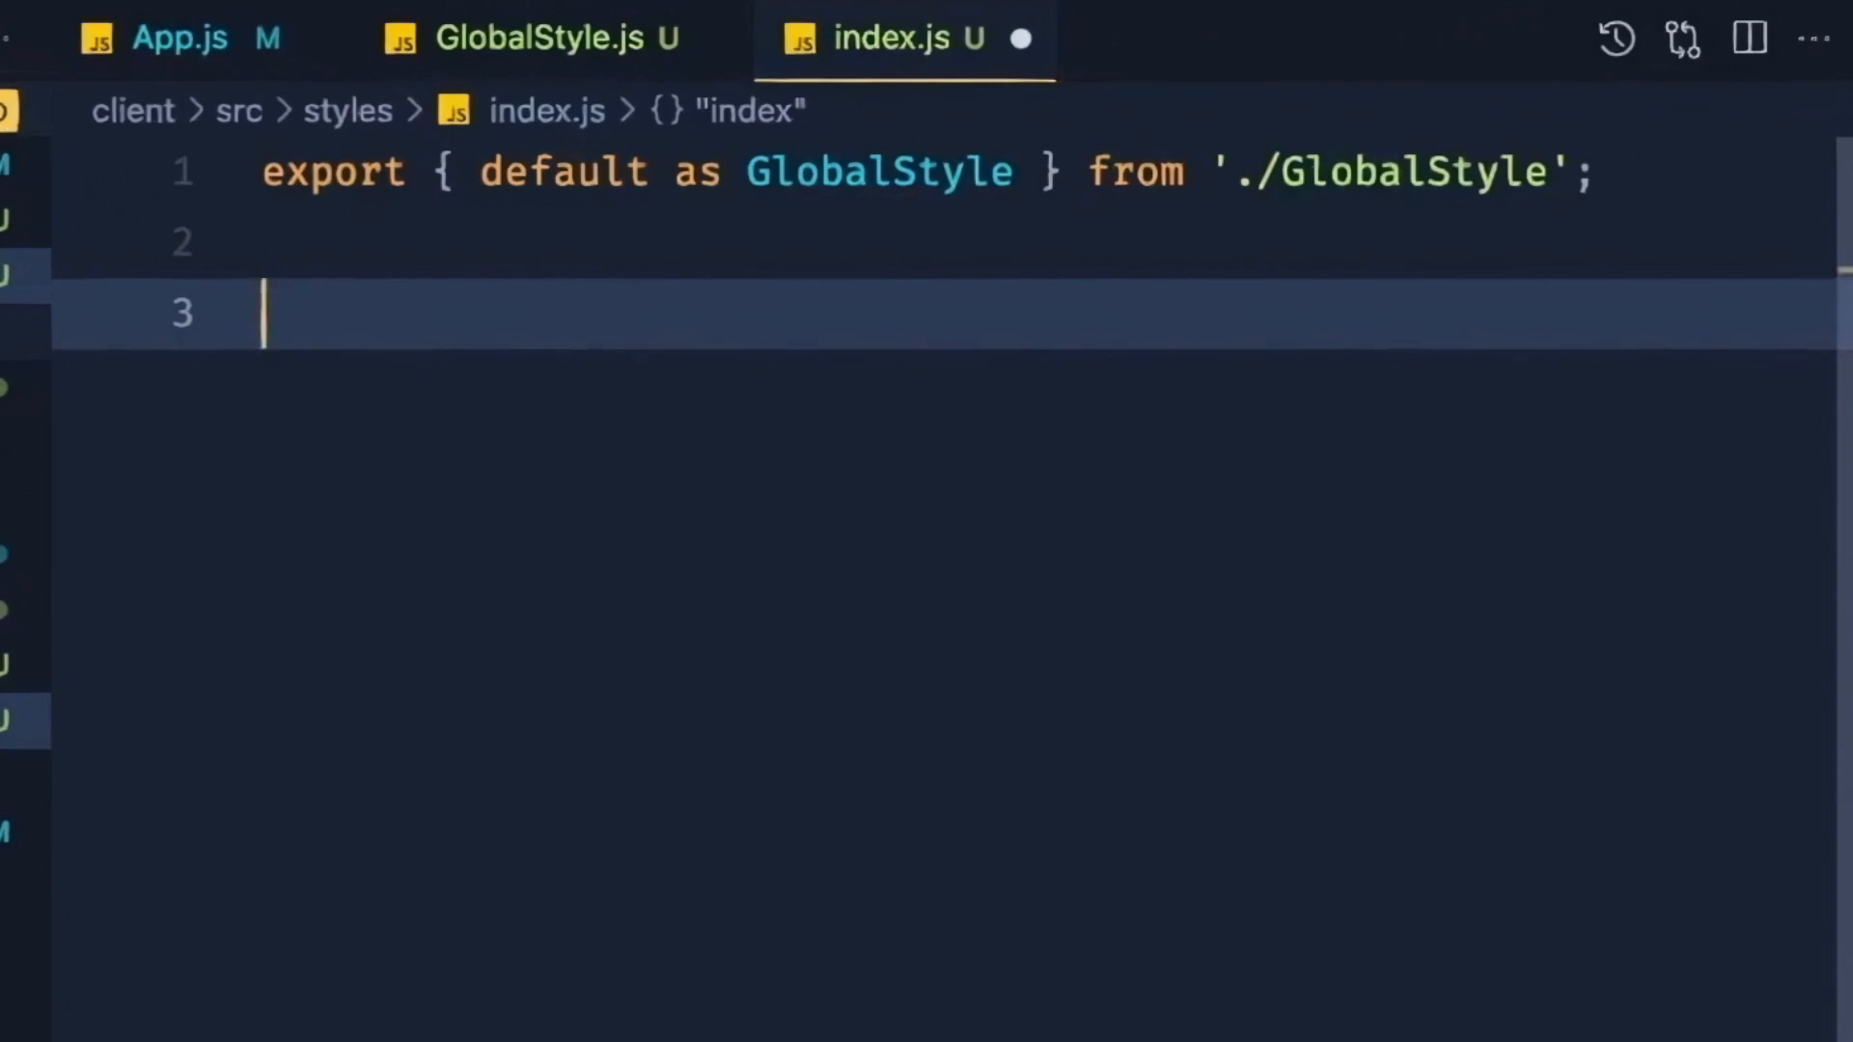
{"action": "type", "text": "import { GlobalStyle, OtherStyledComponent } from './styles';"}
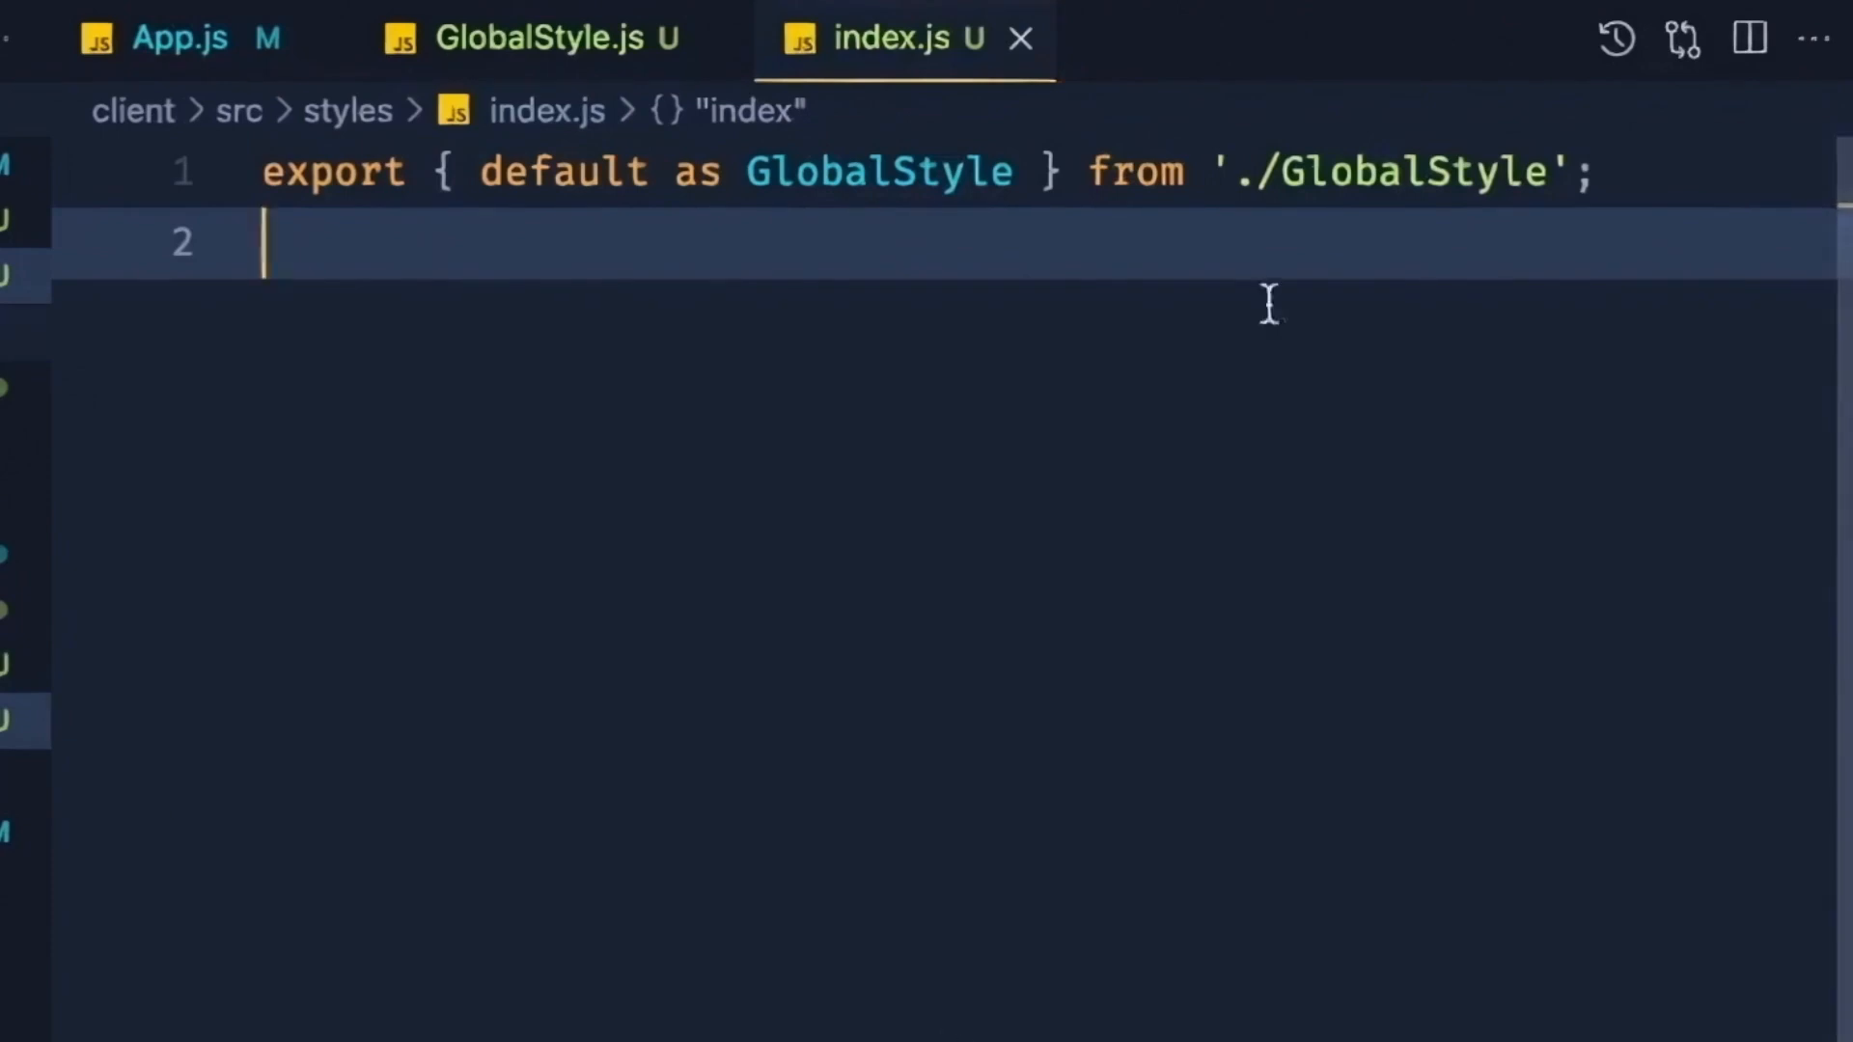
Step: Create variables.js in the styles folder with the :root colour, font-size and spacing variables
{"action": "right_click", "coordinate": [288, 276]}
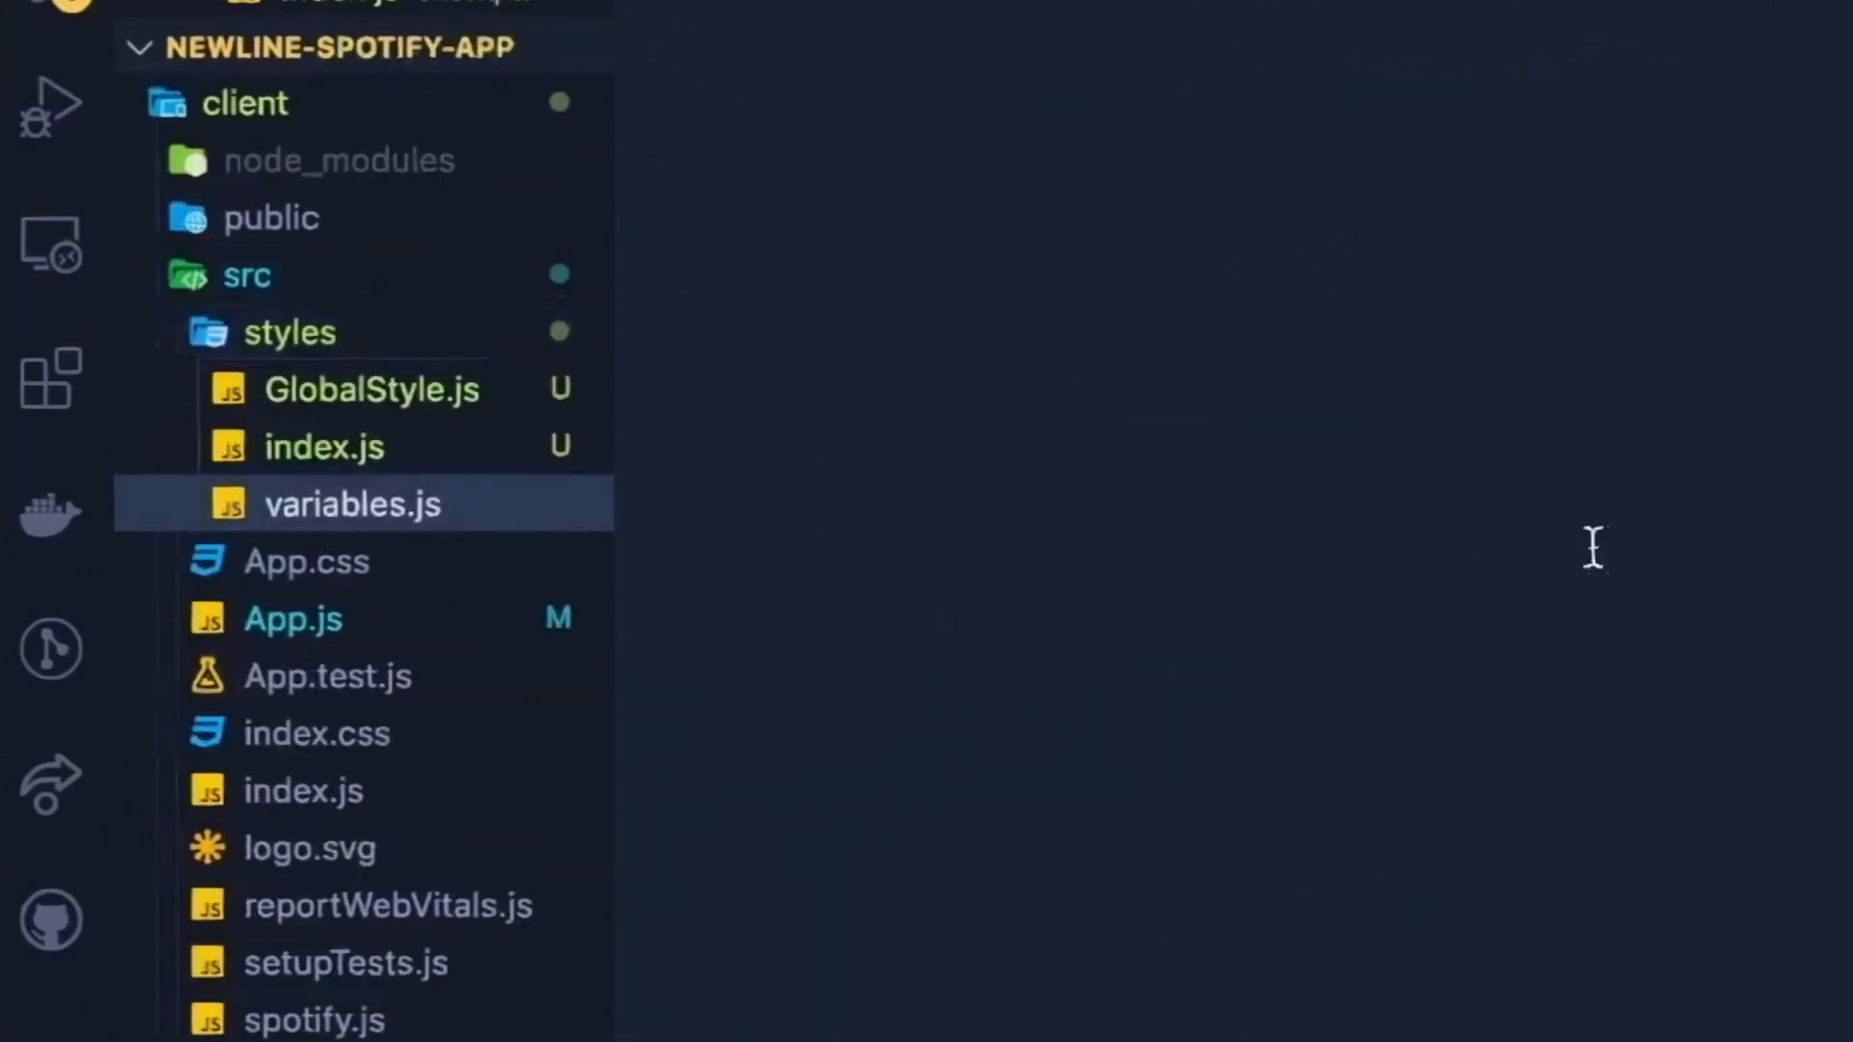
{"action": "left_click", "coordinate": [351, 504]}
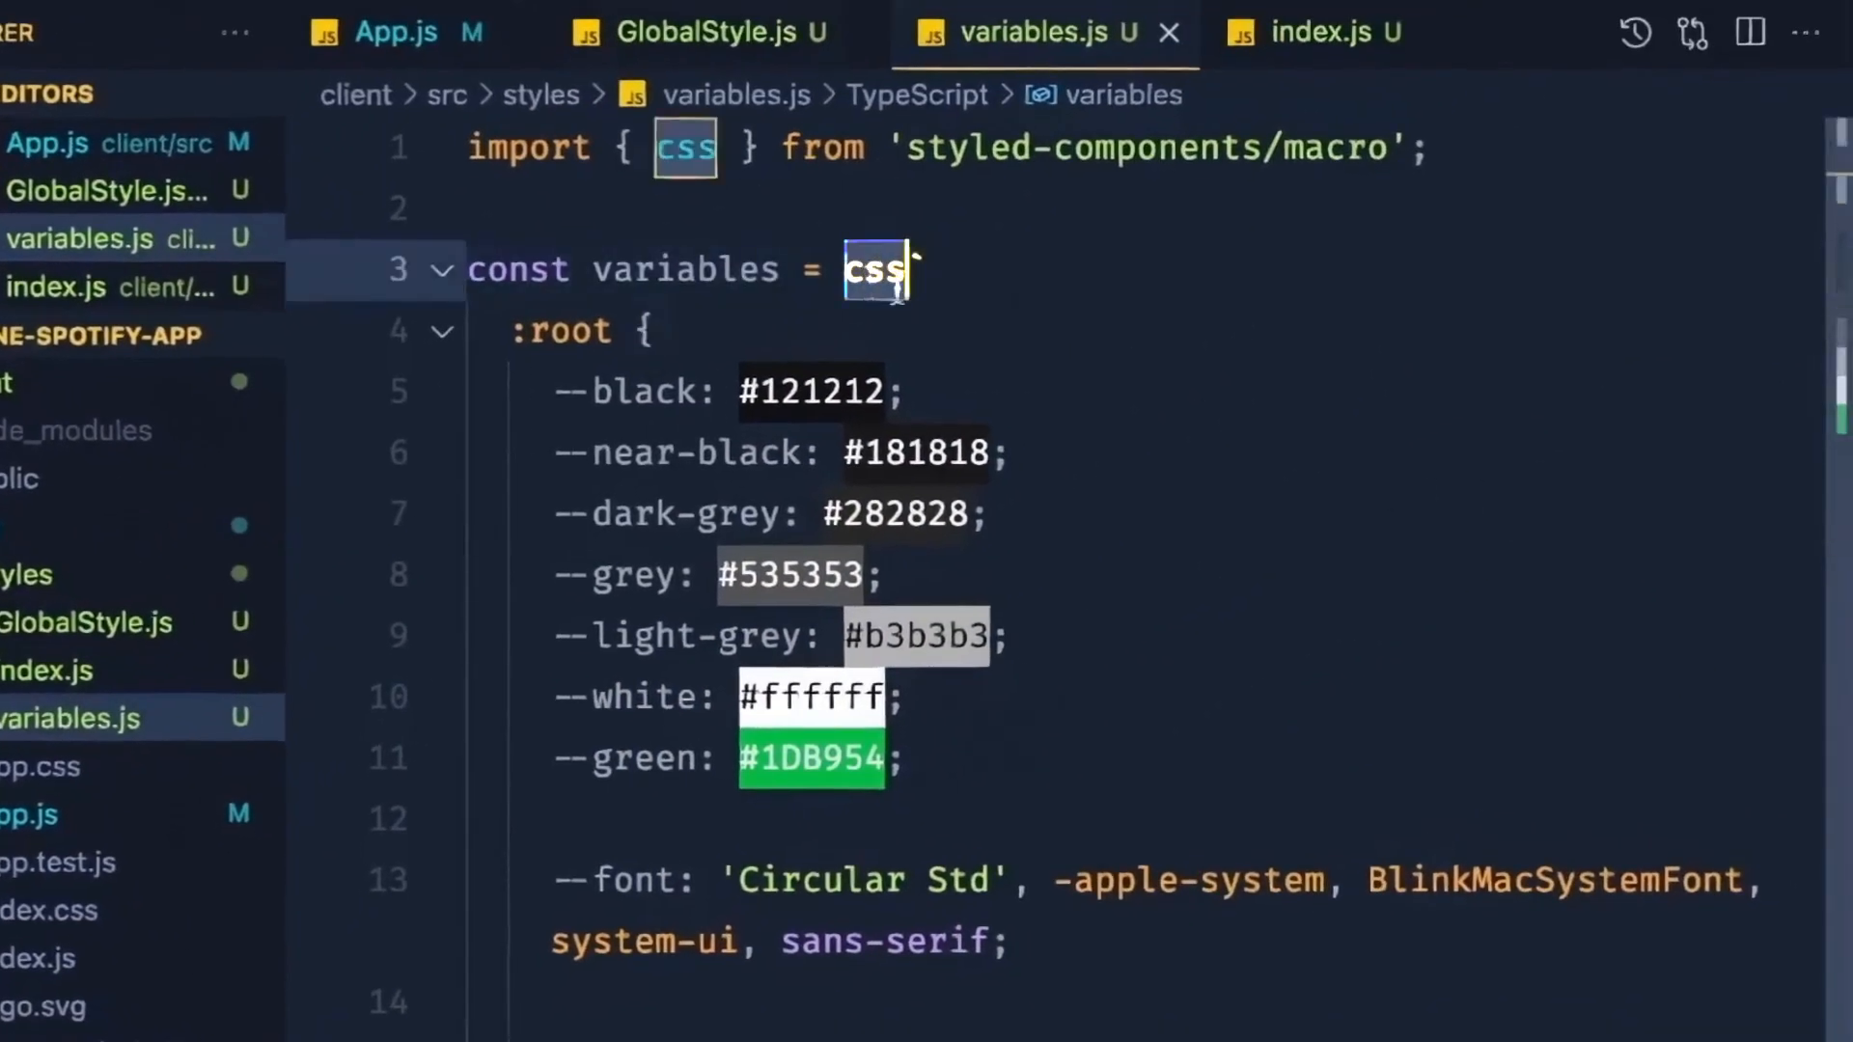
{"action": "mouse_move", "coordinate": [1166, 397]}
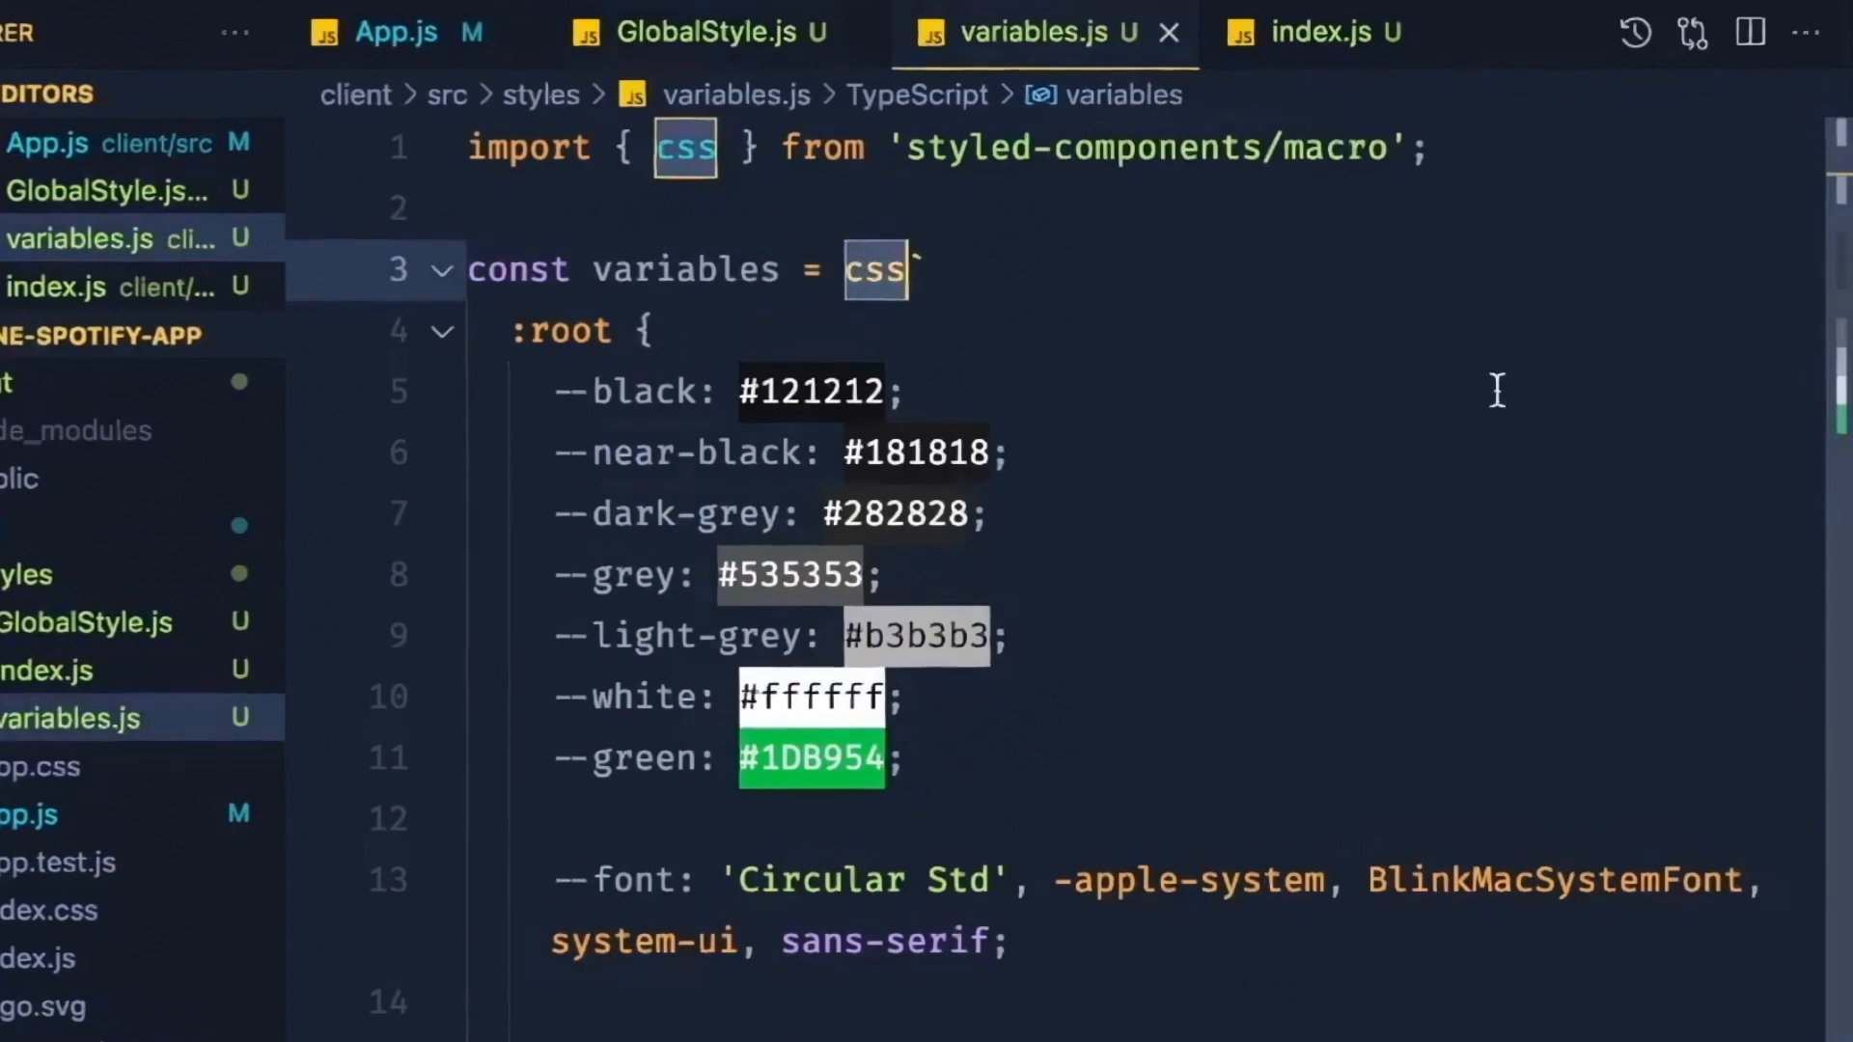
{"action": "left_click", "coordinate": [695, 33]}
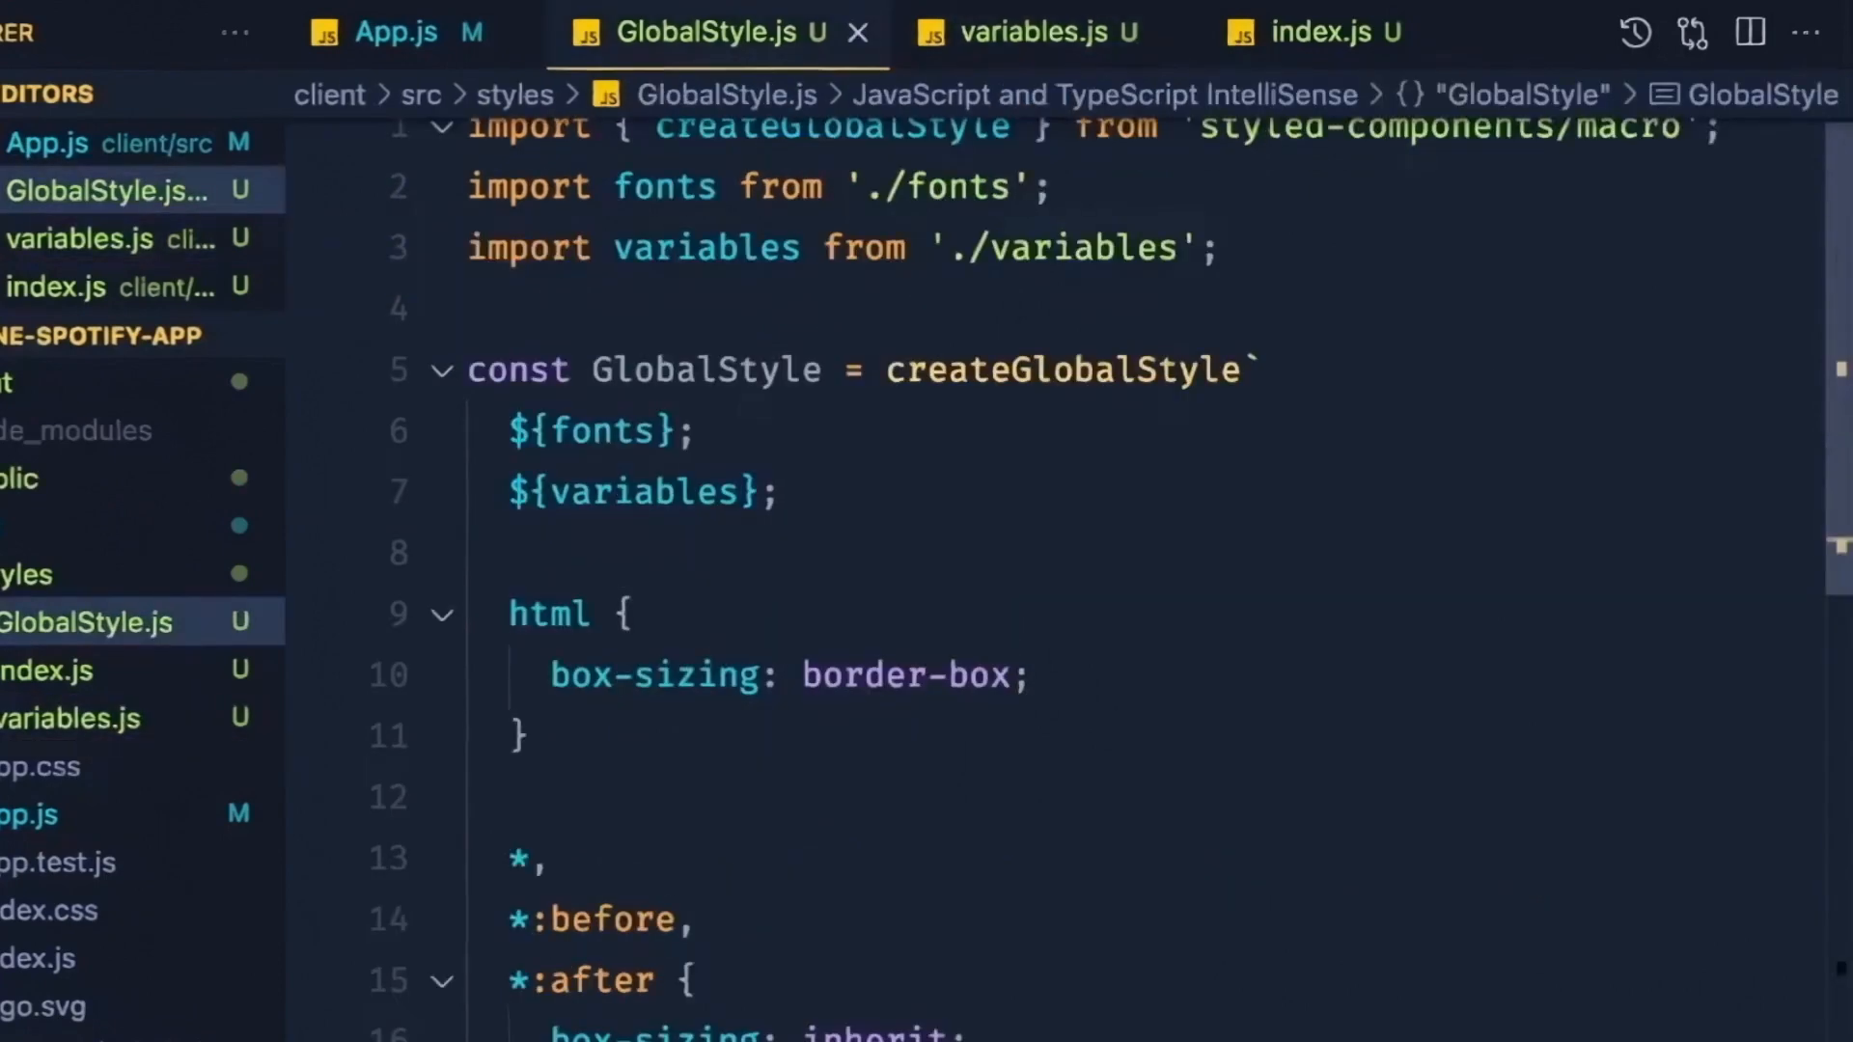
{"action": "left_click", "coordinate": [1027, 33]}
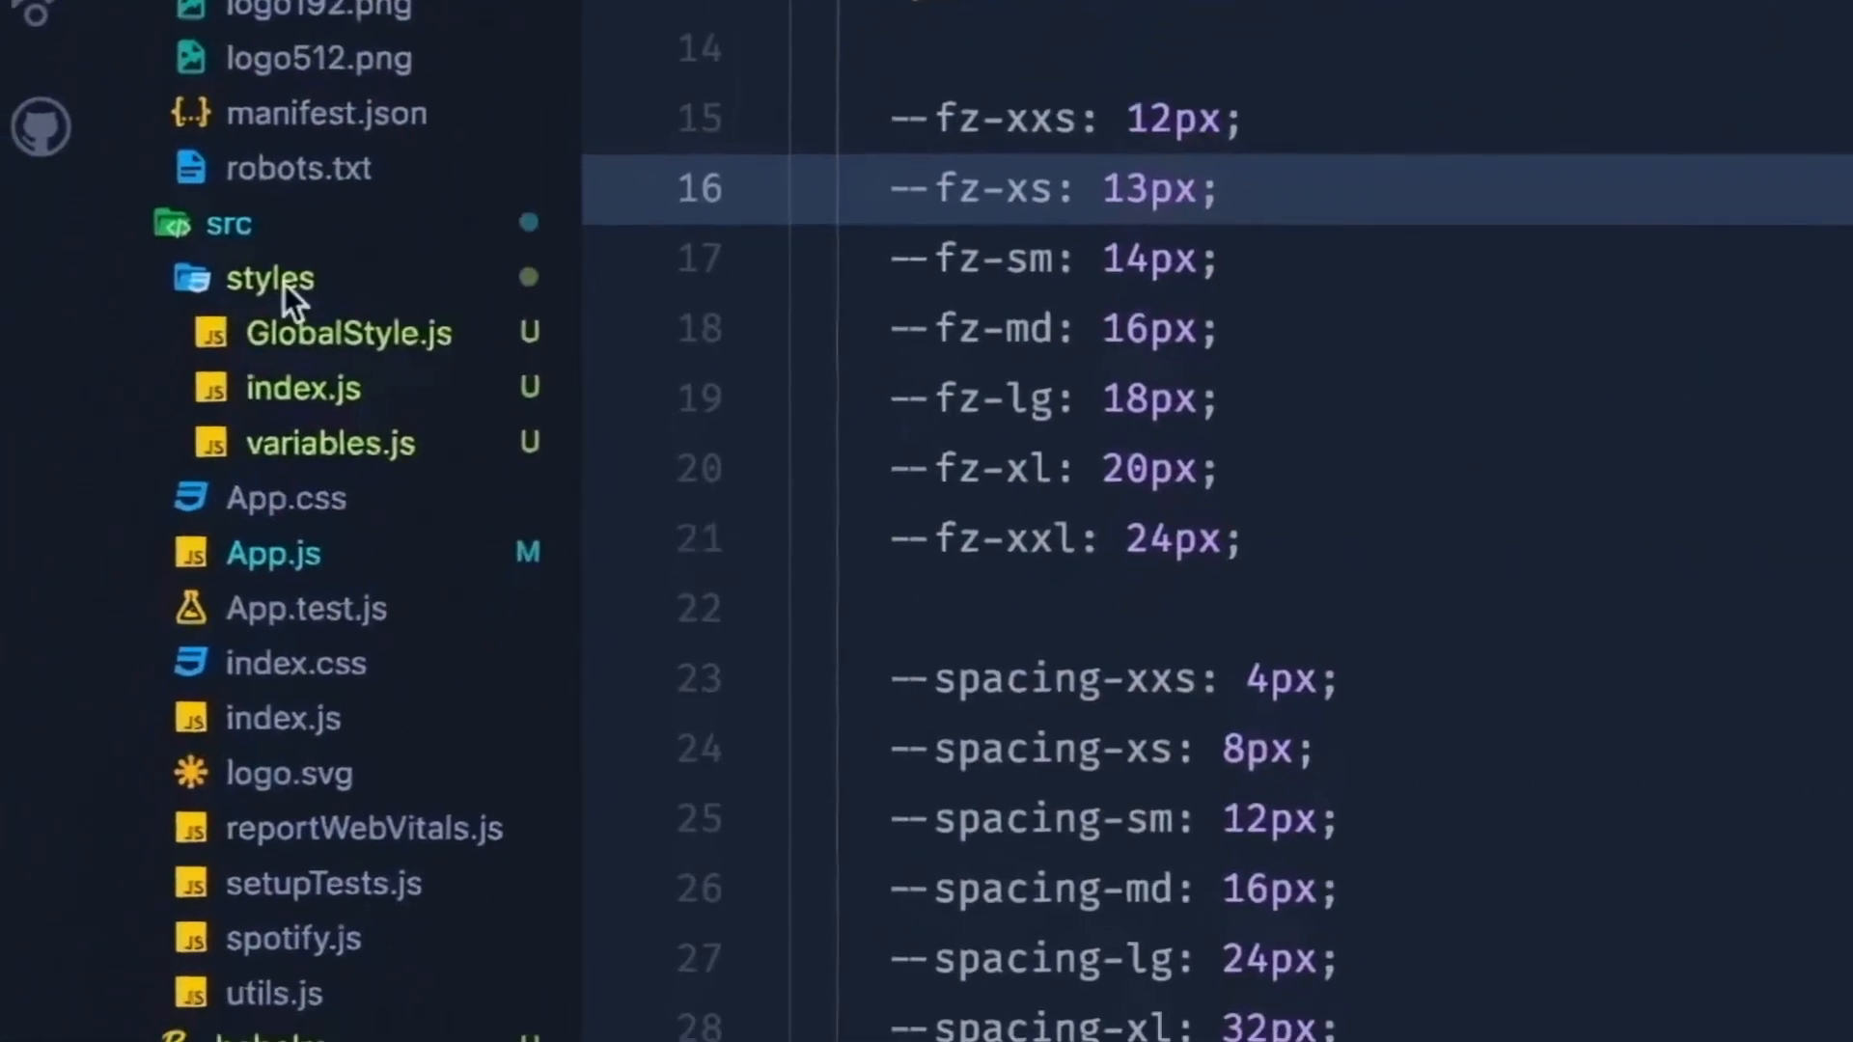
{"action": "left_click", "coordinate": [271, 278]}
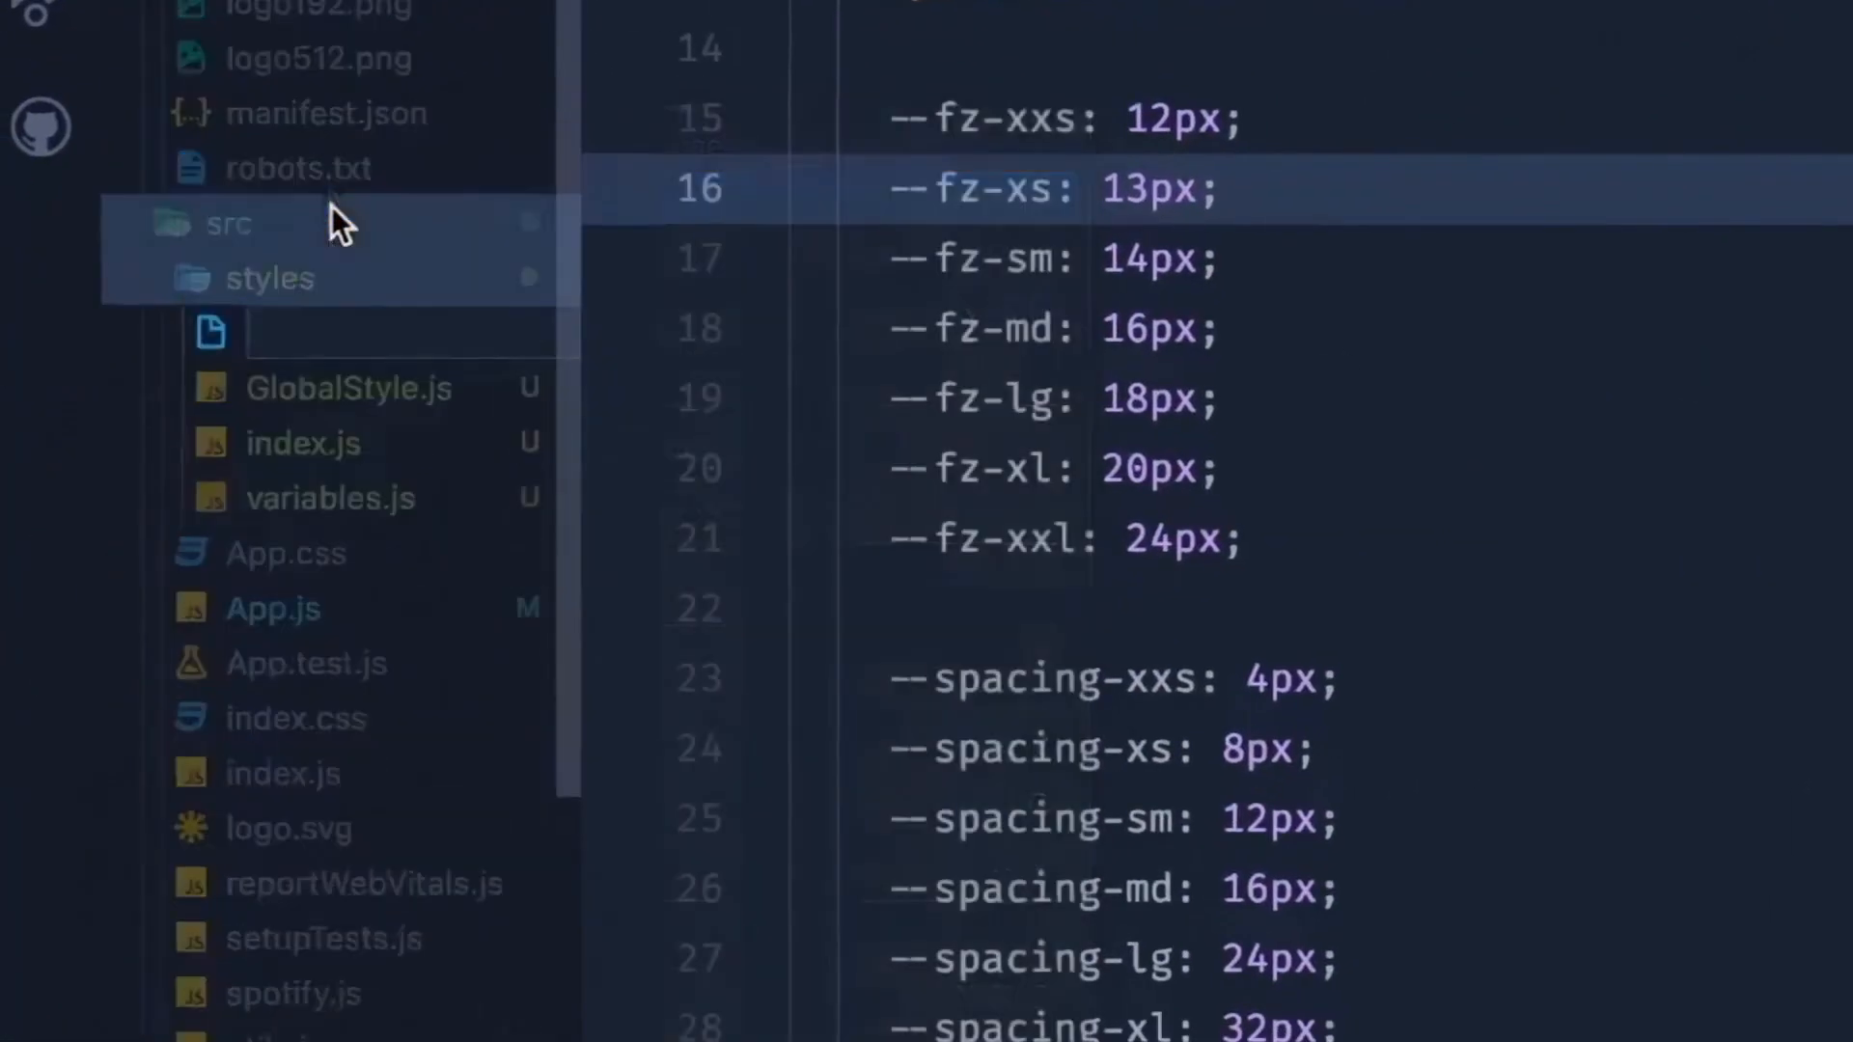
{"action": "type", "text": "fonts.js"}
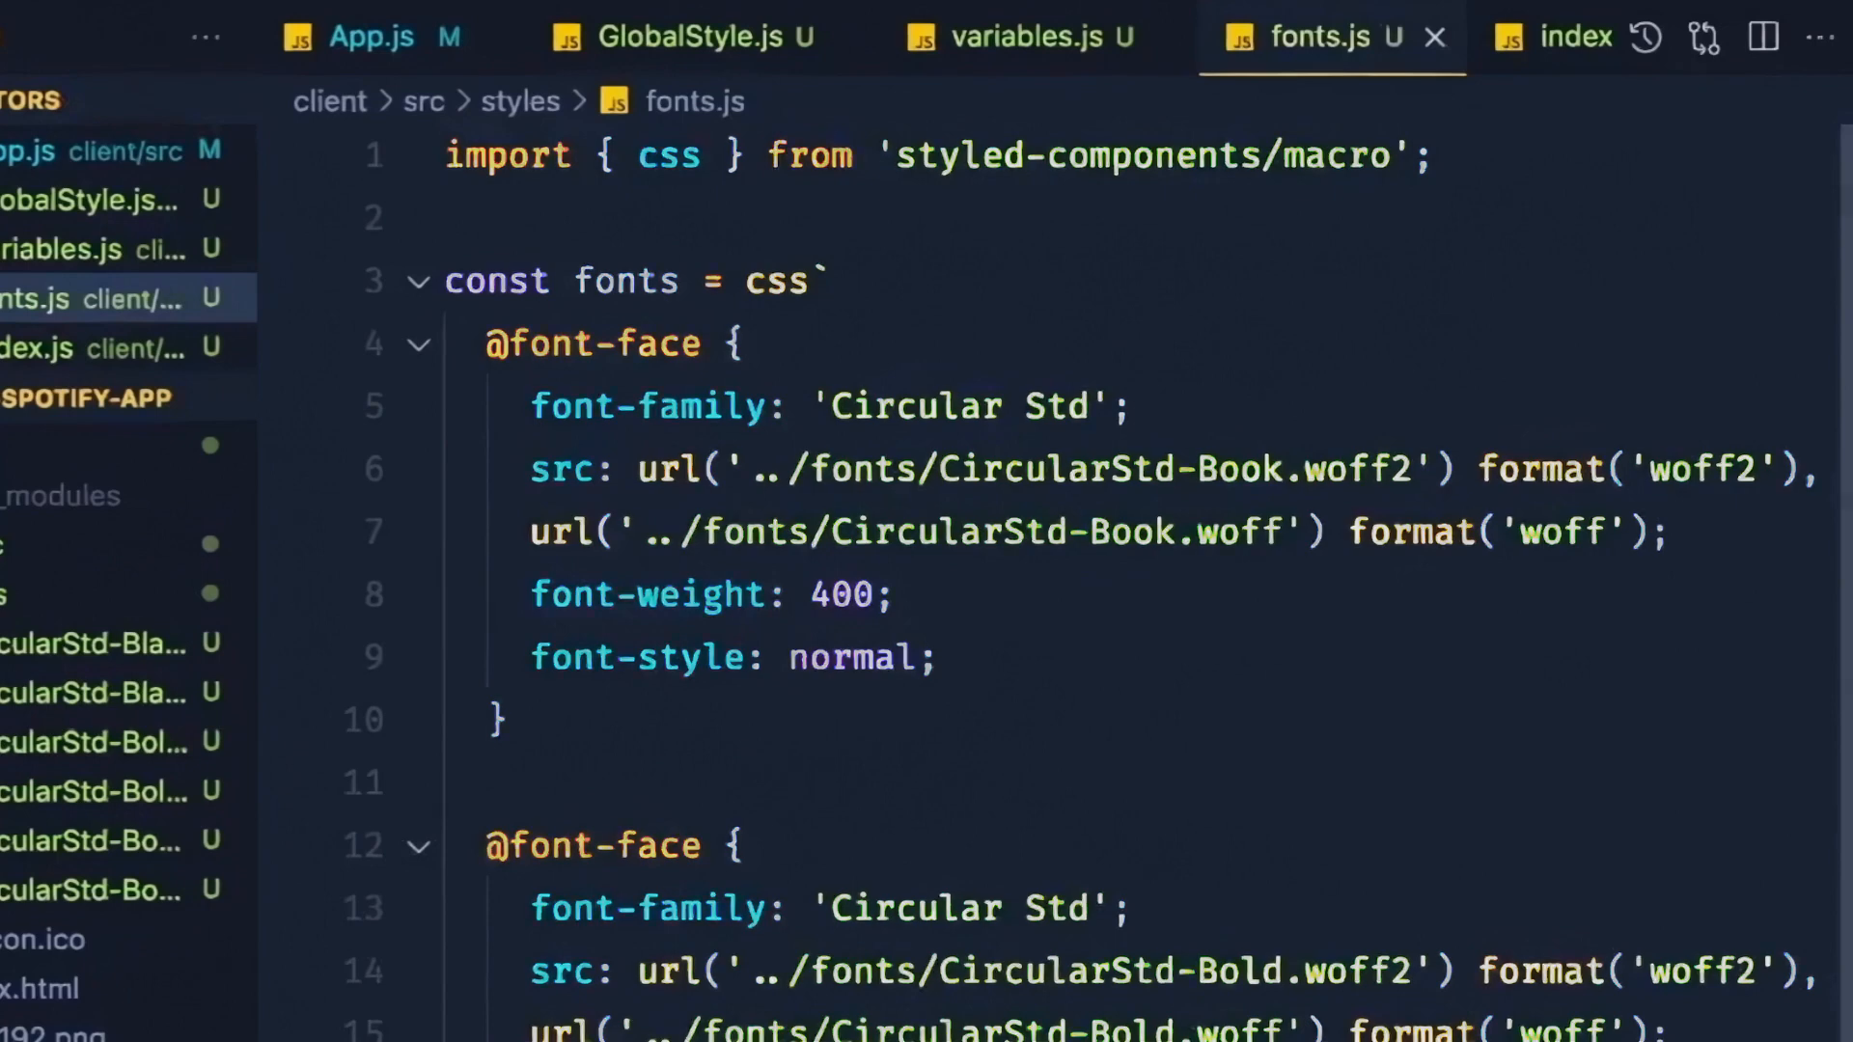
{"action": "left_click", "coordinate": [734, 846]}
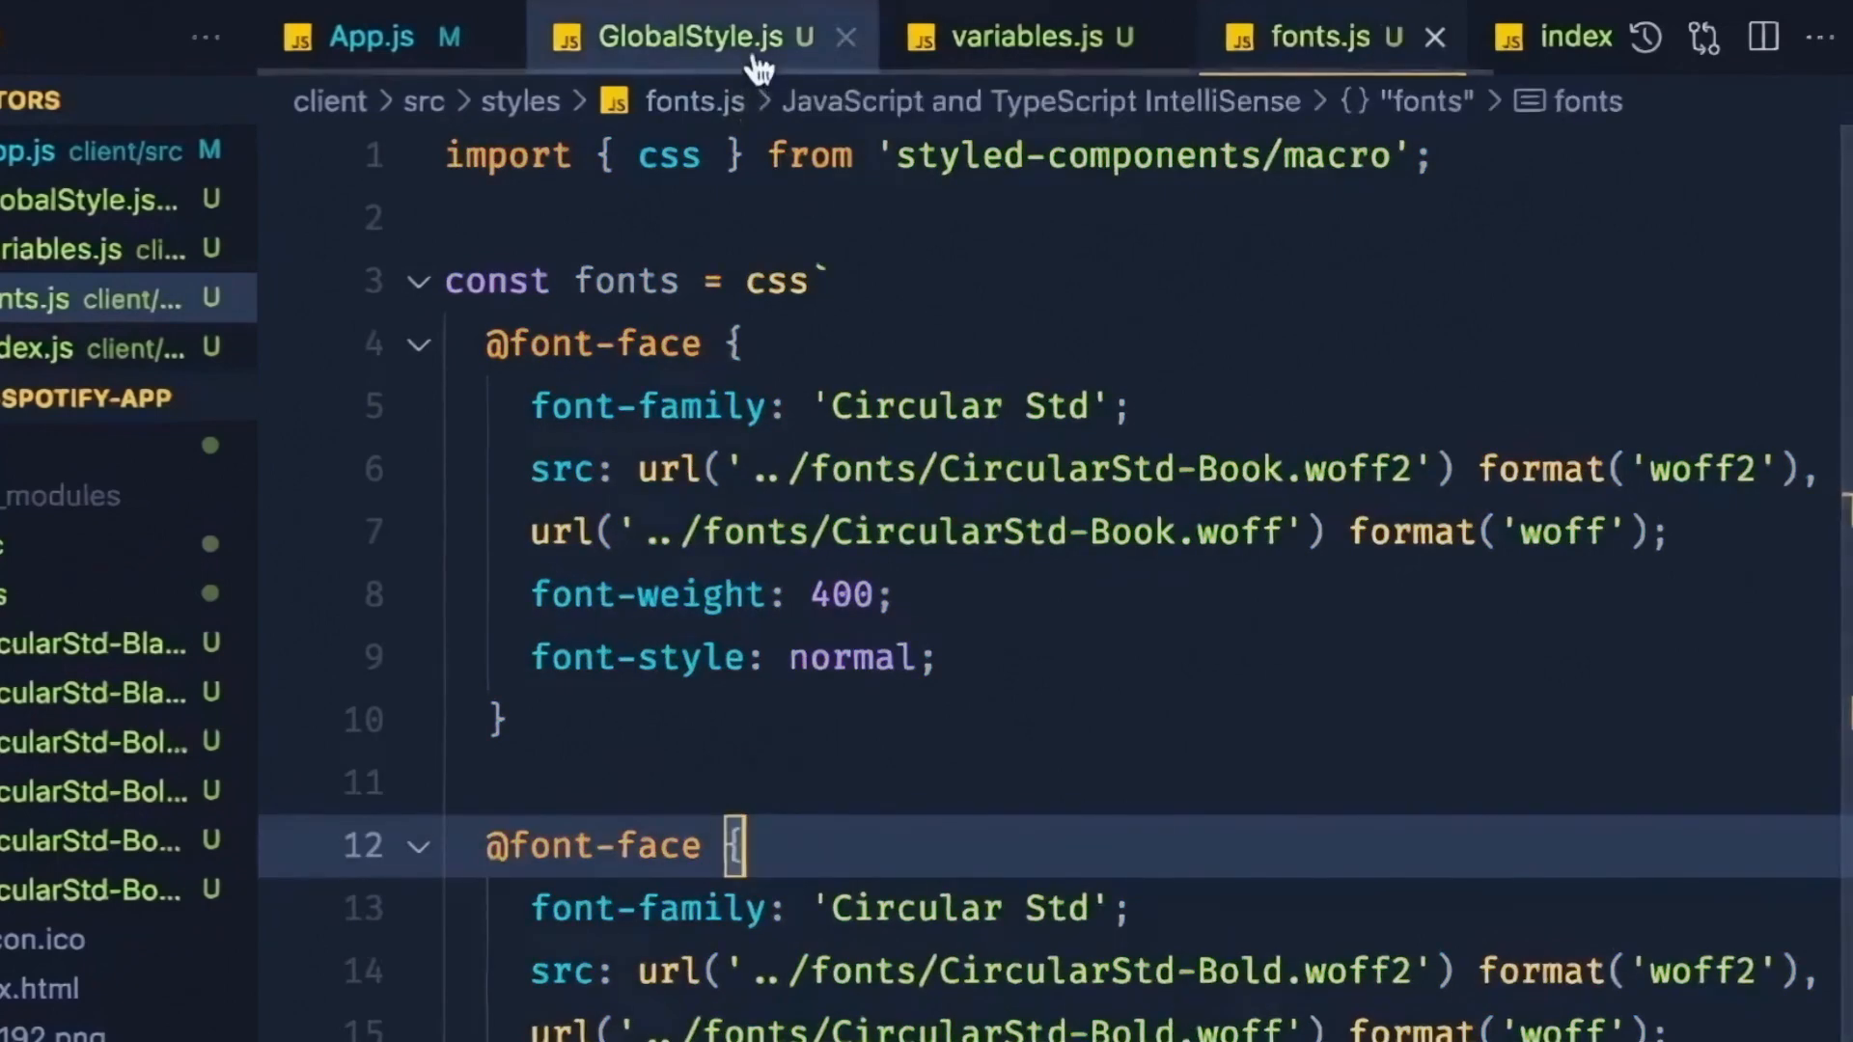
{"action": "left_click", "coordinate": [673, 37]}
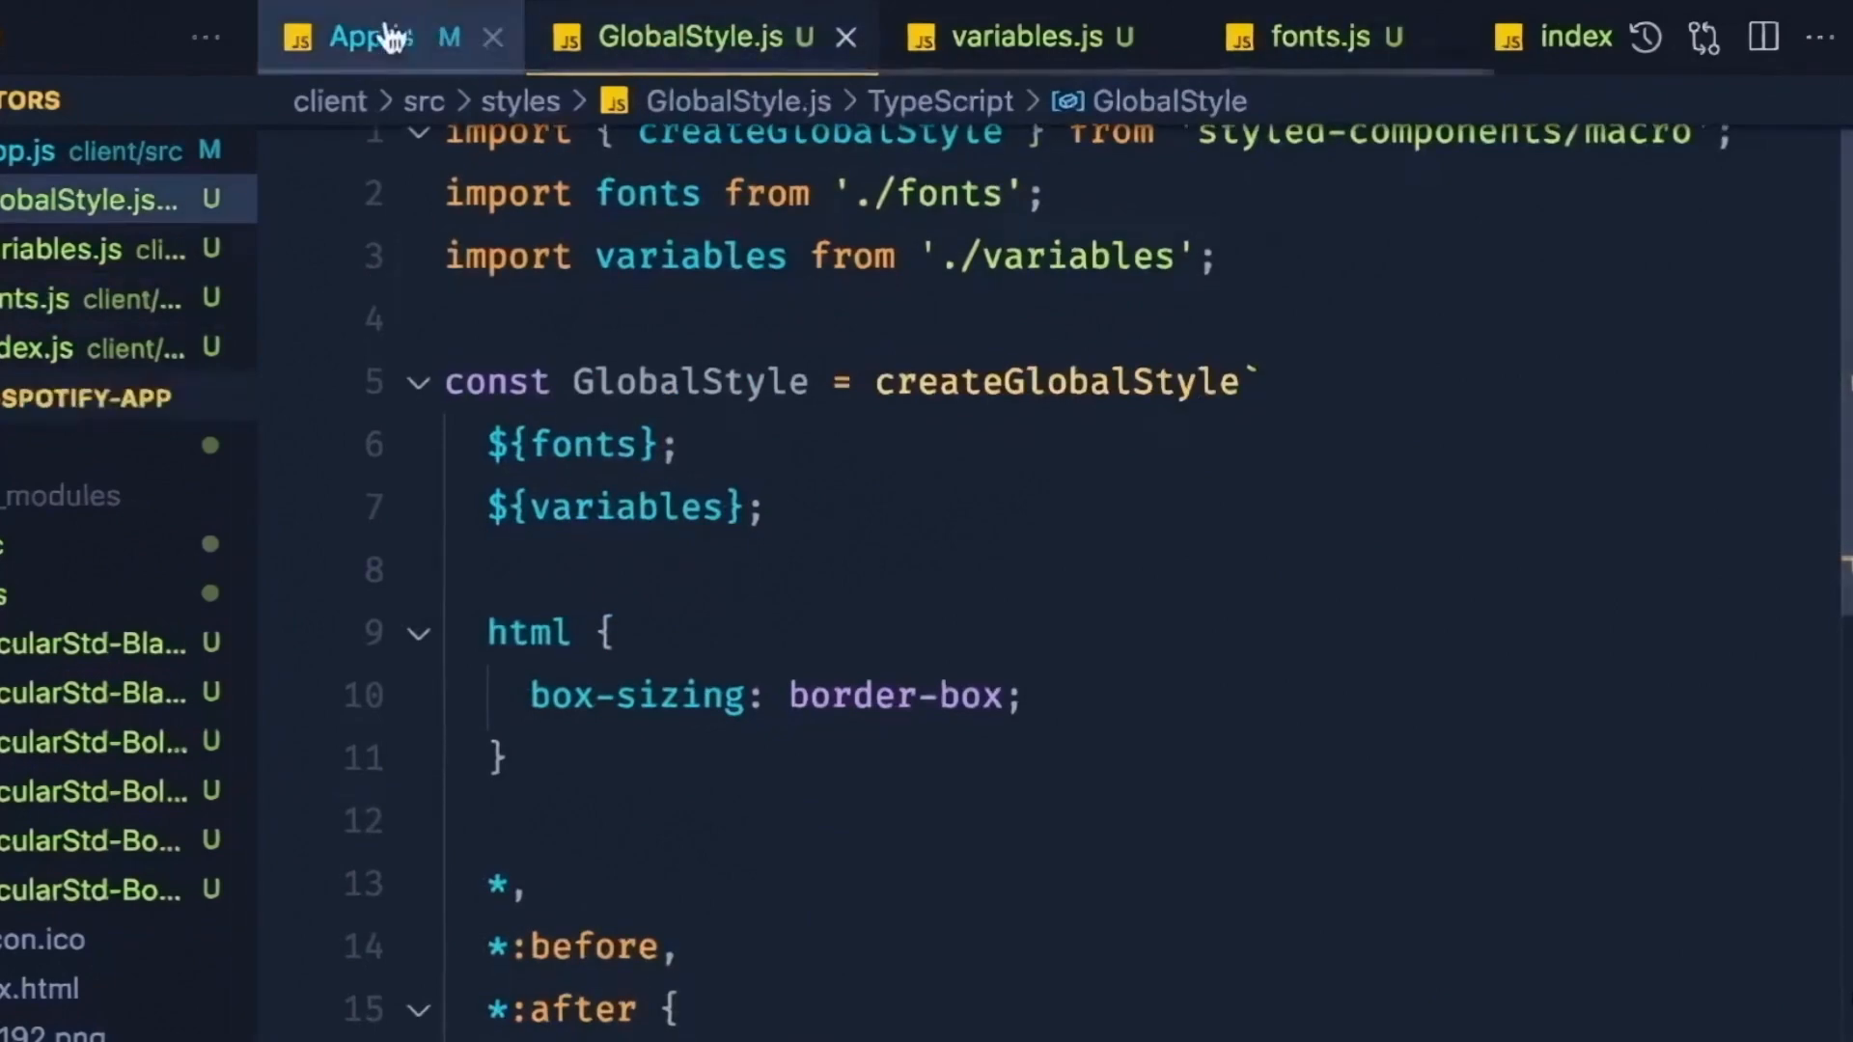
Step: Replace App.js's inline GlobalStyle with import { GlobalStyle } from './styles'
{"action": "left_click", "coordinate": [355, 37]}
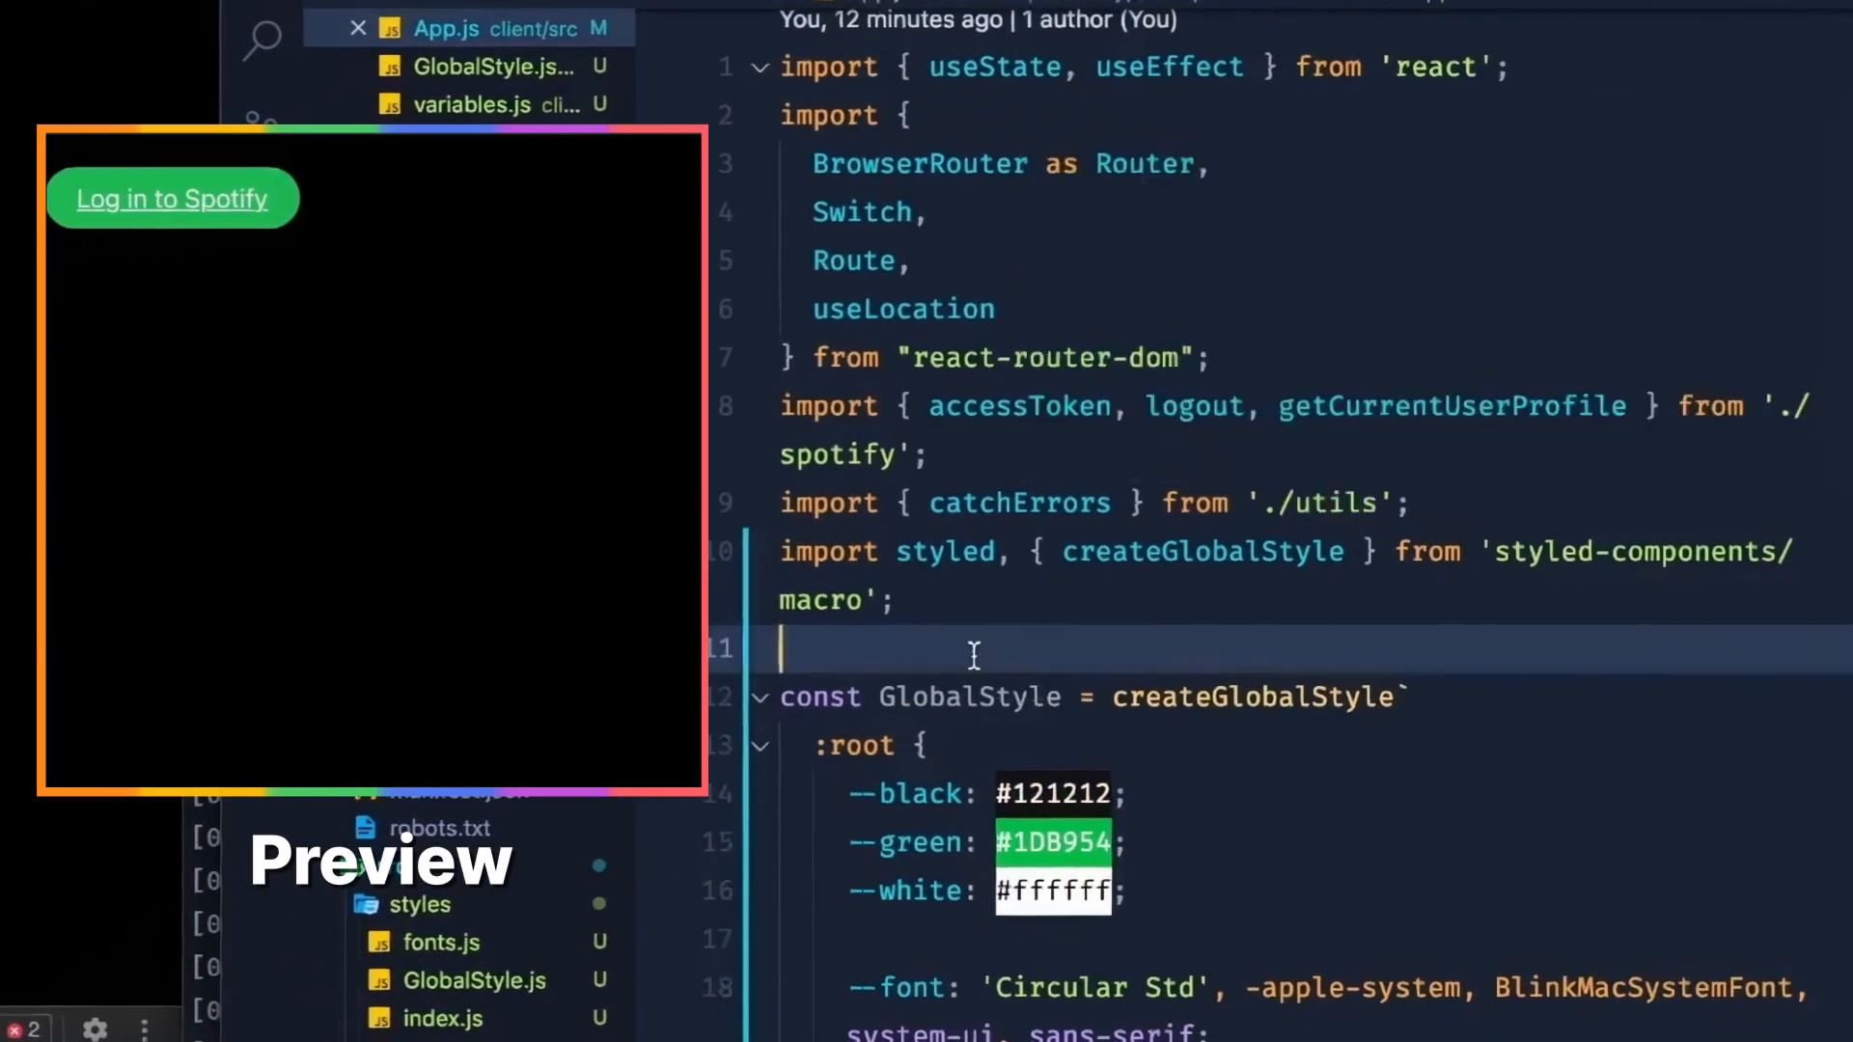
{"action": "scroll", "scroll_direction": "down", "scroll_amount": 3}
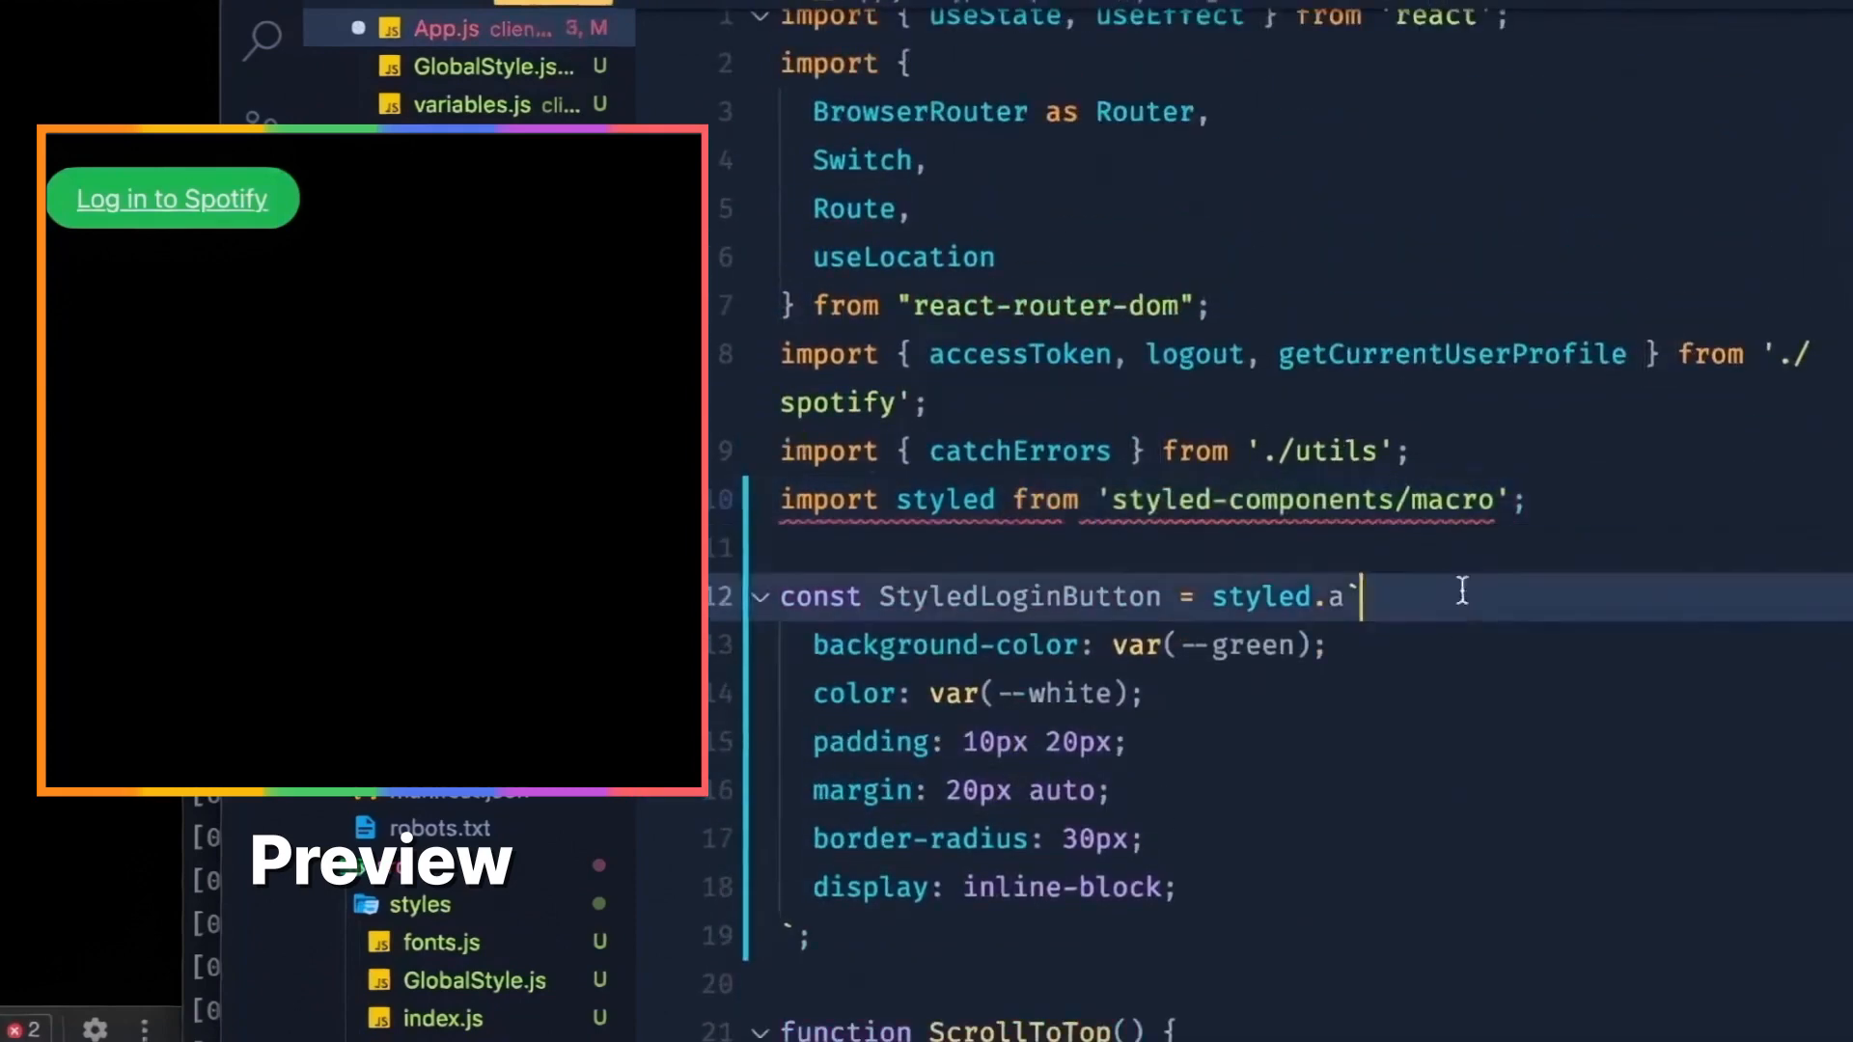
{"action": "key", "text": "Enter"}
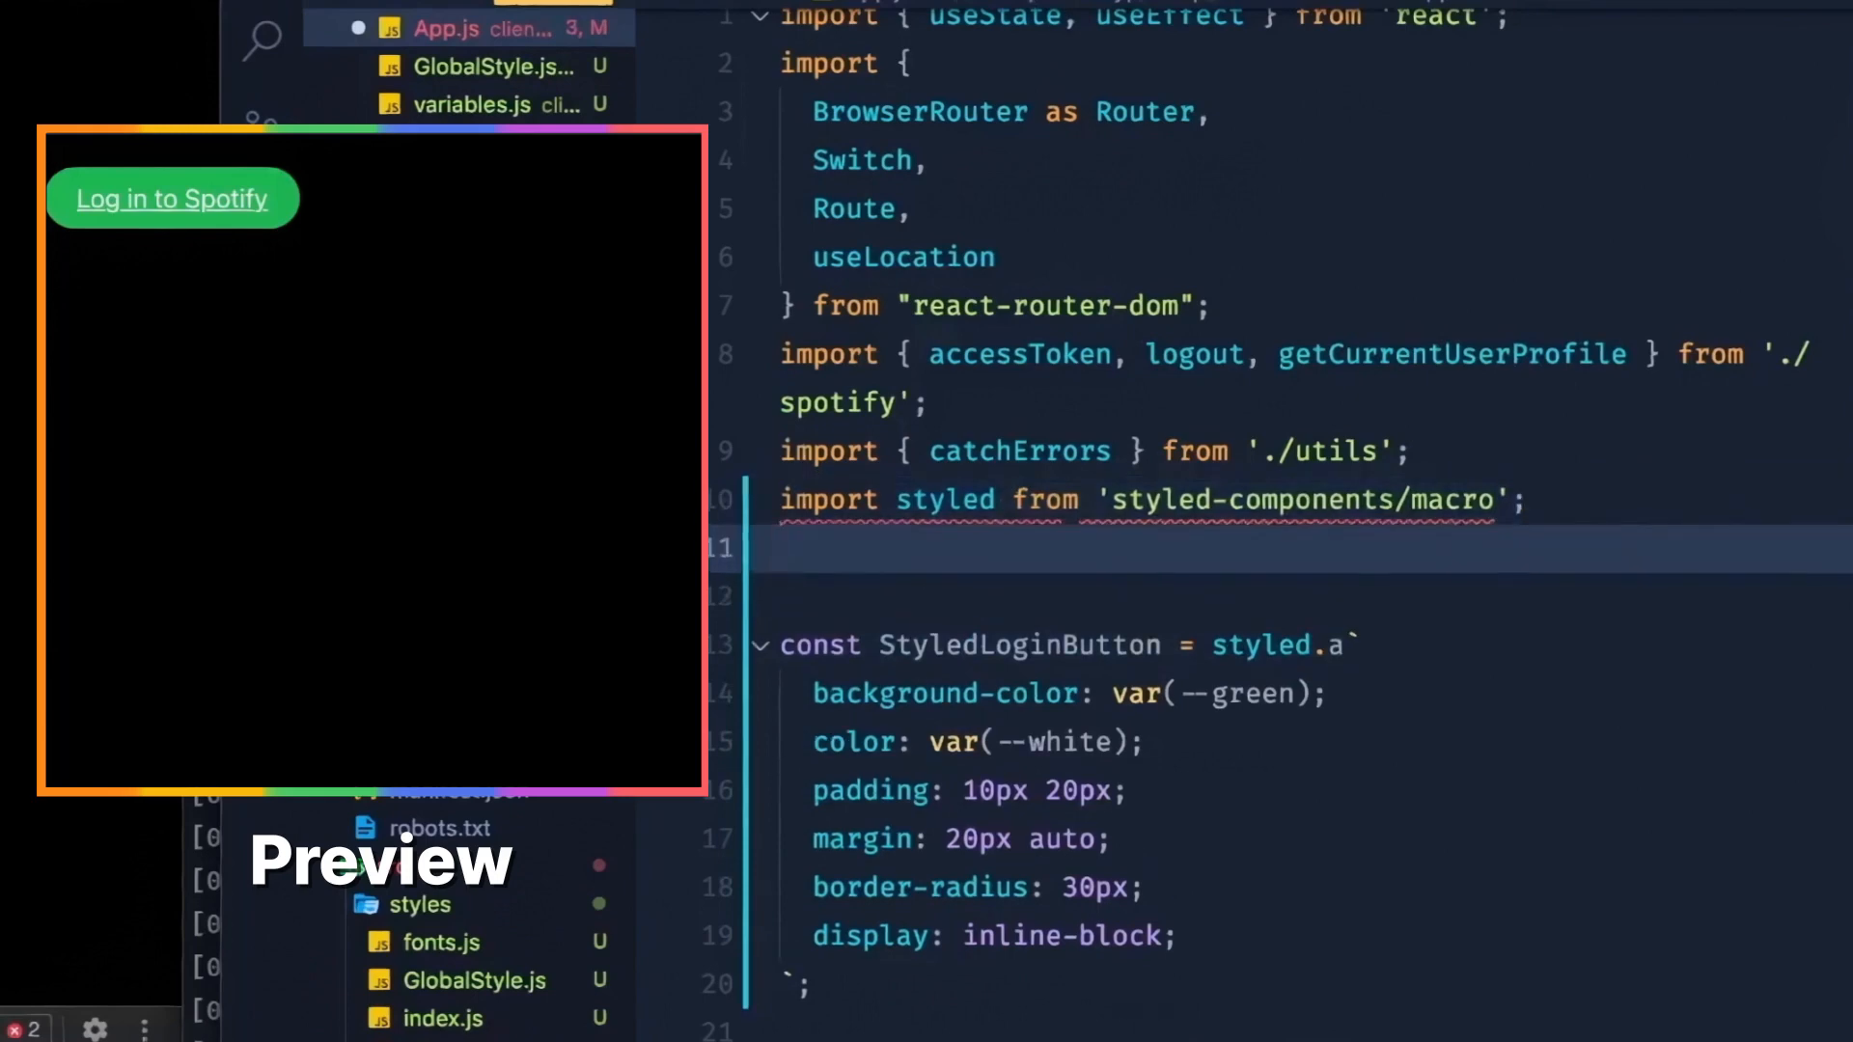
{"action": "type", "text": "import { }"}
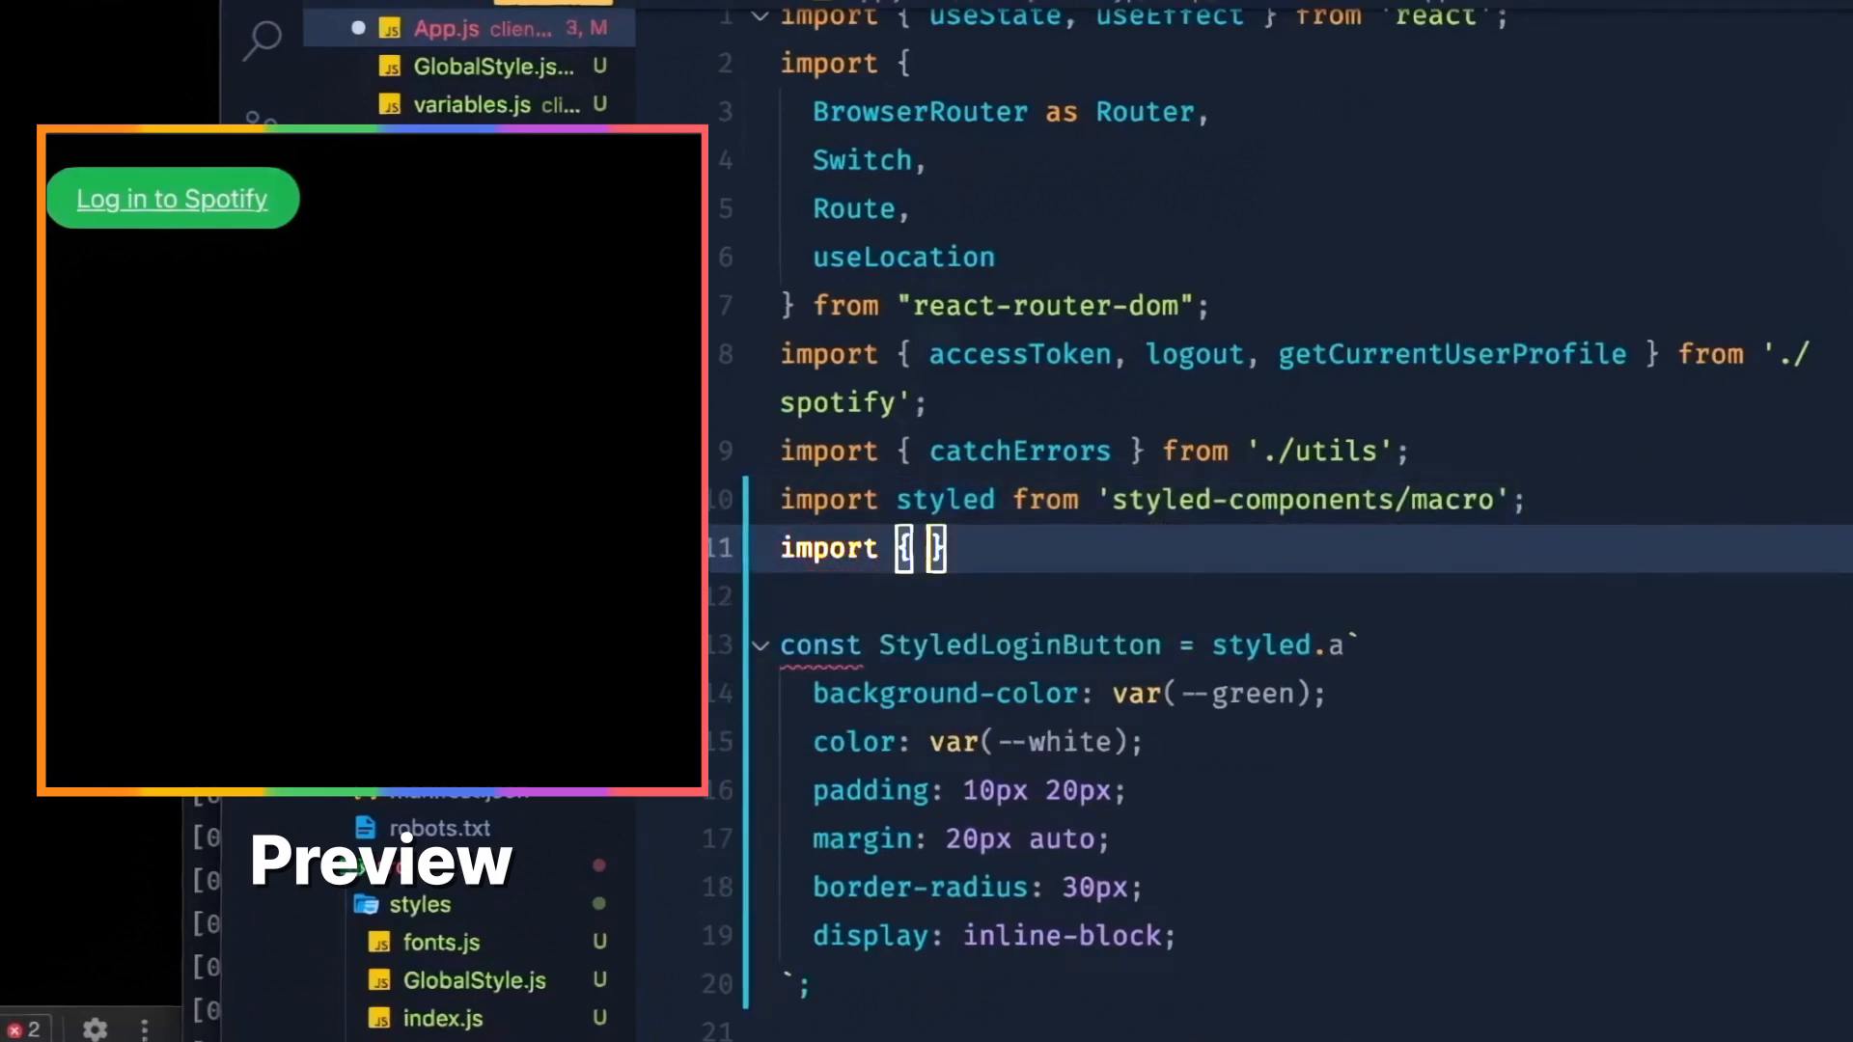
{"action": "type", "text": "GlobalStyle"}
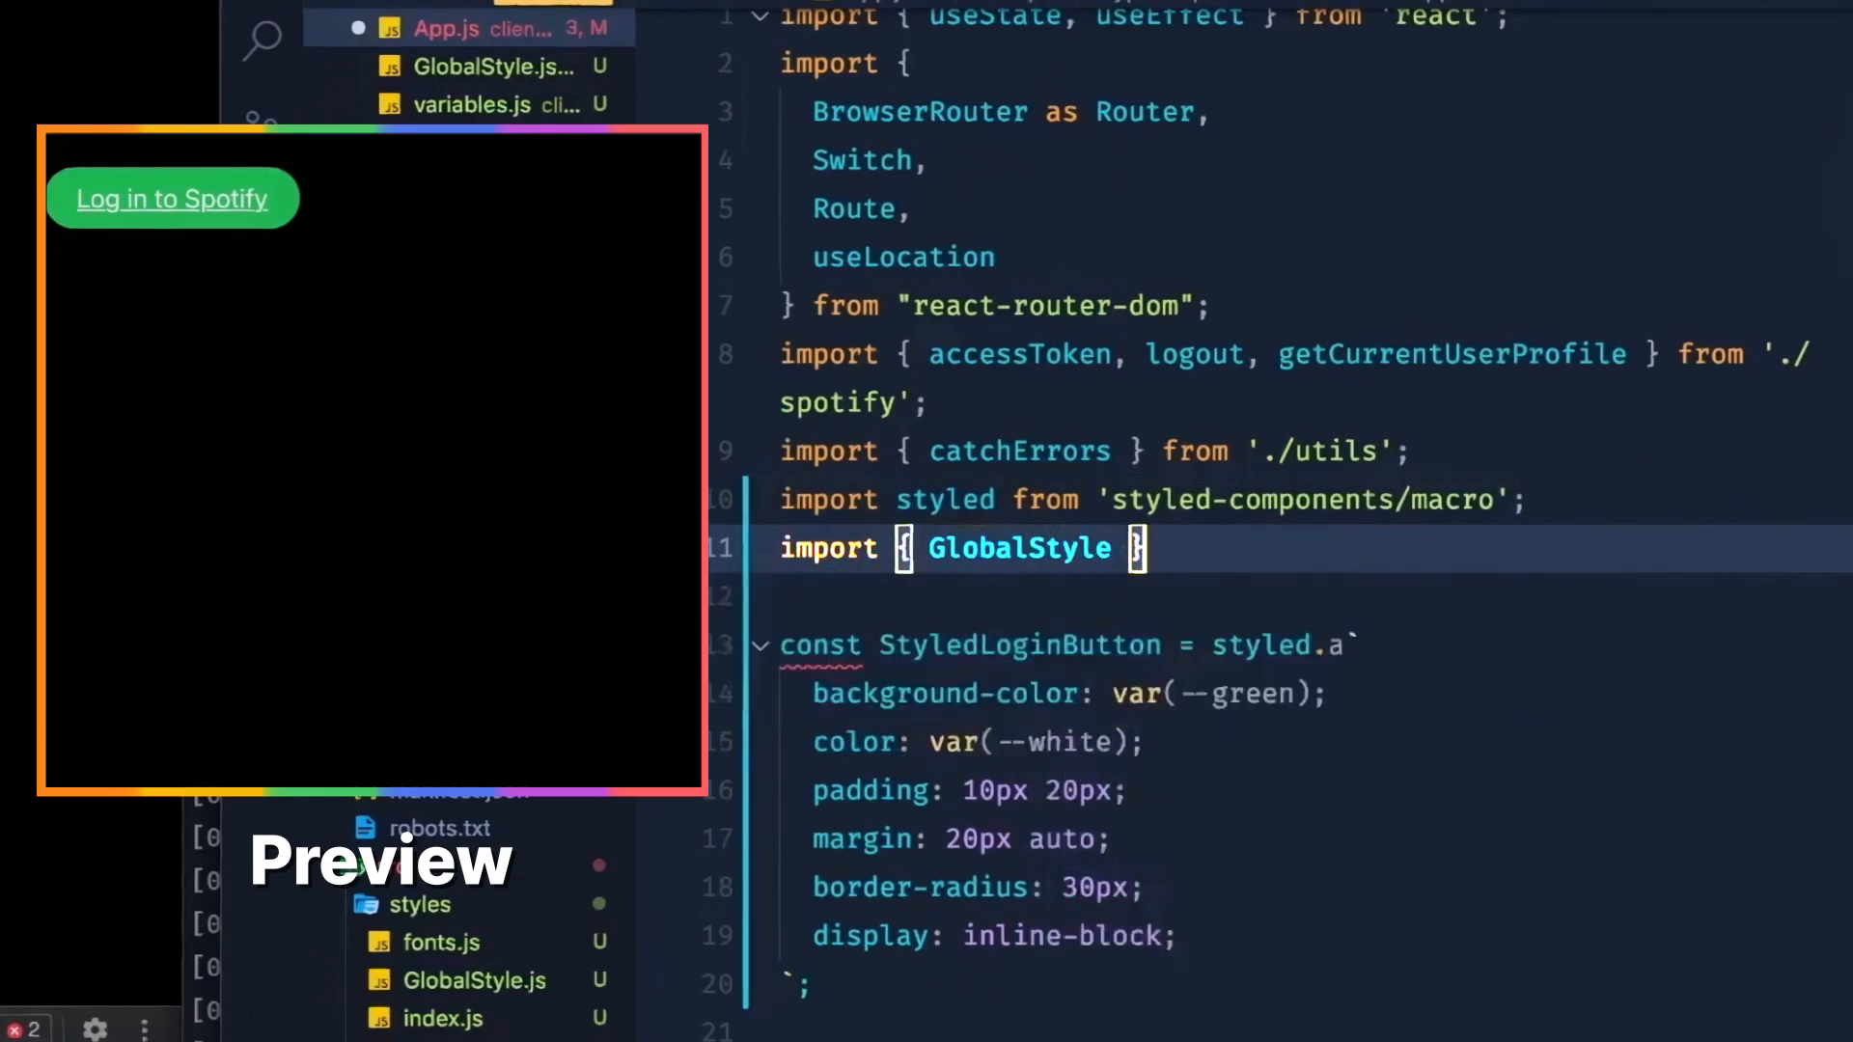
{"action": "type", "text": "from './styles';"}
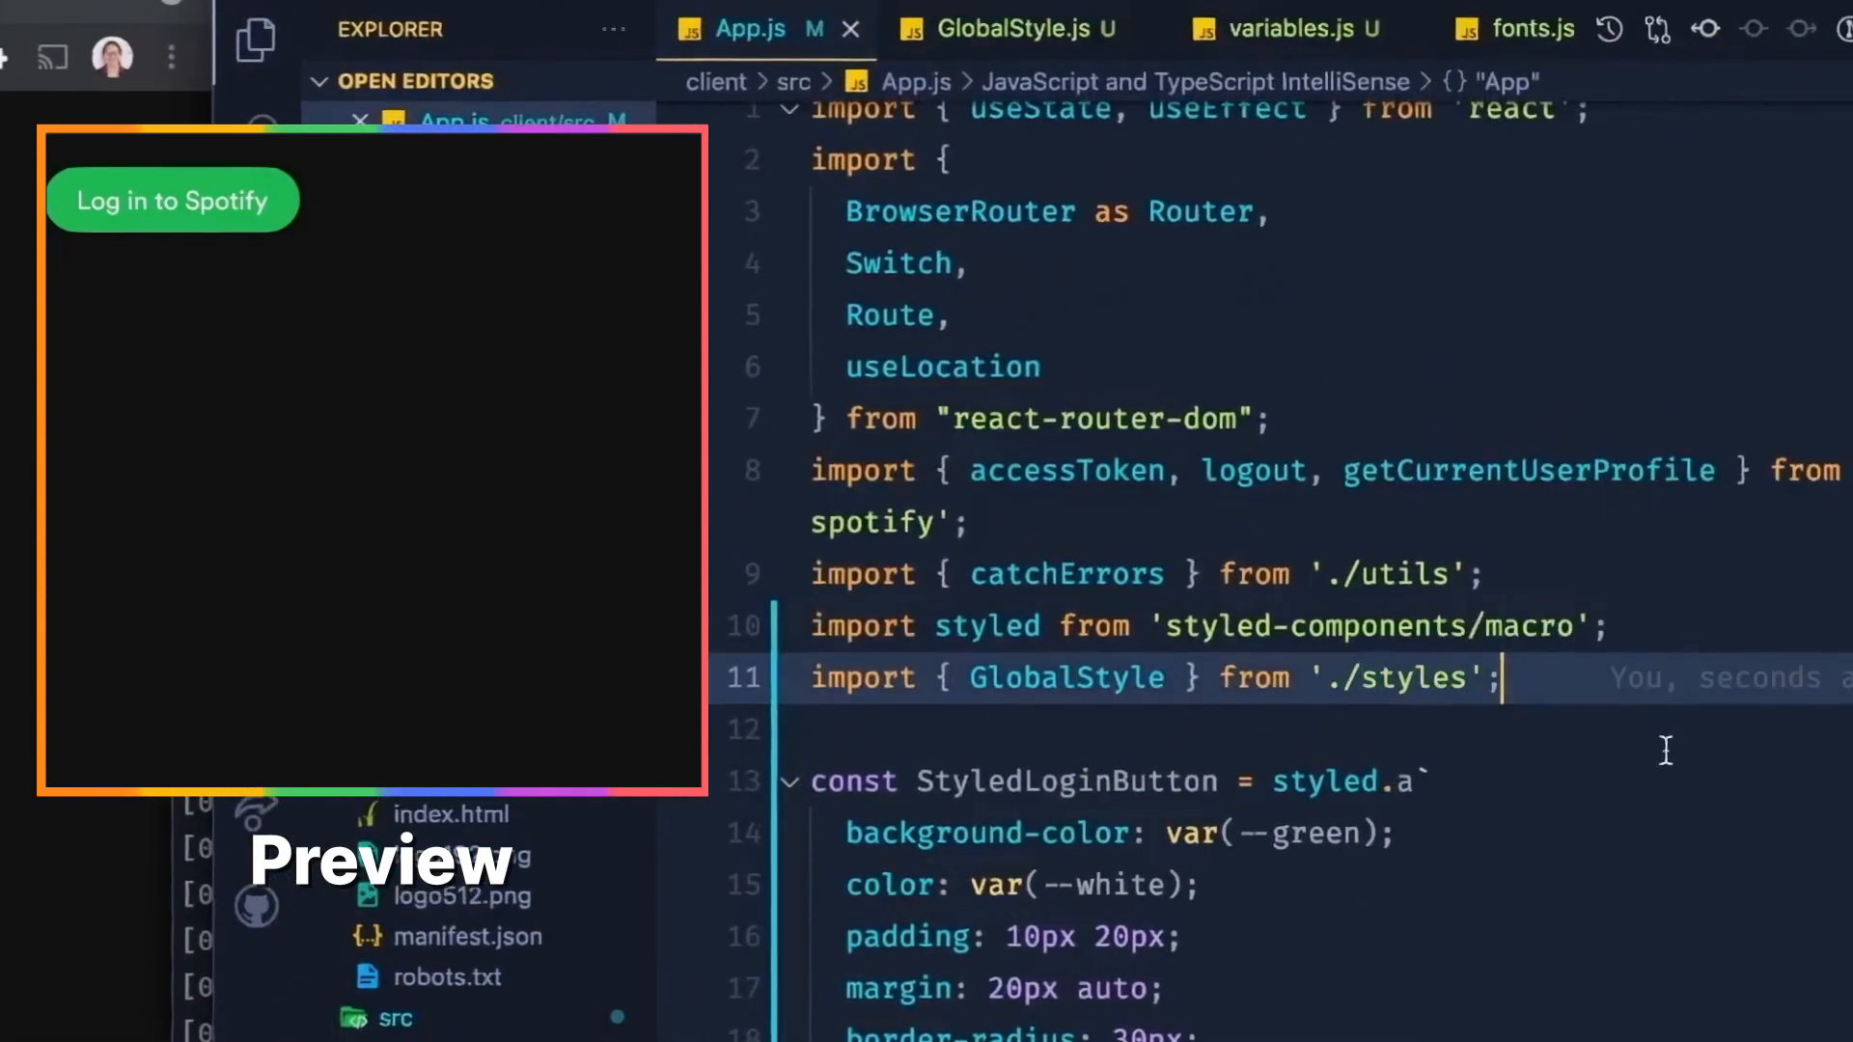
{"action": "mouse_move", "coordinate": [612, 349]}
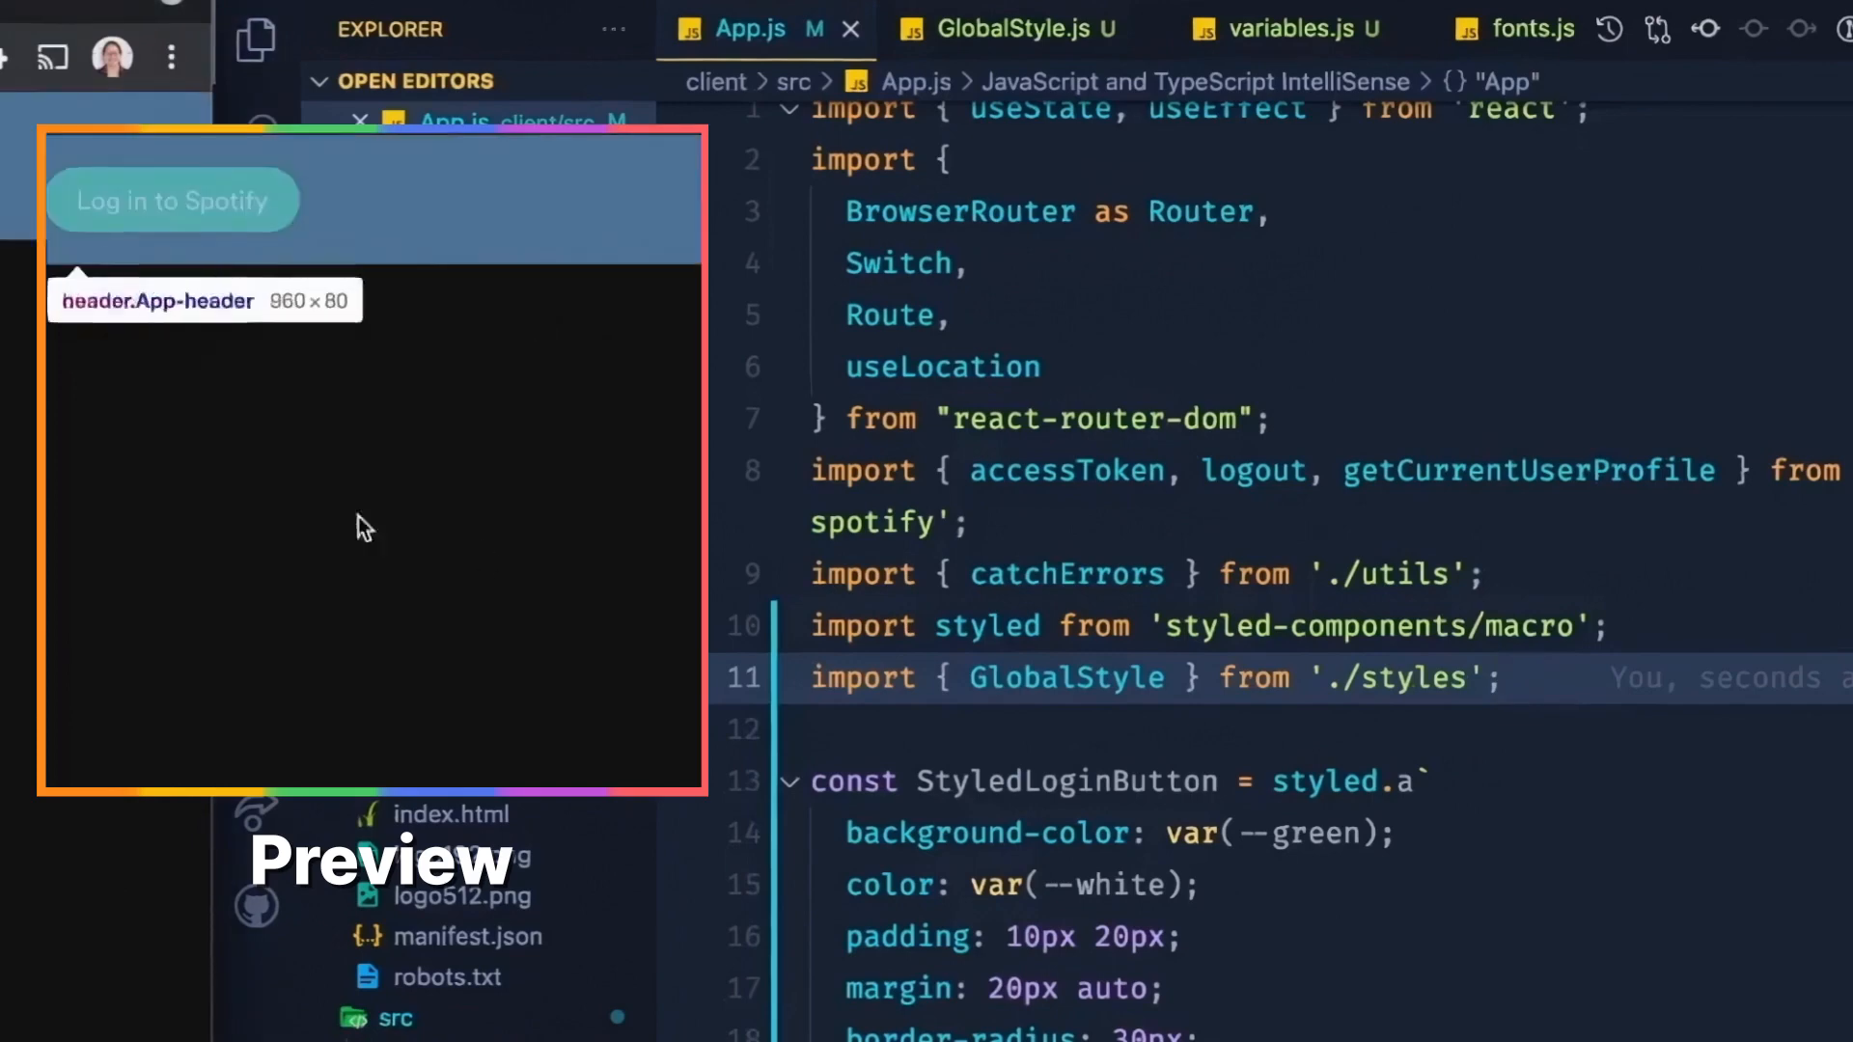
{"action": "mouse_move", "coordinate": [373, 319]}
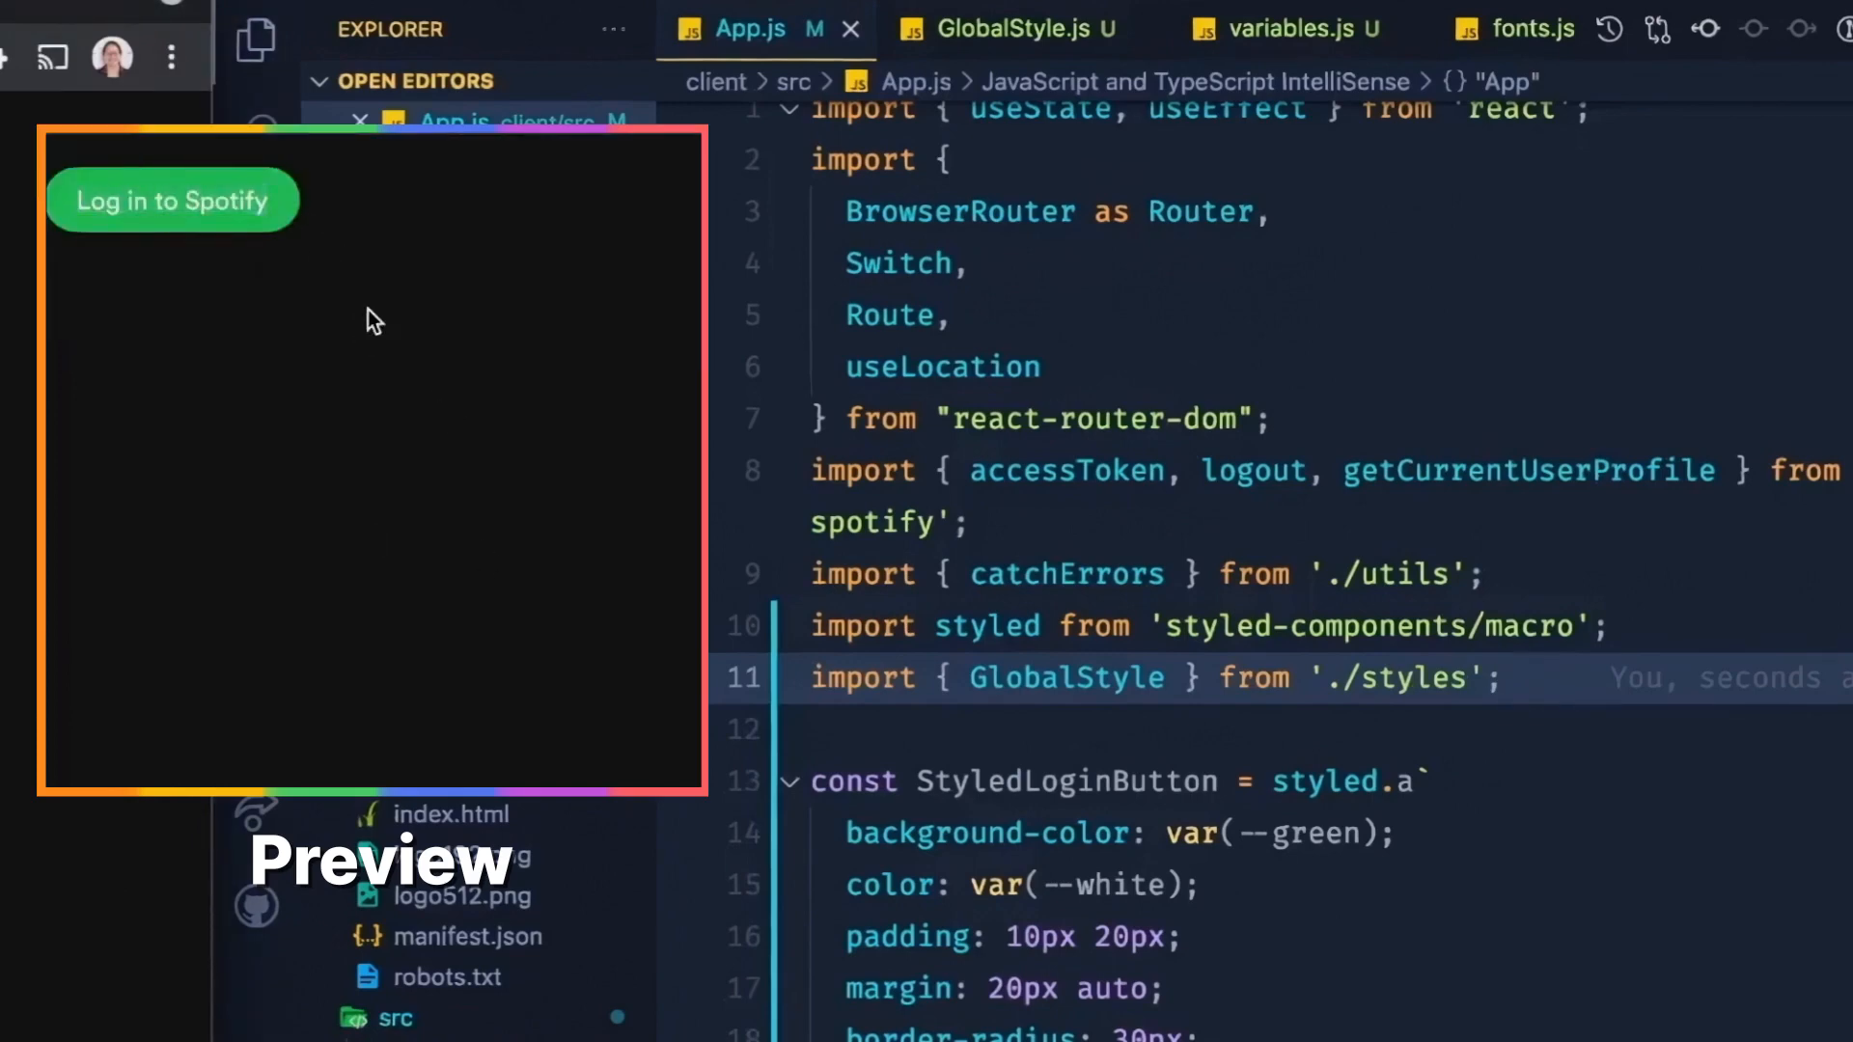